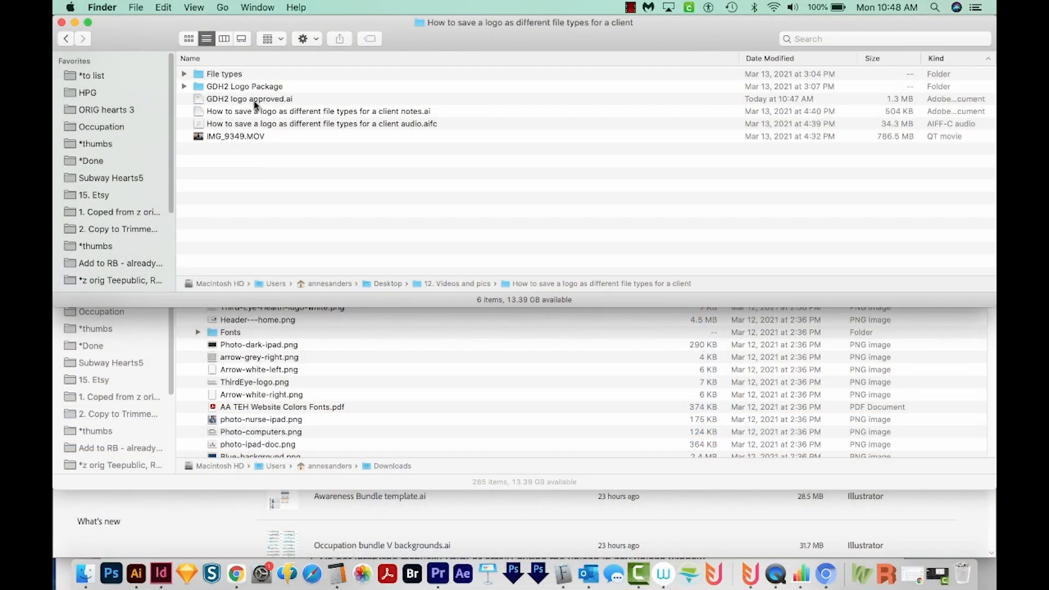
Select GDH2 logo approved.ai in Finder and send it to Illustrator from the Dock
click(248, 99)
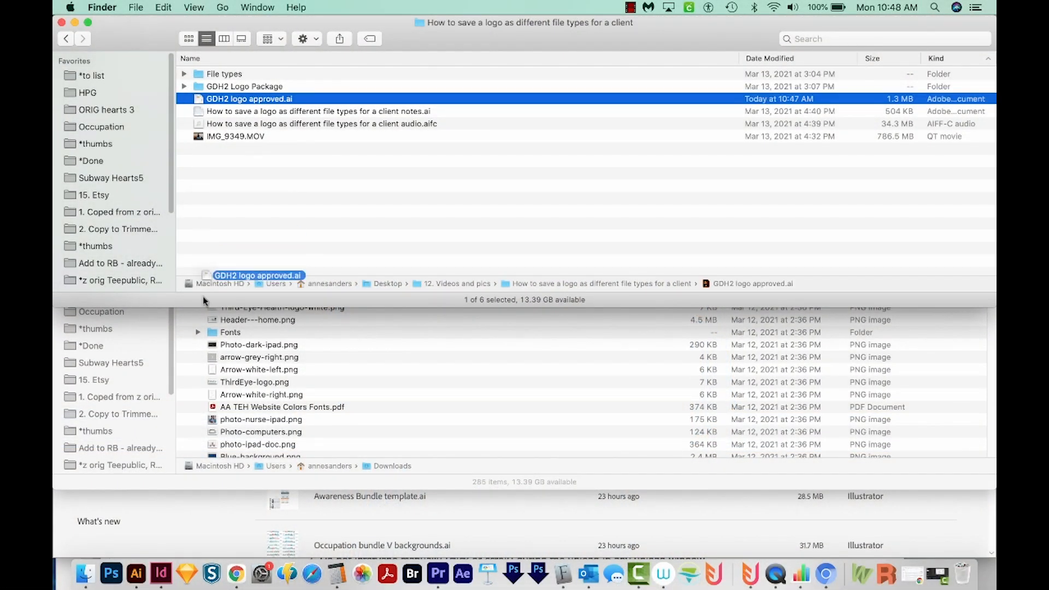
click(134, 573)
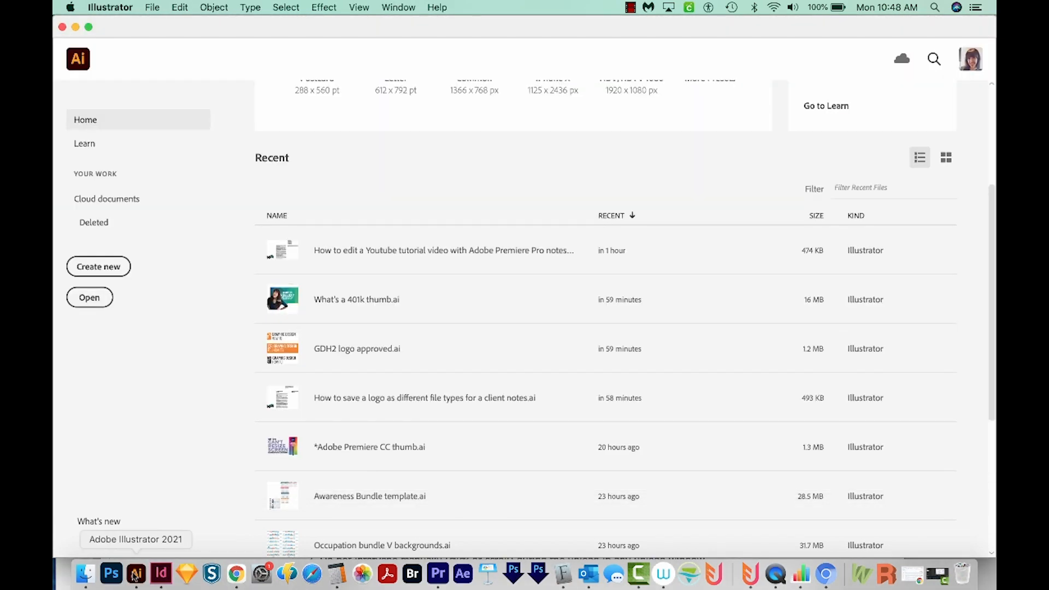
Open GDH2 logo approved.ai from Illustrator's Recent files list
double_click(356, 349)
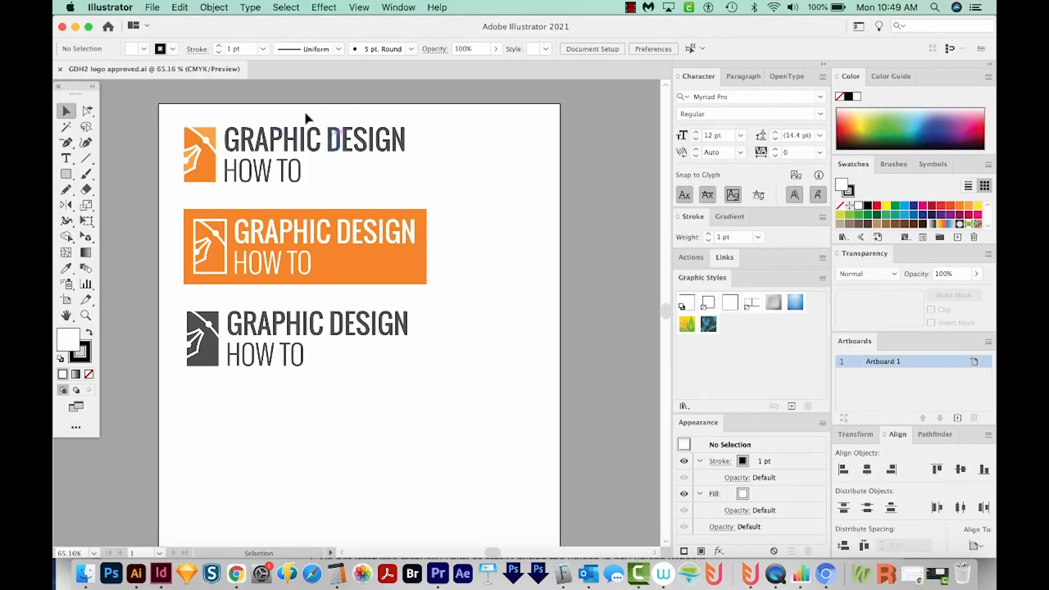
mouse_move(269, 247)
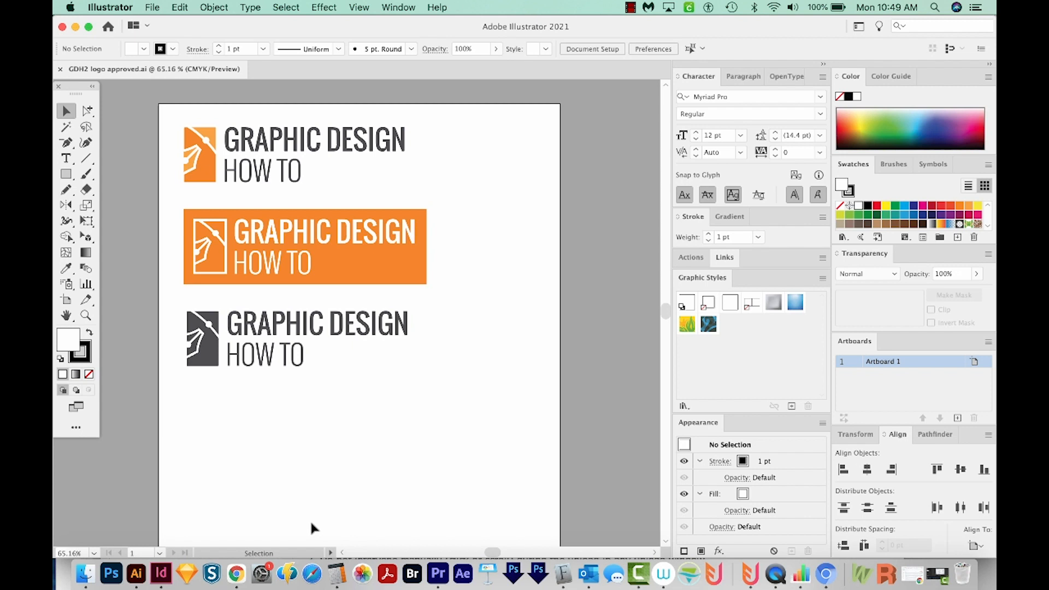
mouse_move(364, 439)
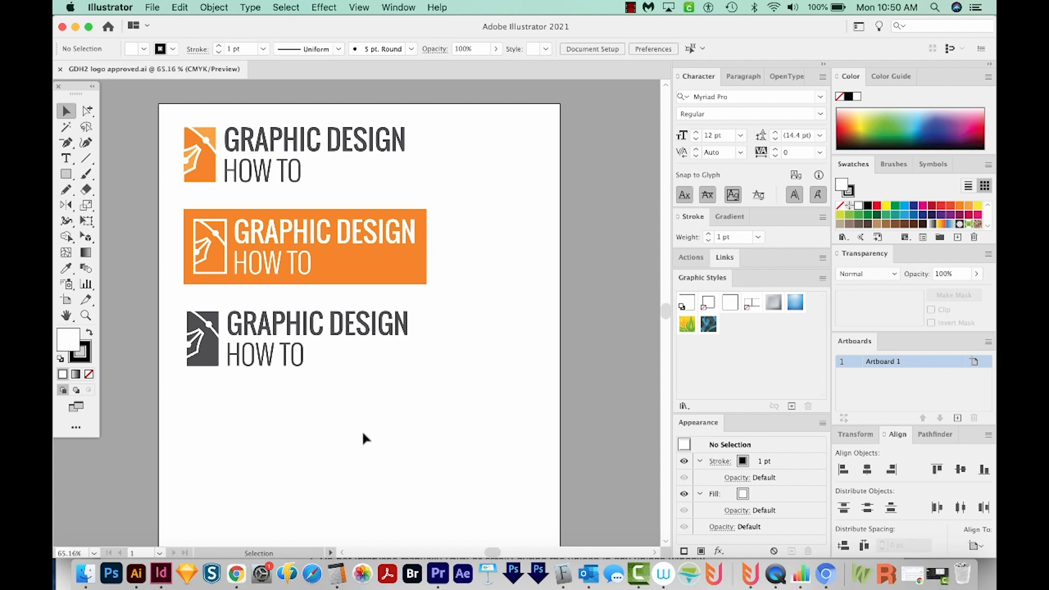
mouse_move(394, 429)
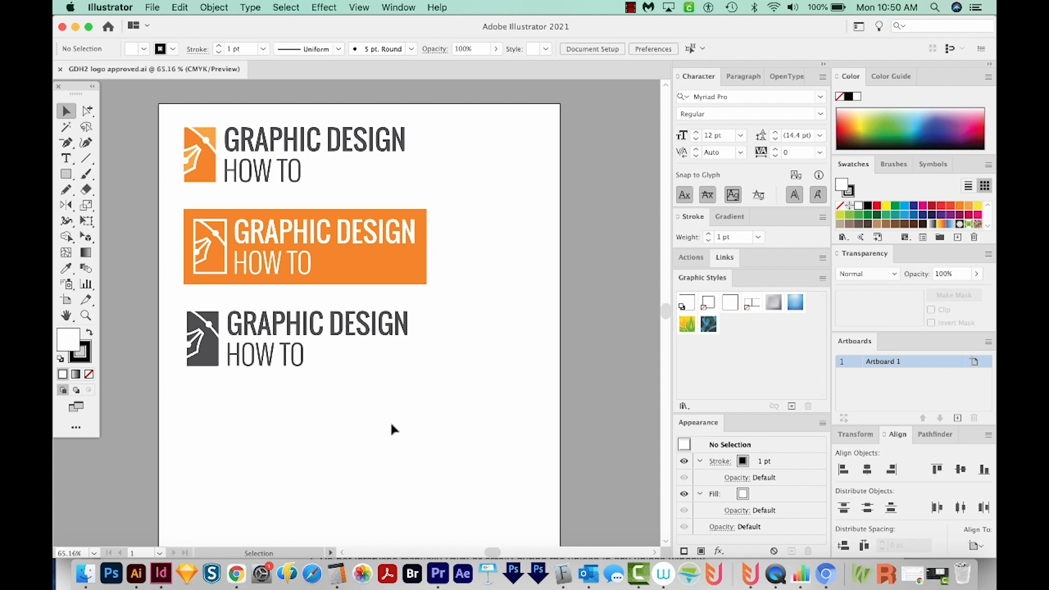
mouse_move(234, 57)
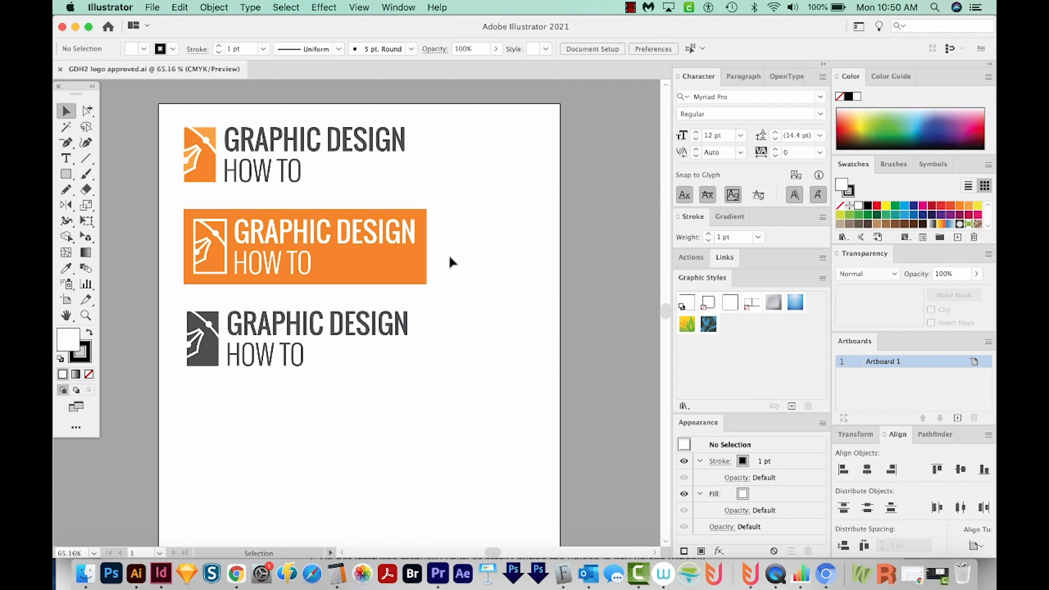
mouse_move(457, 268)
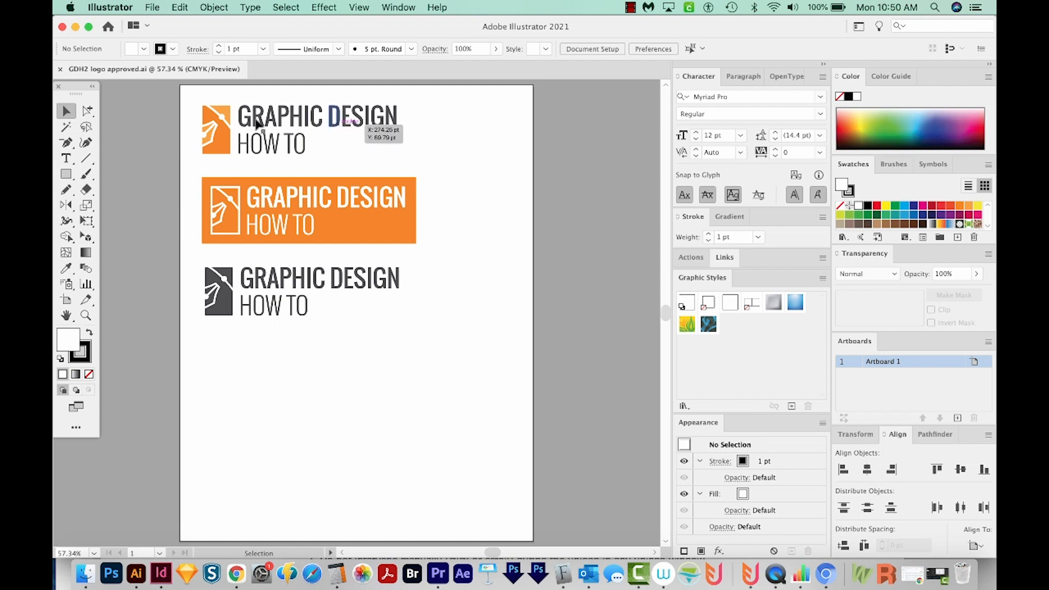
mouse_move(362, 394)
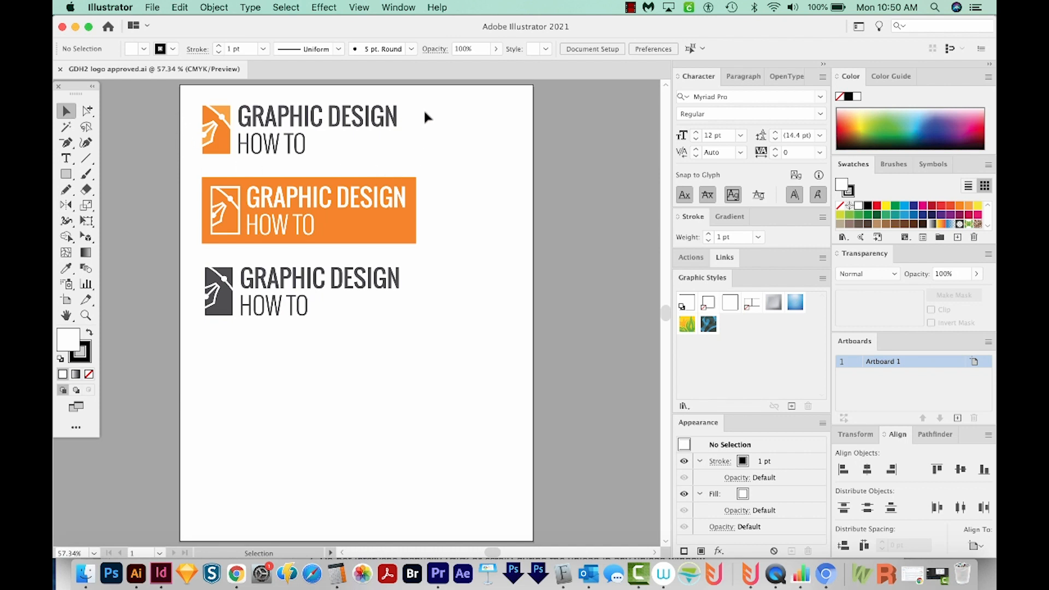
mouse_move(505, 327)
text(400)
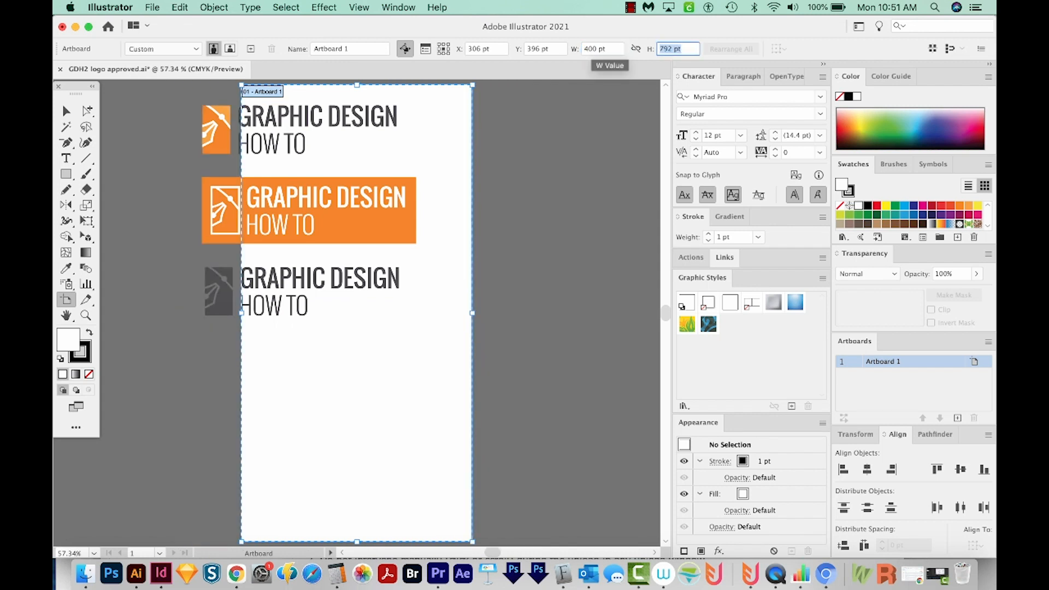
Enter 150 pt as the artboard height, with width at 400 pt
text(150)
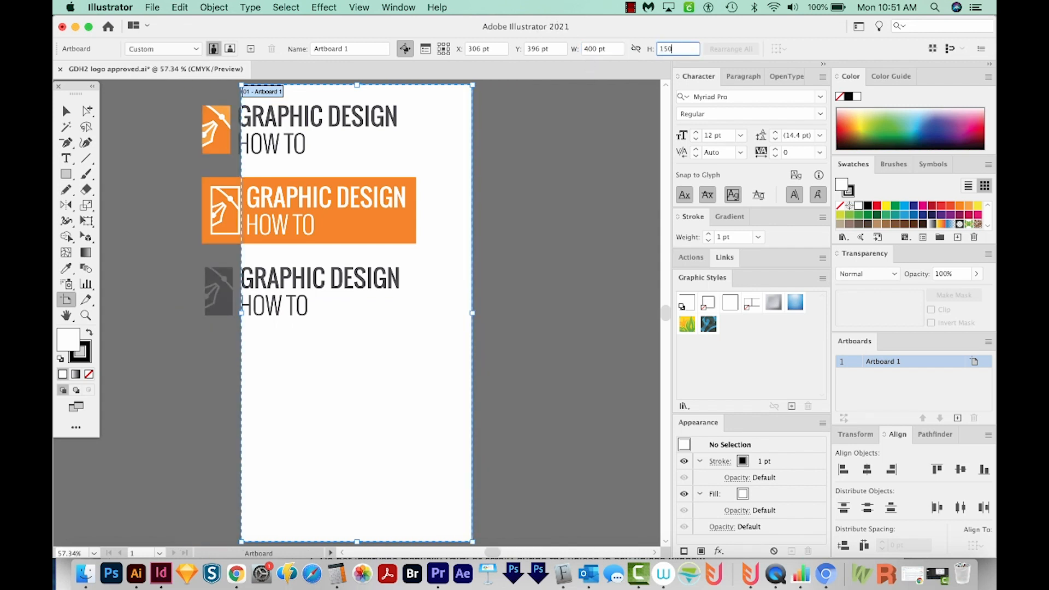
mouse_move(635, 49)
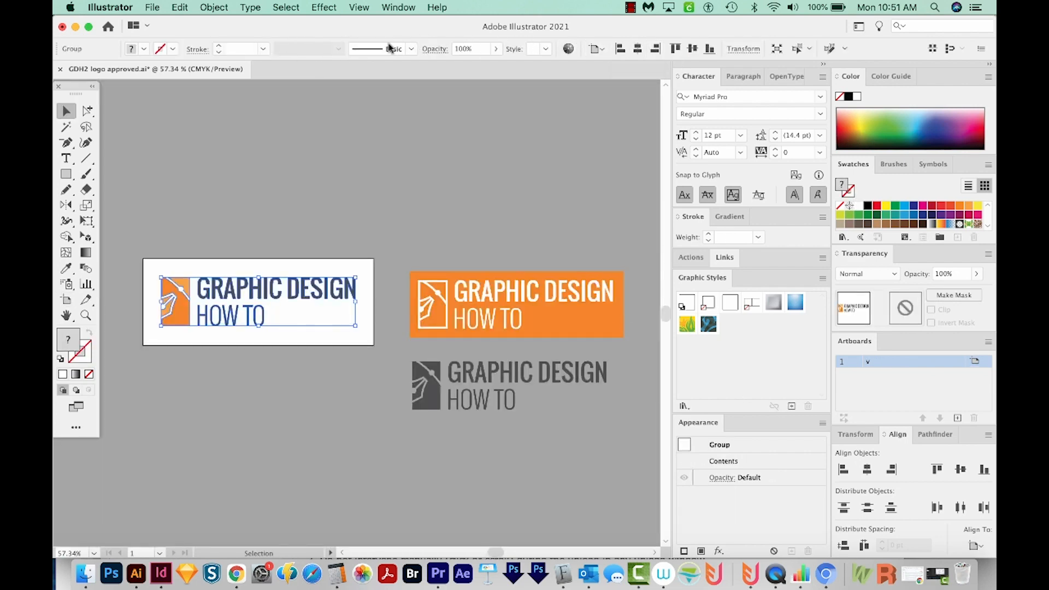
Move the first logo onto the banner artboard and centre it using Align to Artboard
click(398, 7)
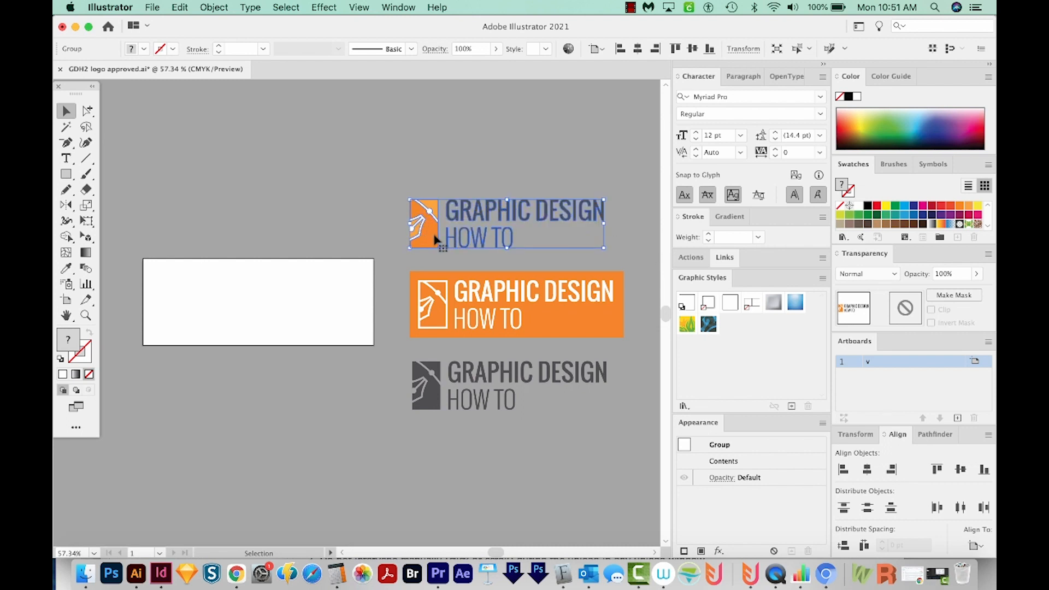
drag(504, 223, 258, 301)
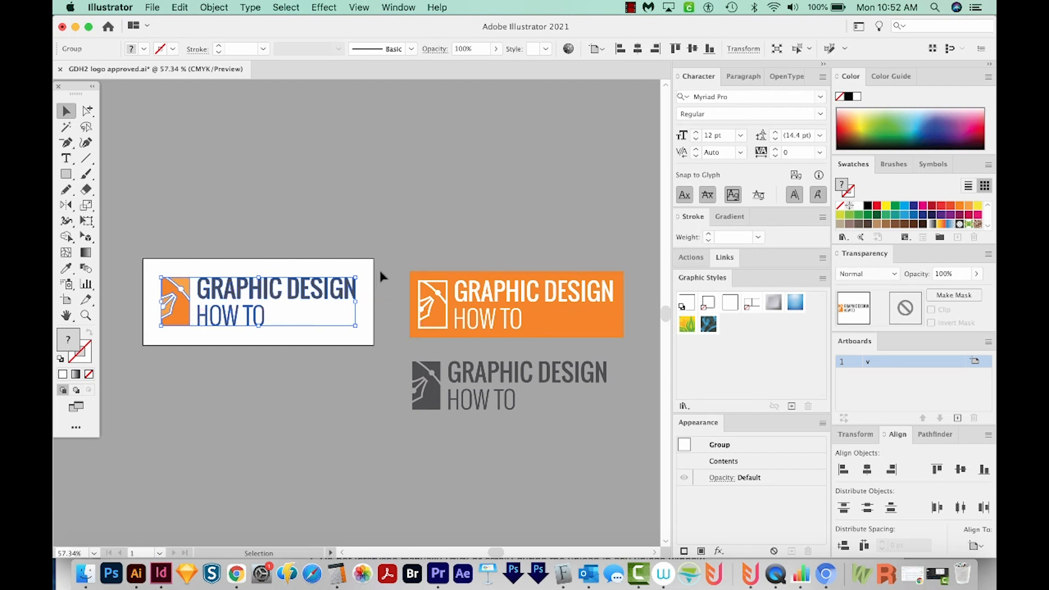
mouse_move(606, 259)
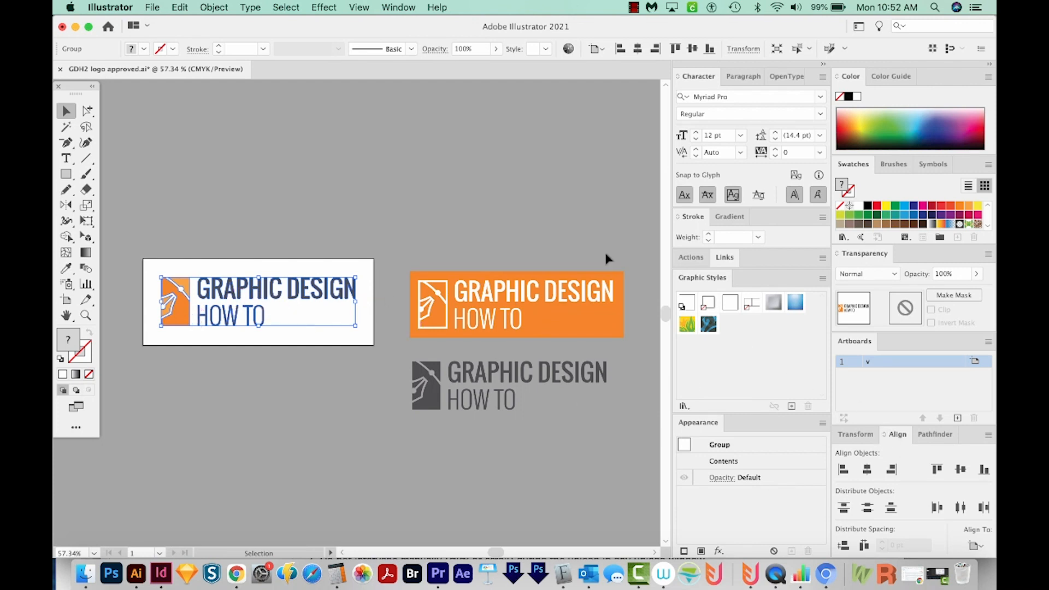
mouse_move(502, 60)
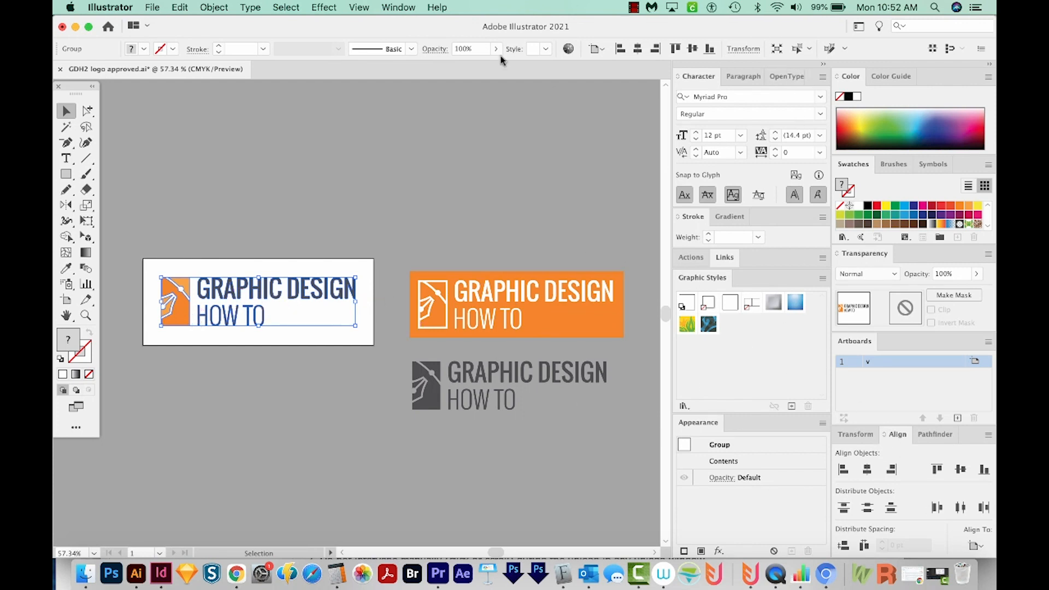
click(398, 7)
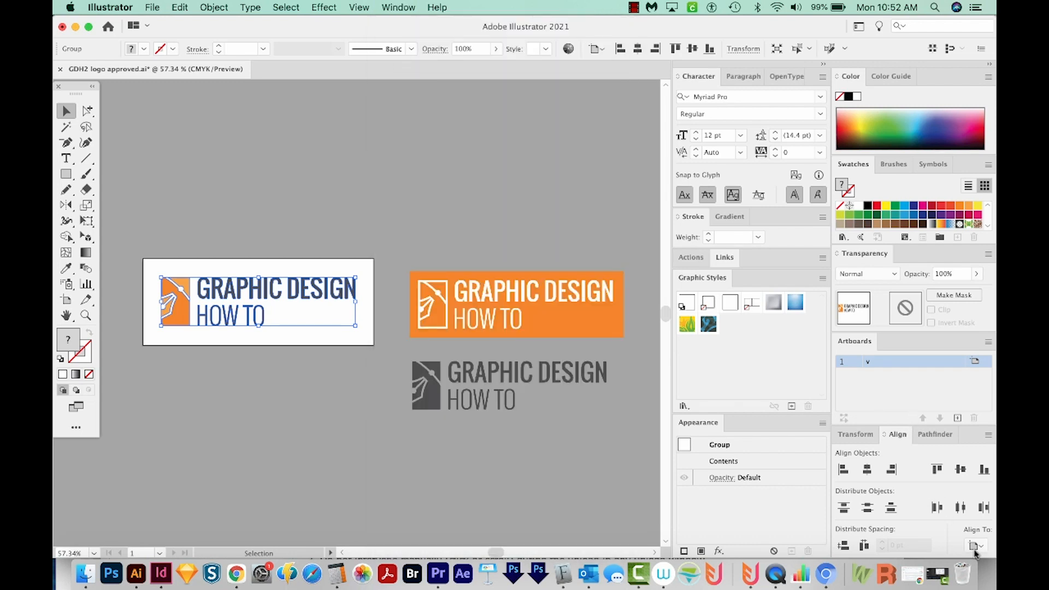
click(975, 545)
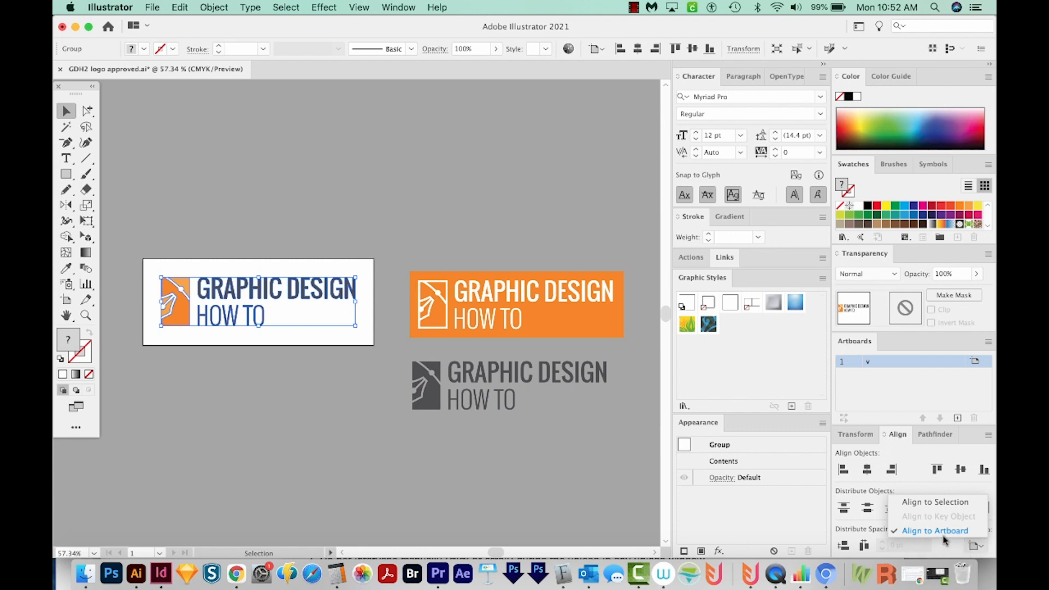
click(935, 530)
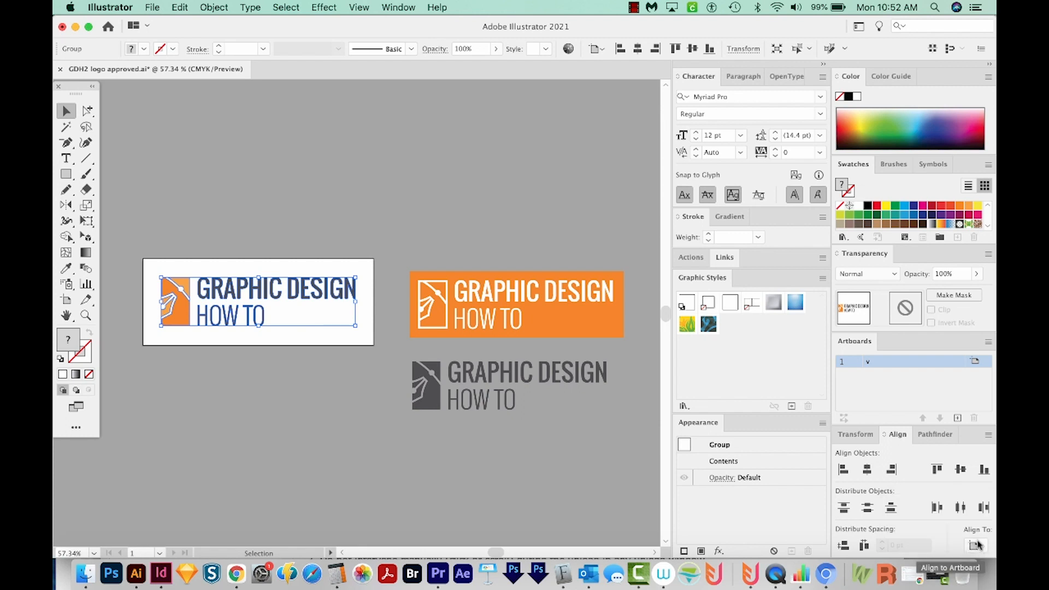
click(986, 436)
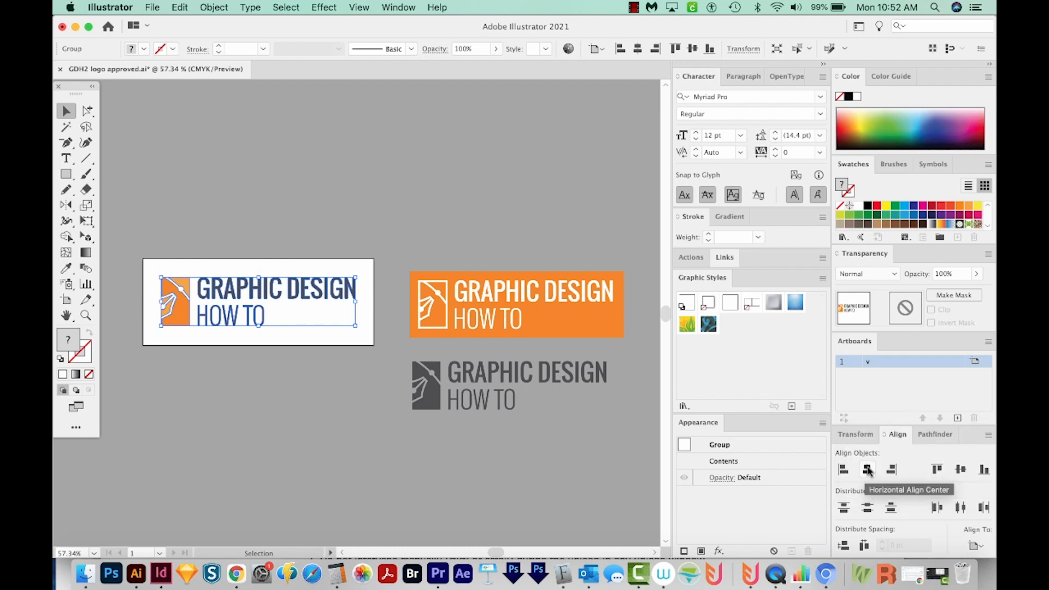
mouse_move(960, 472)
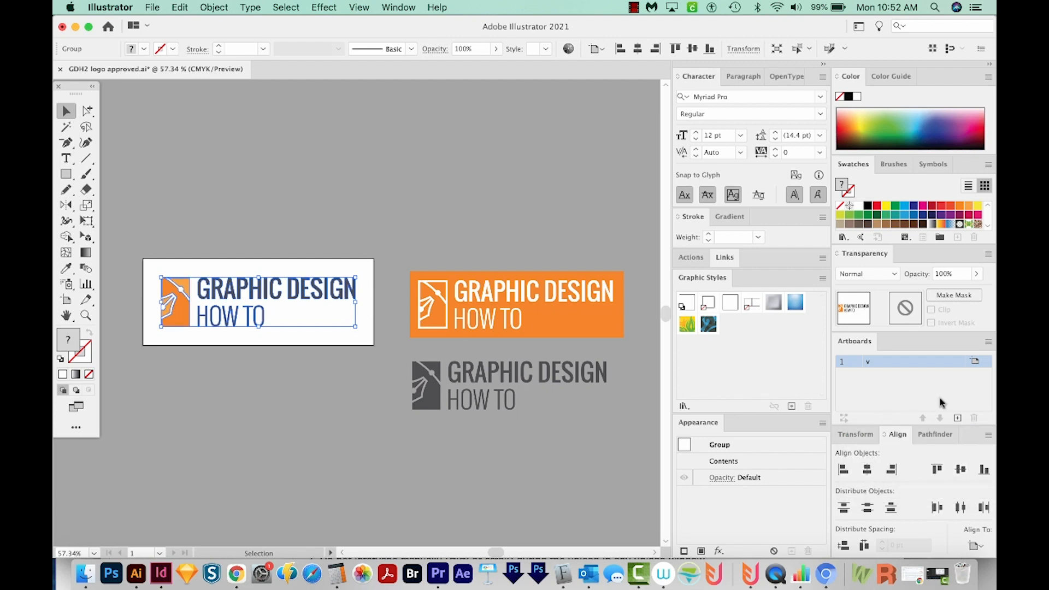
mouse_move(946, 395)
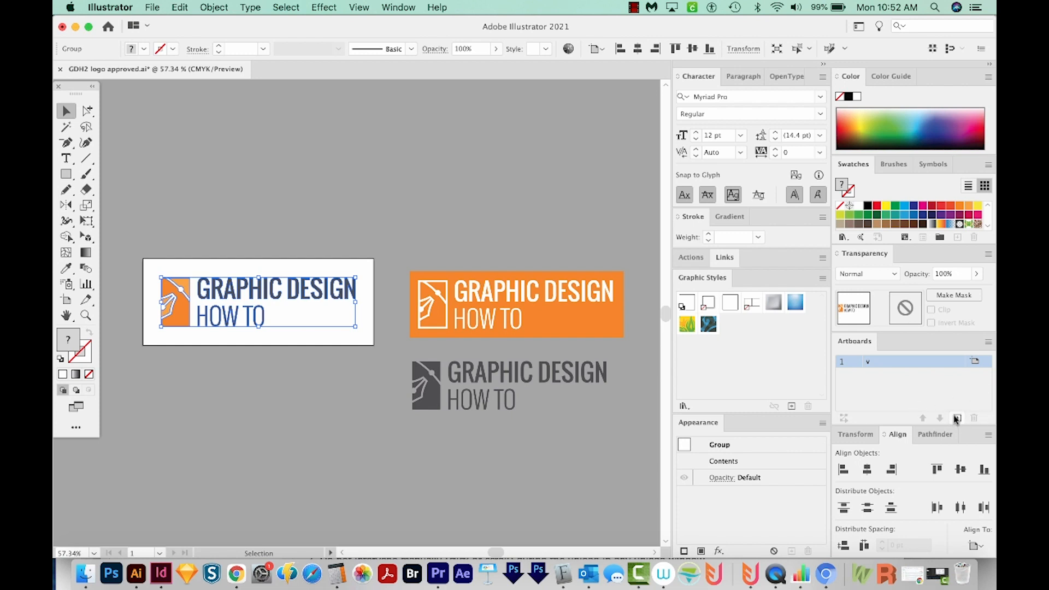
Add another same-size banner artboard and make the third artboard active
click(957, 419)
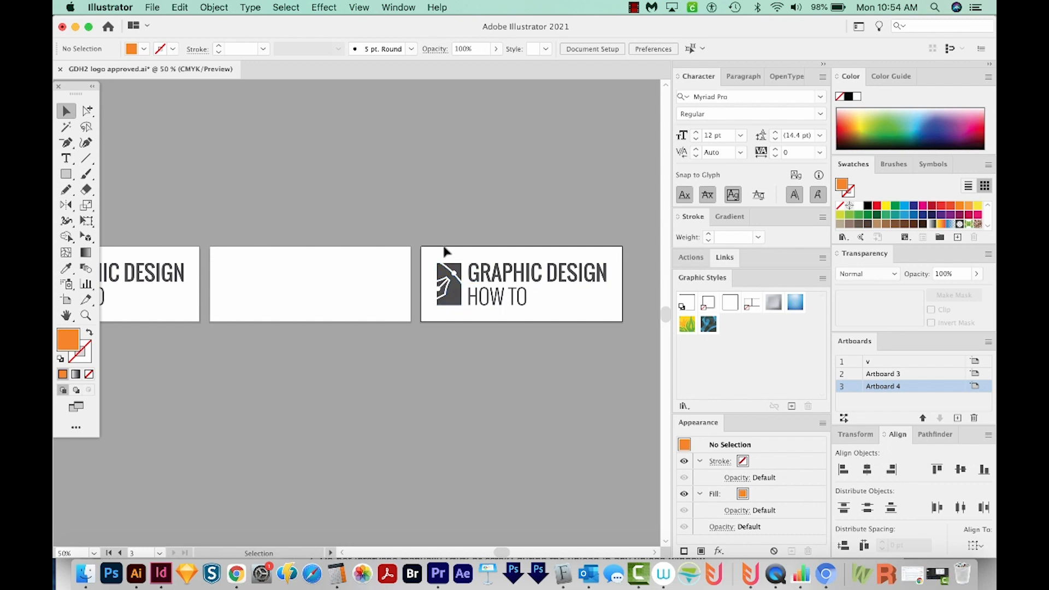
mouse_move(465, 266)
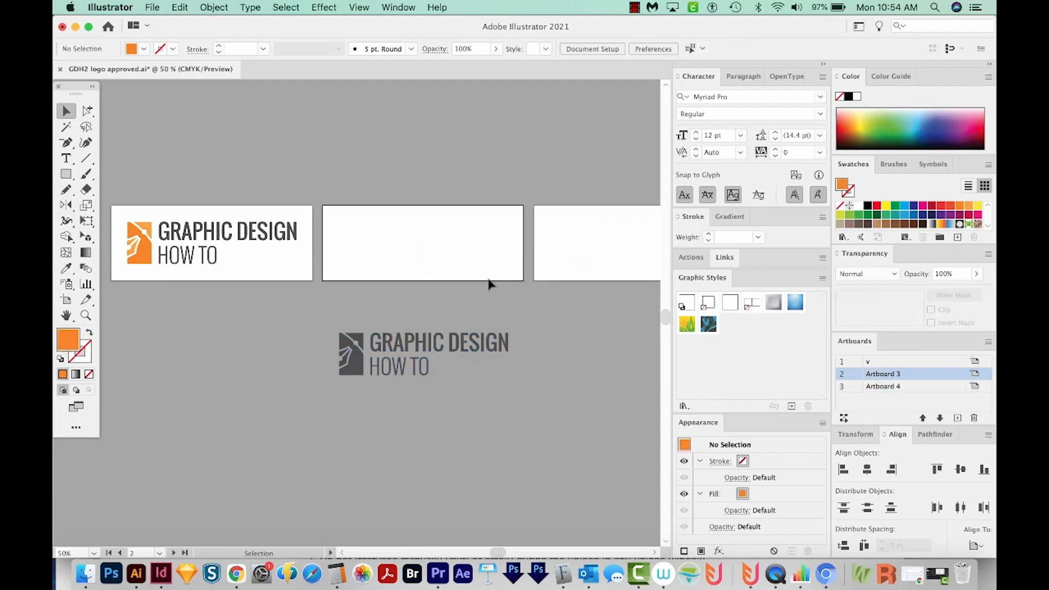
click(422, 354)
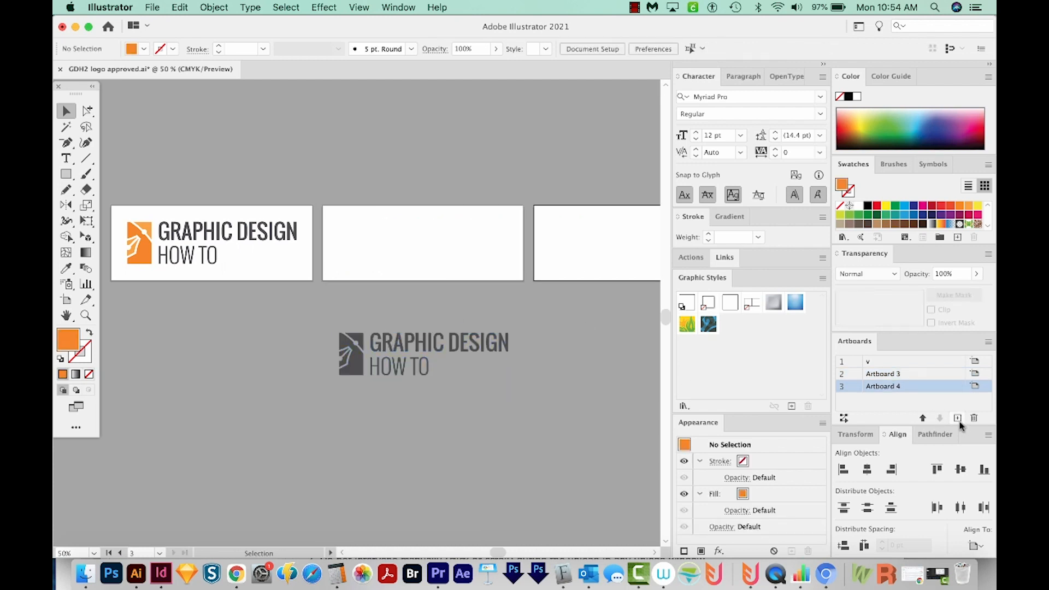
click(422, 355)
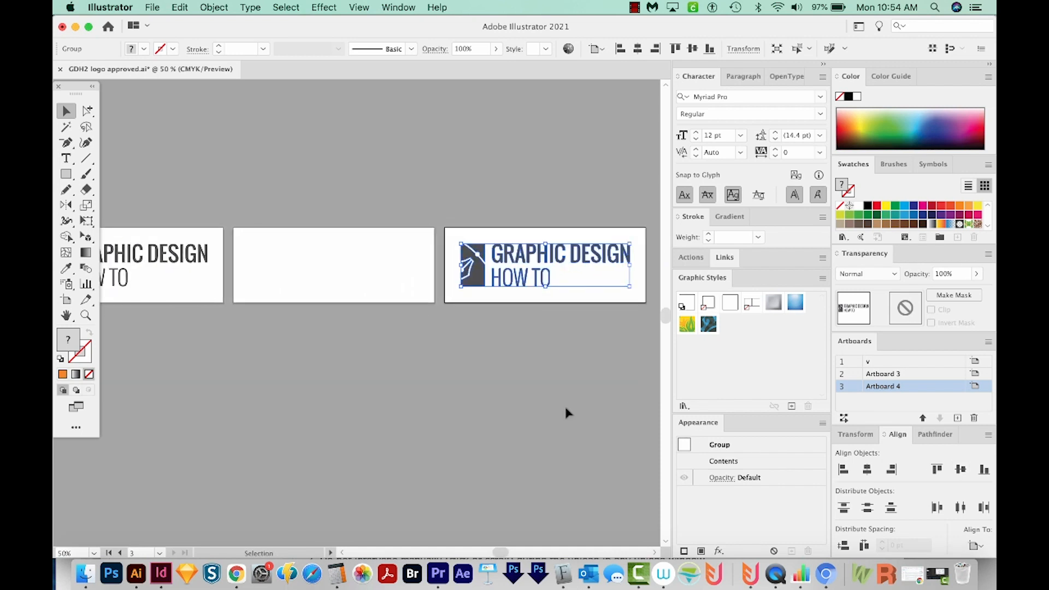
mouse_move(535, 346)
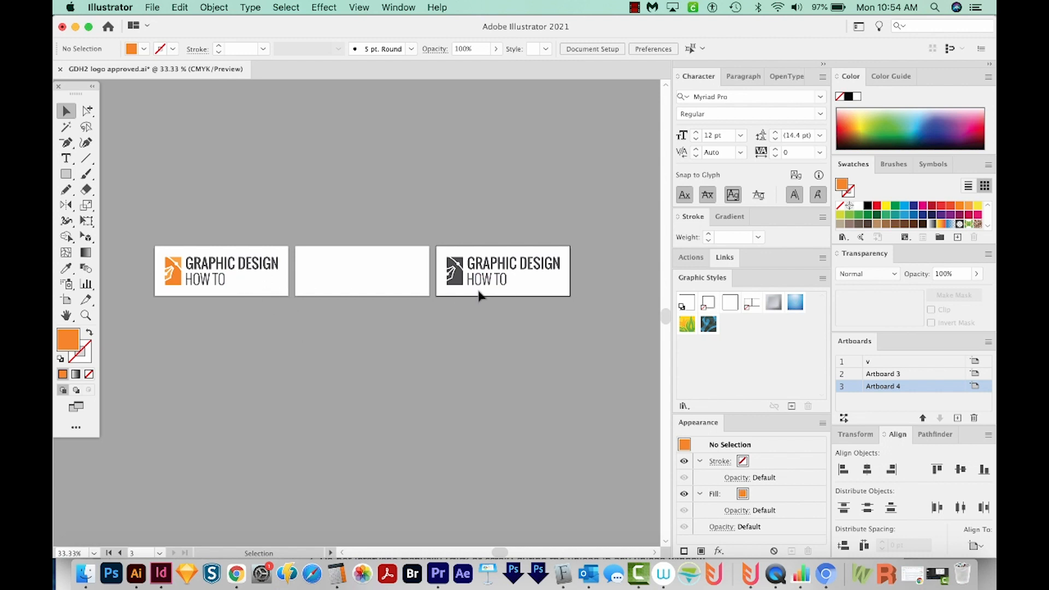
Rename the artboards in the Artboards panel to Color, White and Black
click(889, 361)
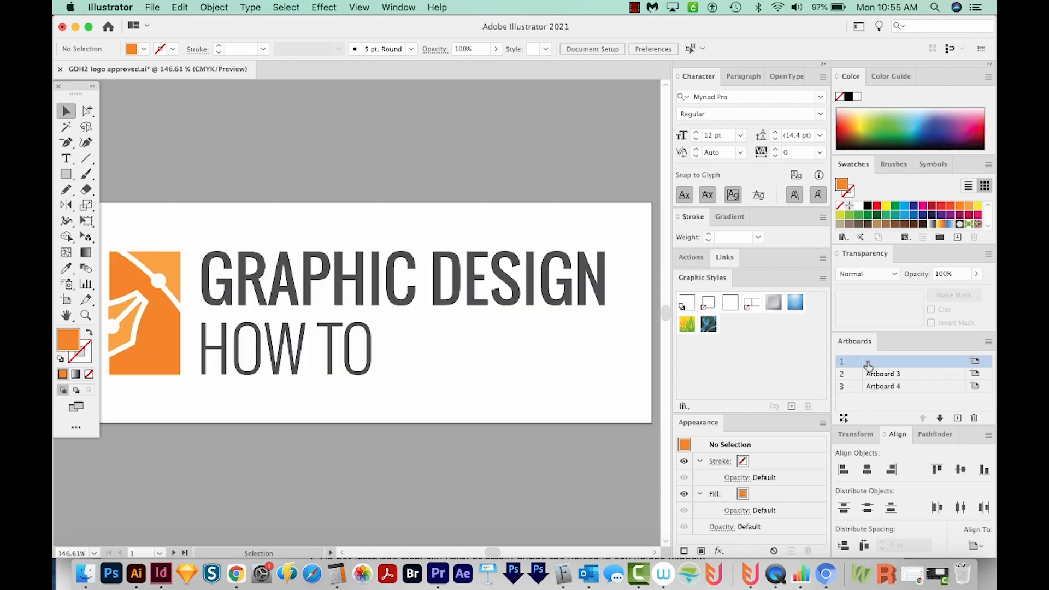
double_click(905, 361)
text(Color)
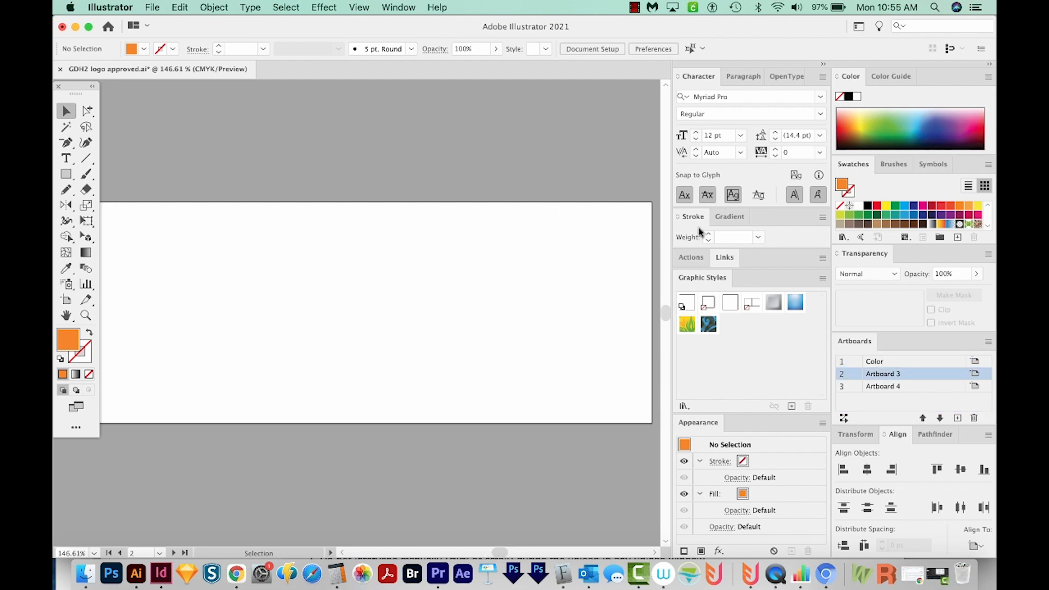
double_click(883, 374)
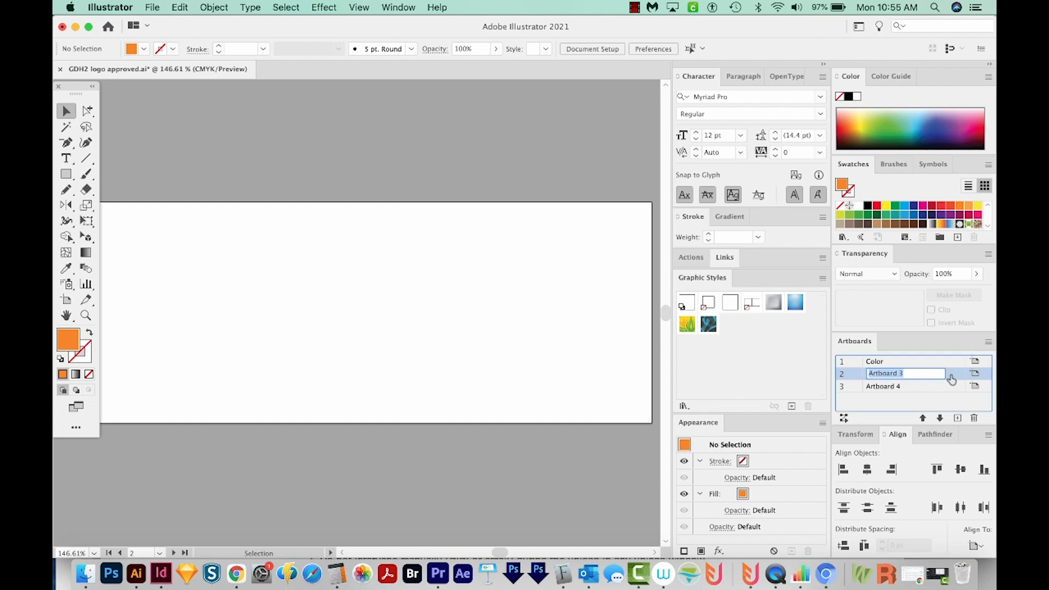
text(White)
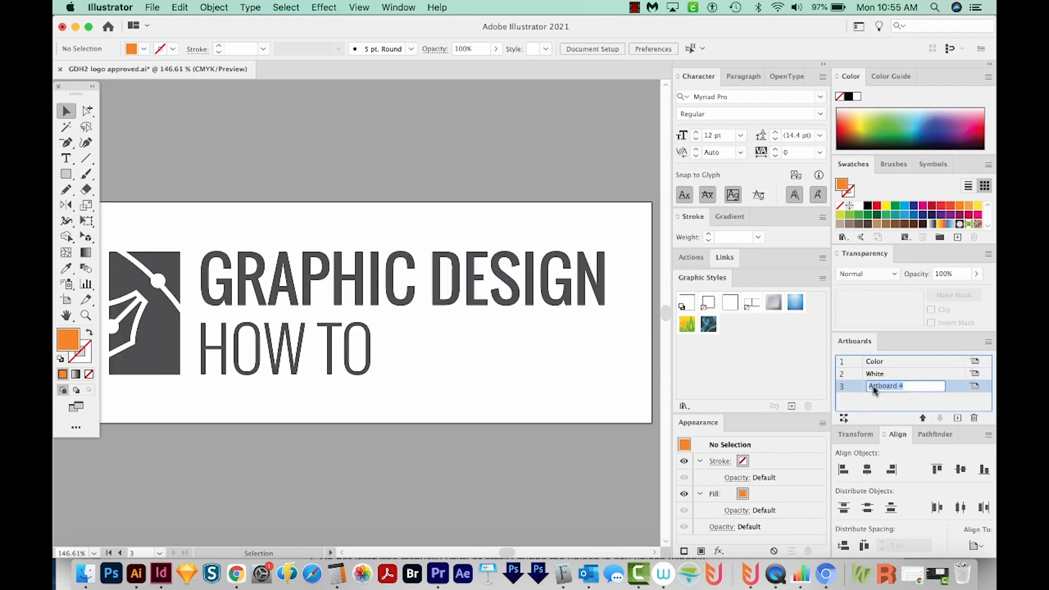
text(Black)
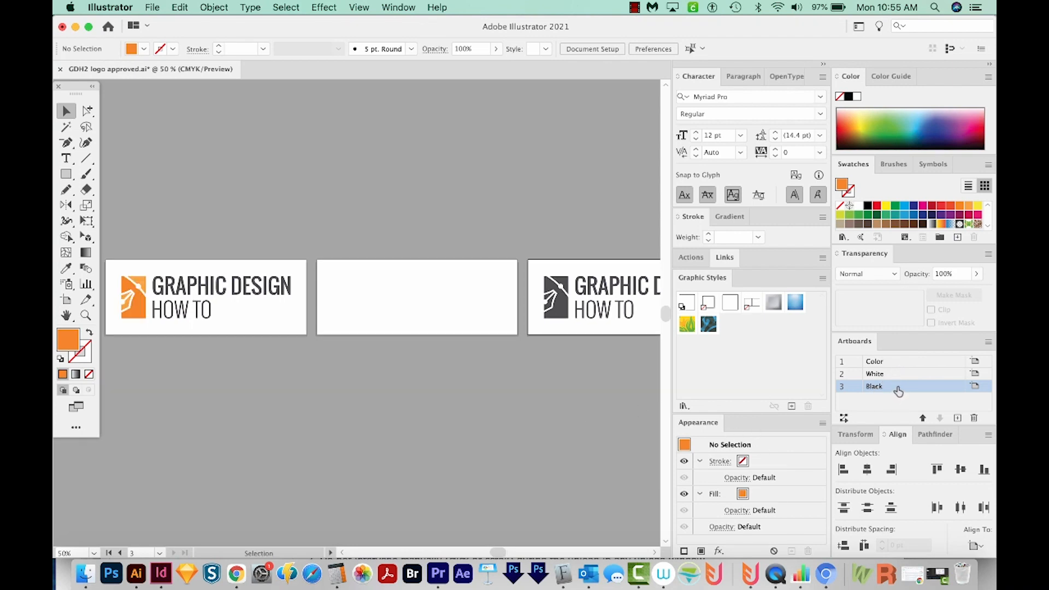
mouse_move(896, 389)
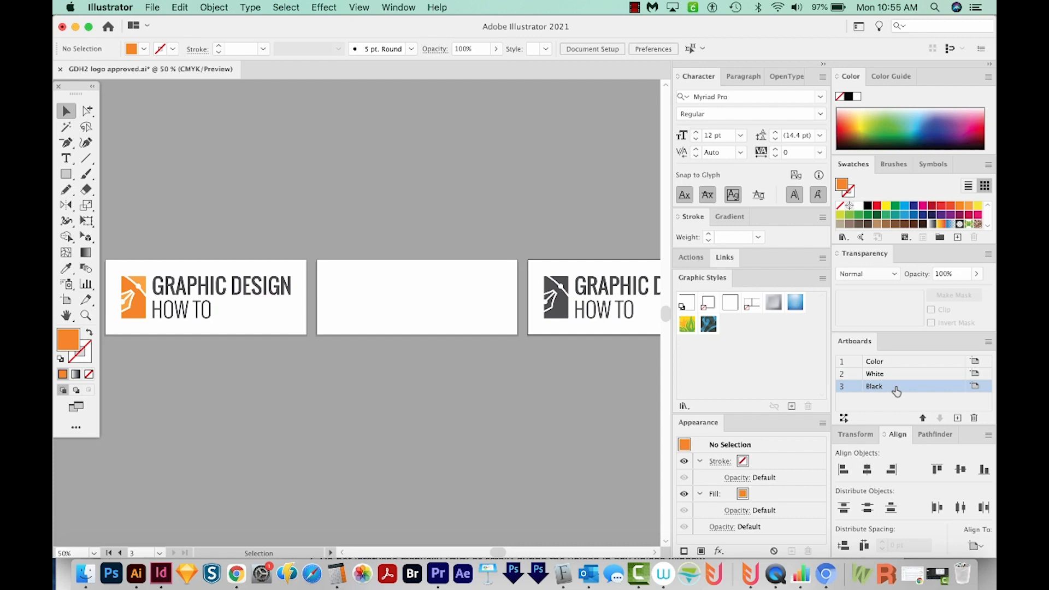
mouse_move(728, 413)
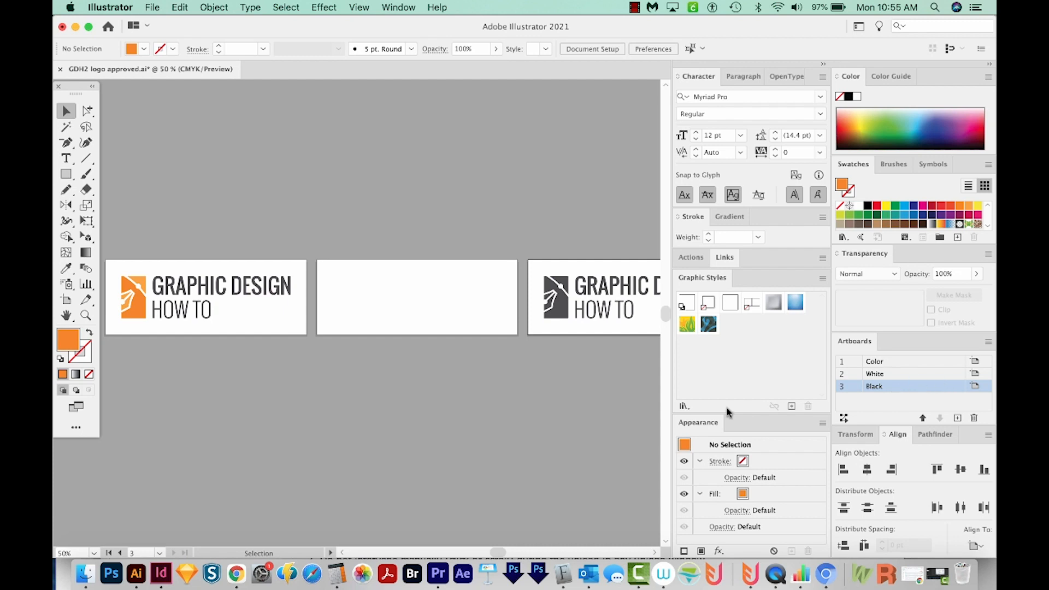
mouse_move(611, 449)
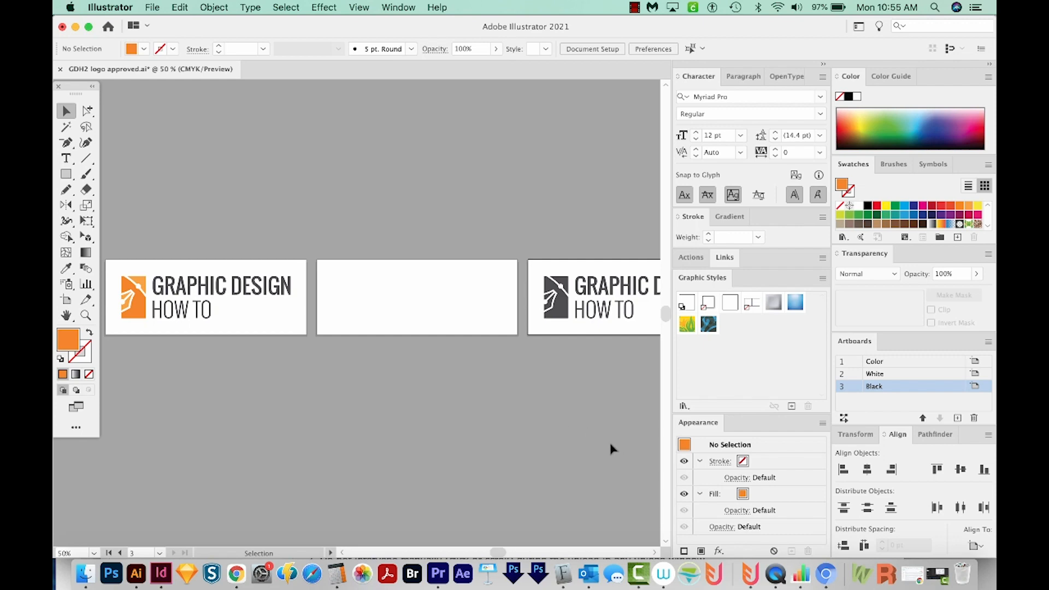
Create a GDH2 Logo folder and save the document in it as GDH2 logo.ai
click(152, 8)
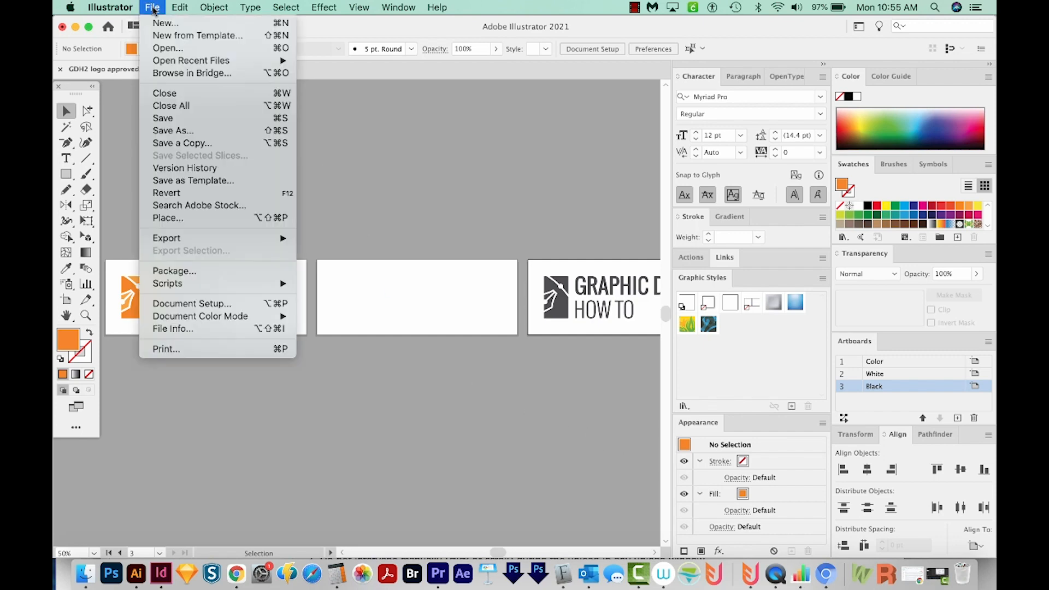
click(173, 130)
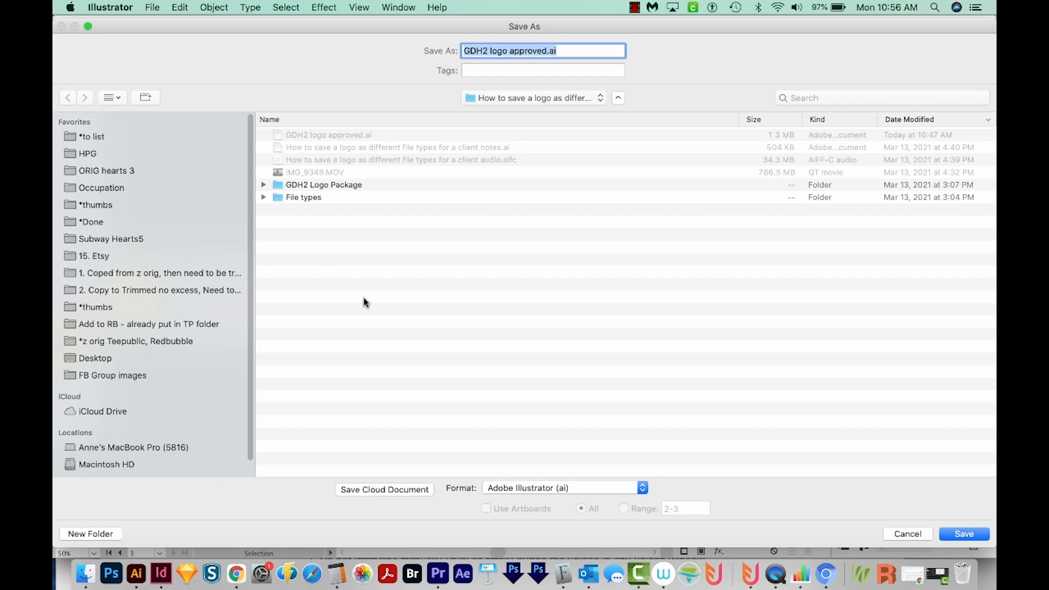
click(90, 533)
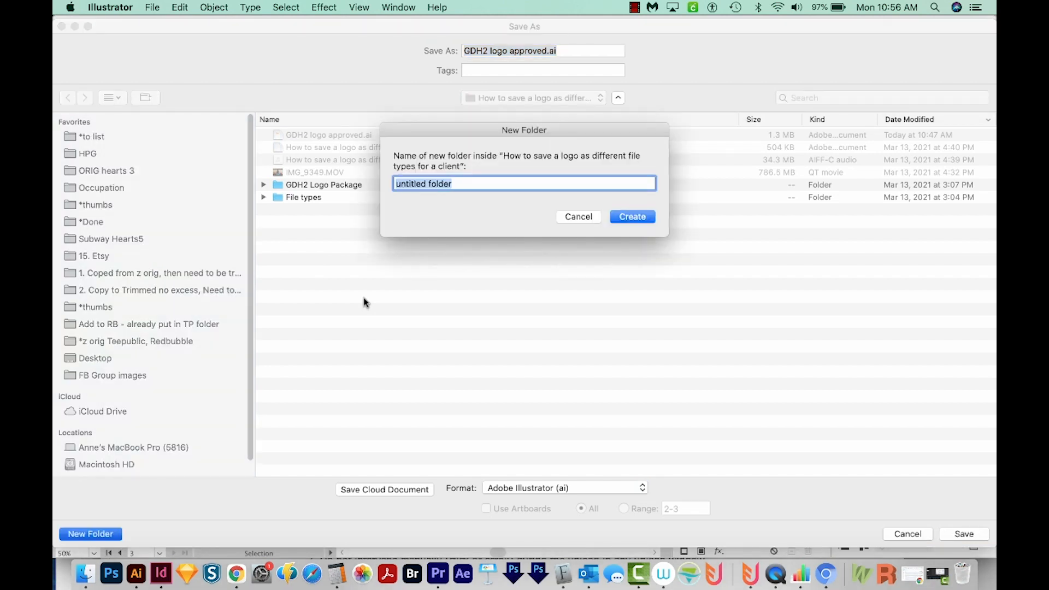
text(GDH2 Logo)
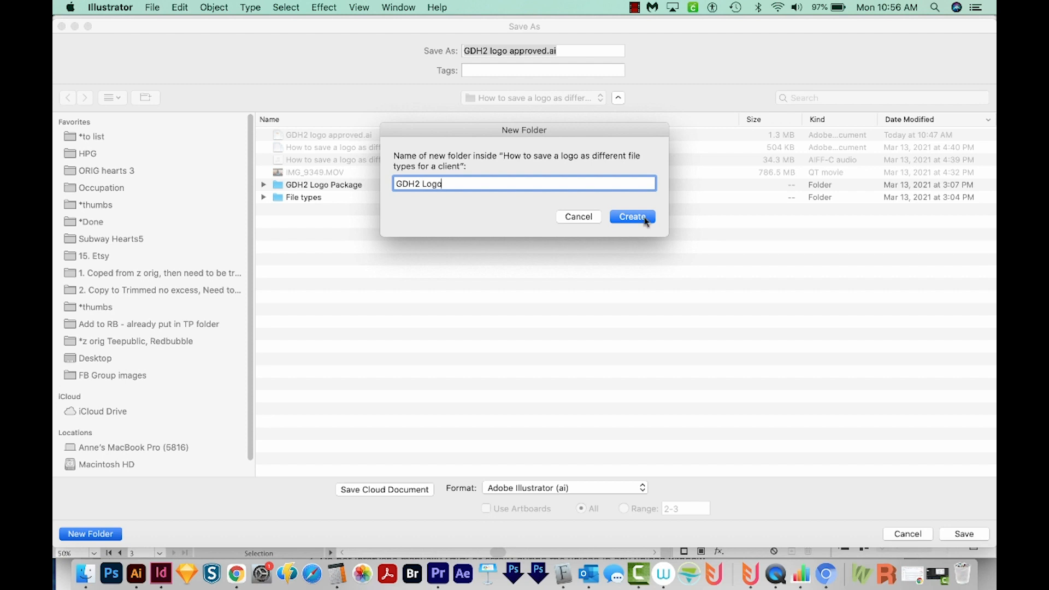
click(632, 217)
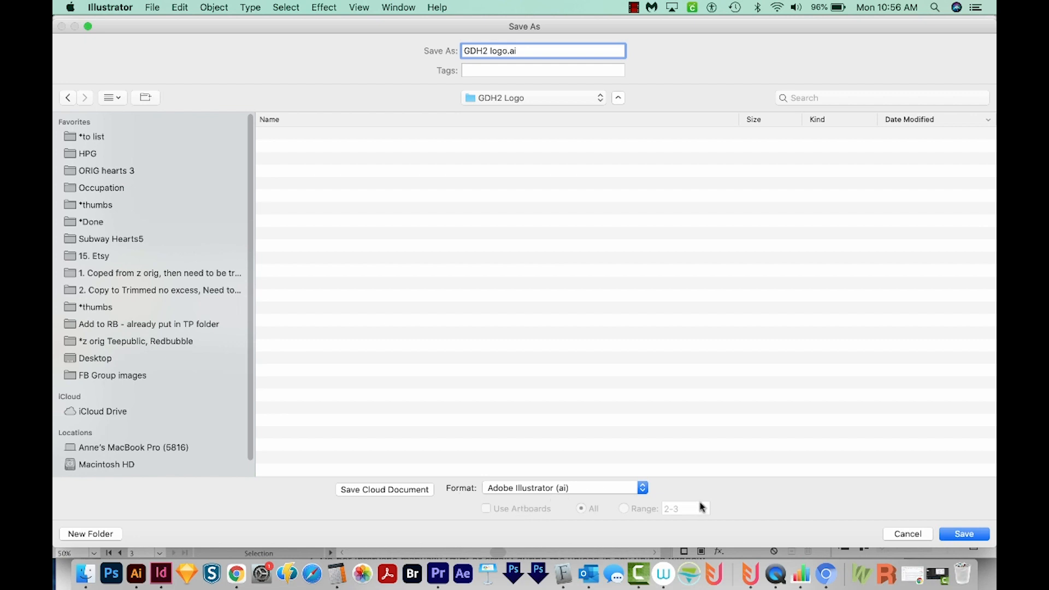
click(969, 534)
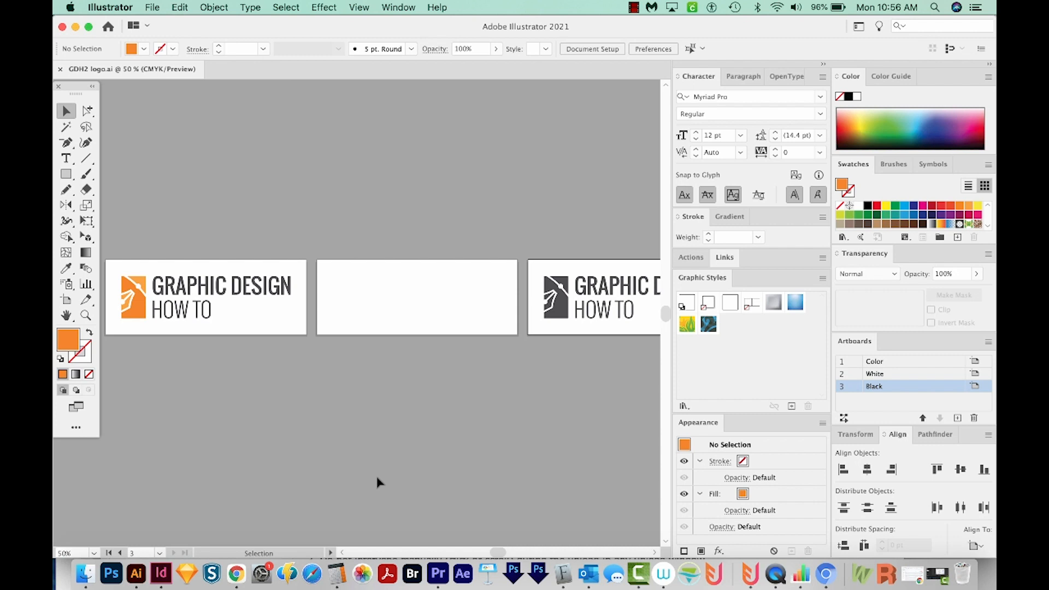
mouse_move(389, 474)
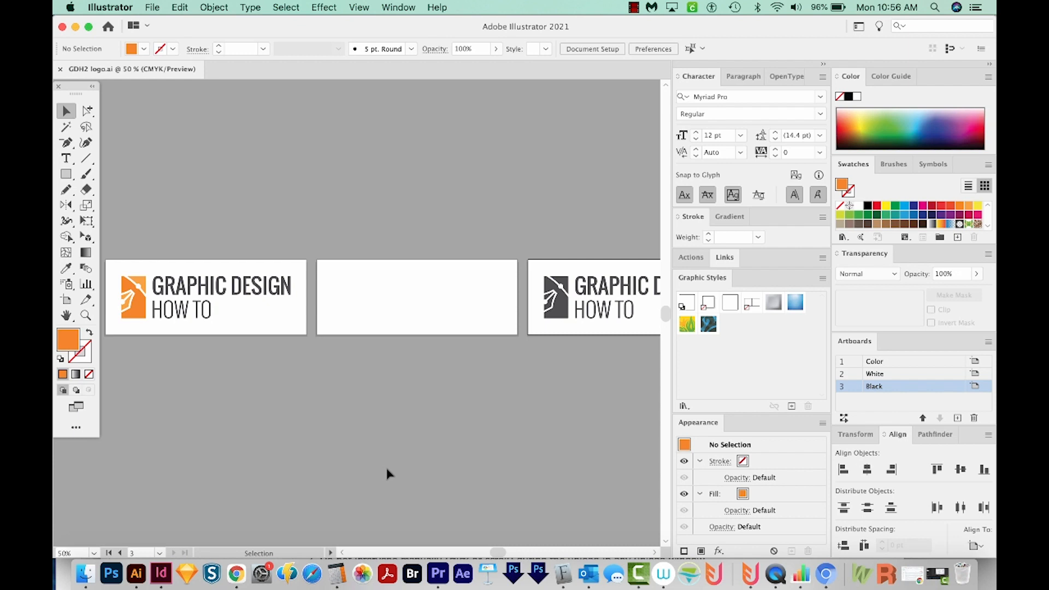
mouse_move(393, 471)
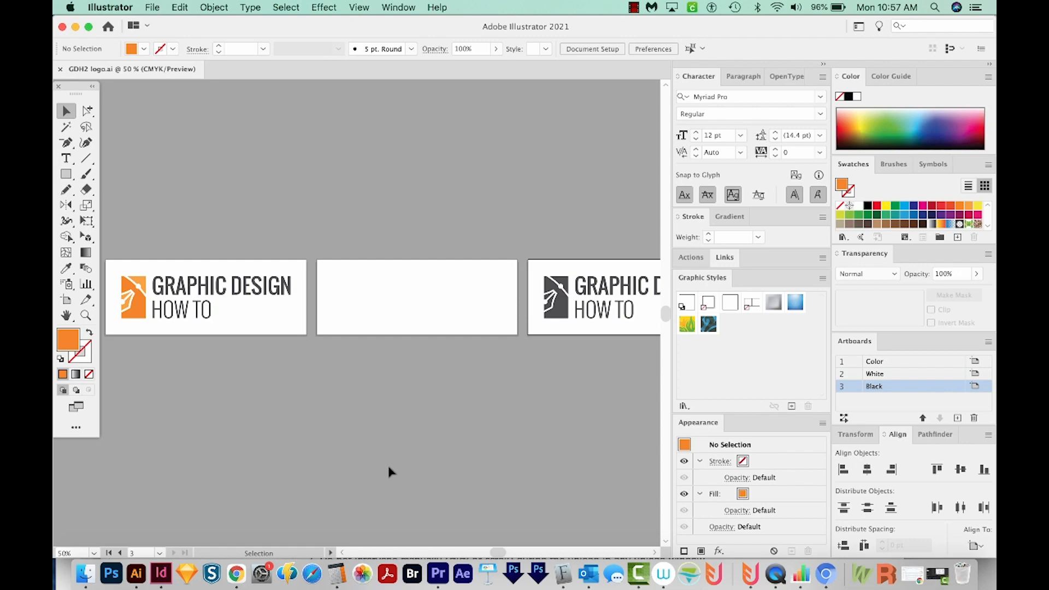
Show the File menu for the saved GDH2 logo.ai document
click(151, 7)
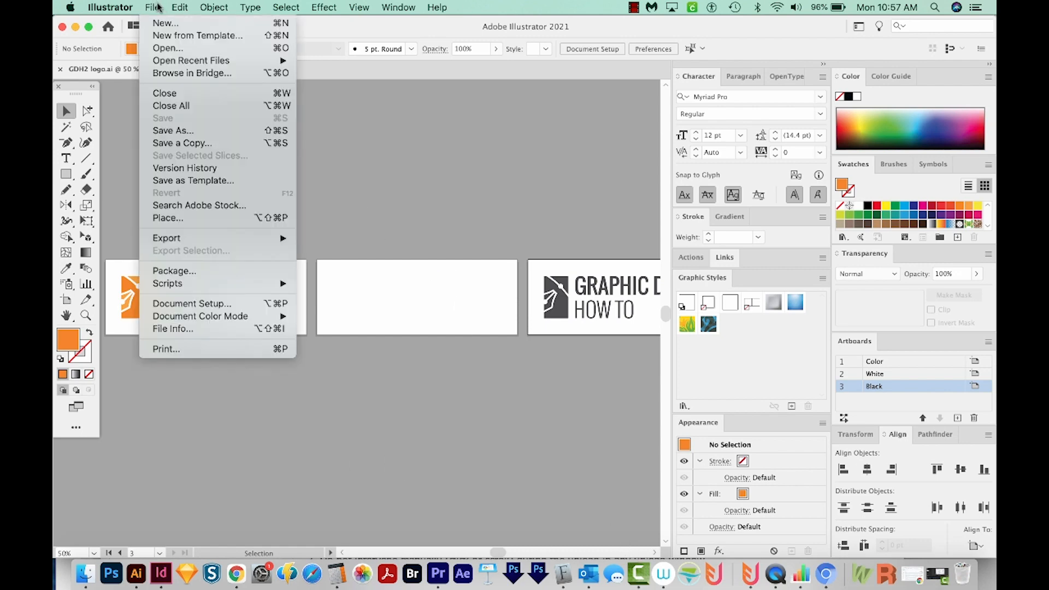
Save a copy in EPS format, writing each artboard to its own file
click(172, 130)
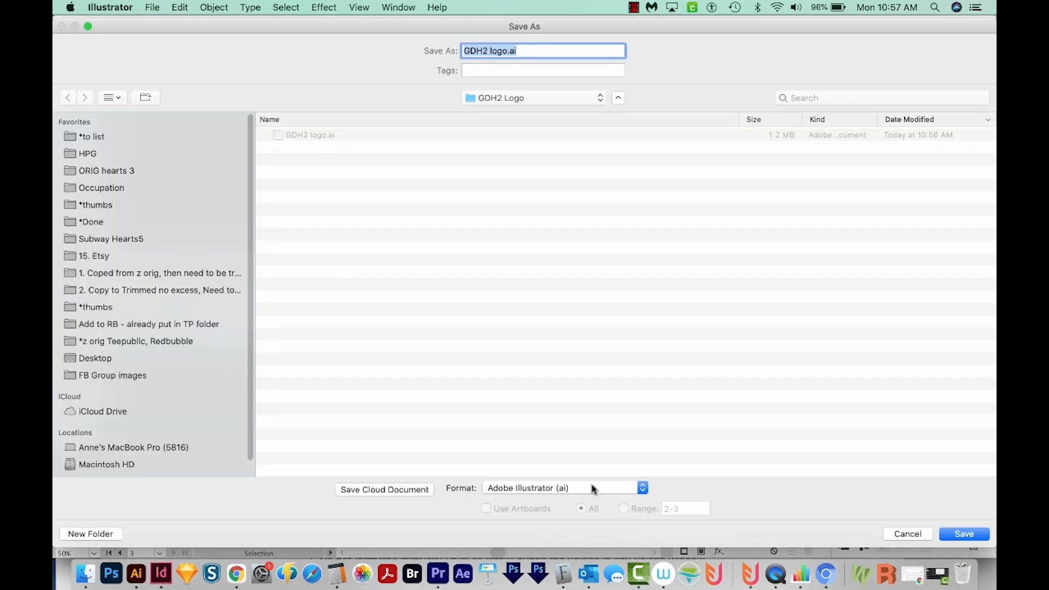
click(566, 488)
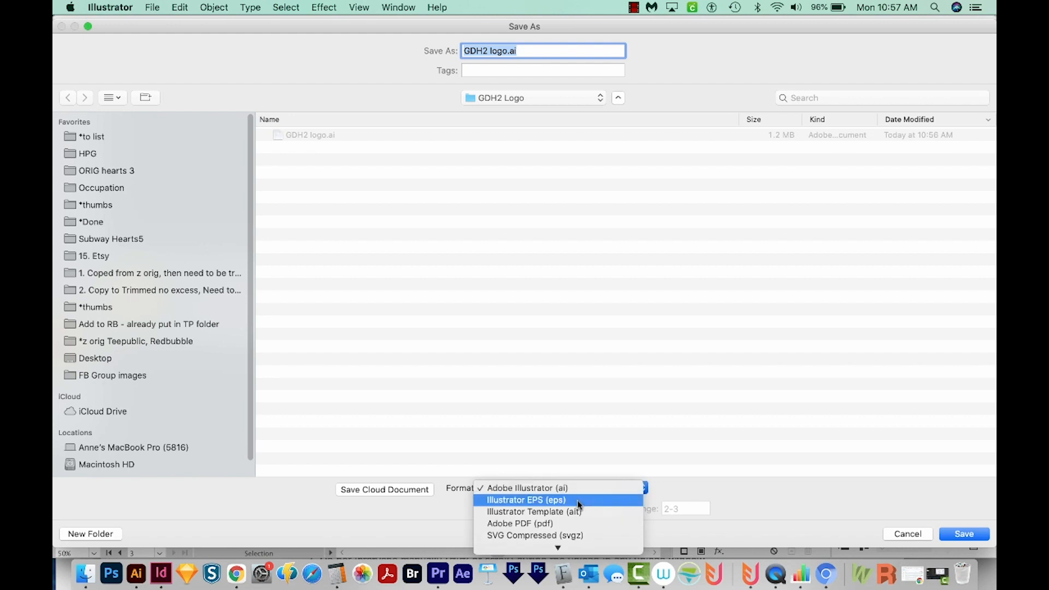
click(523, 500)
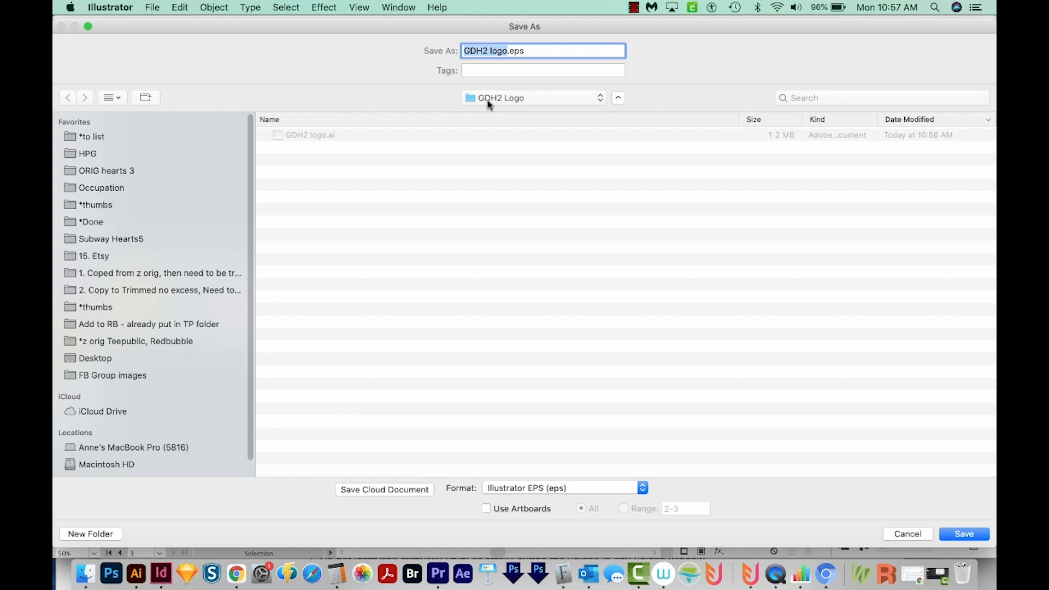
mouse_move(543, 355)
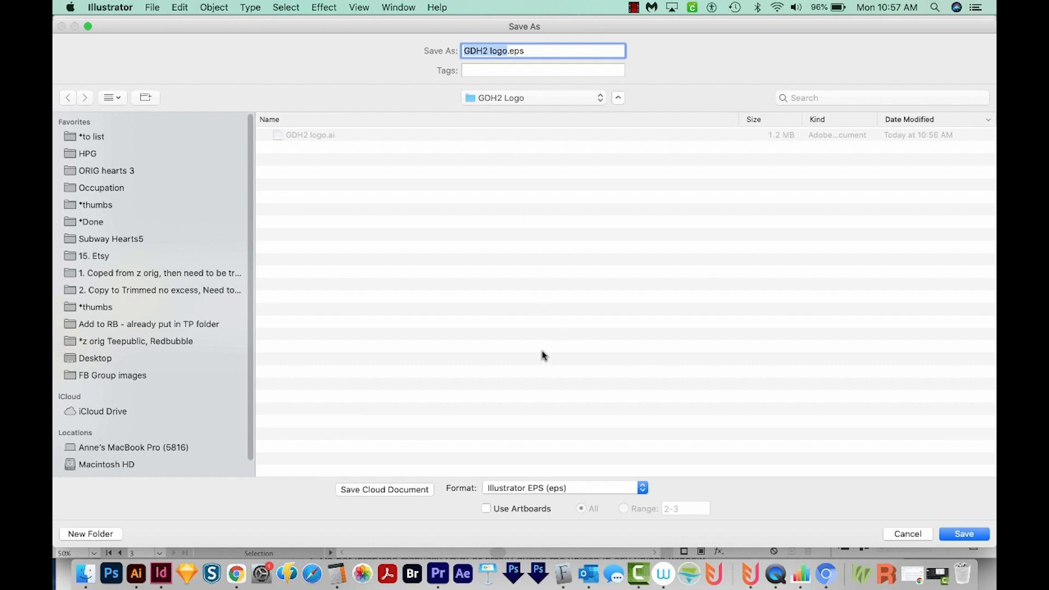
click(486, 509)
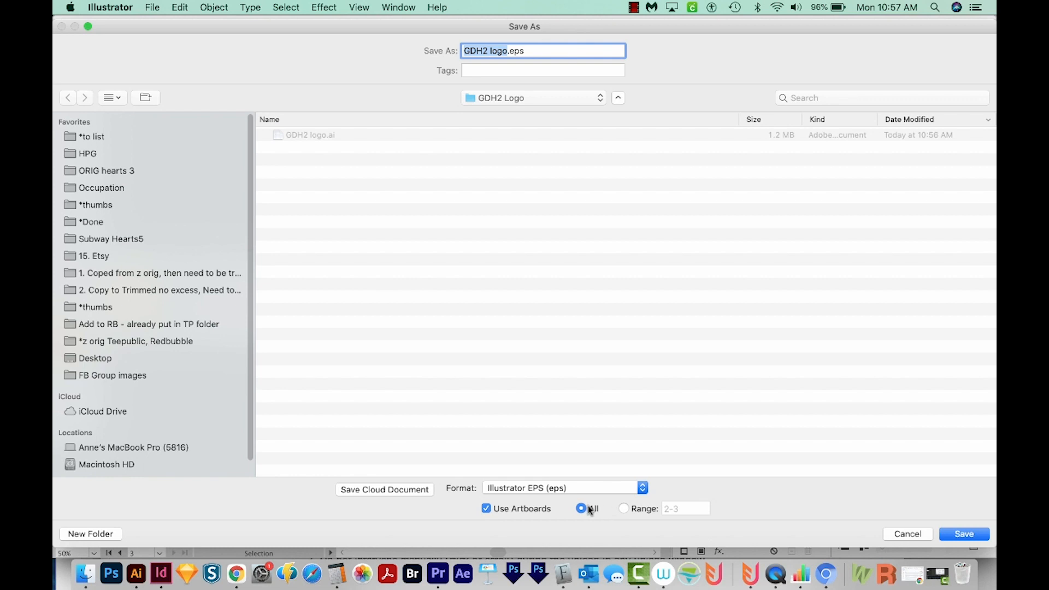
click(962, 533)
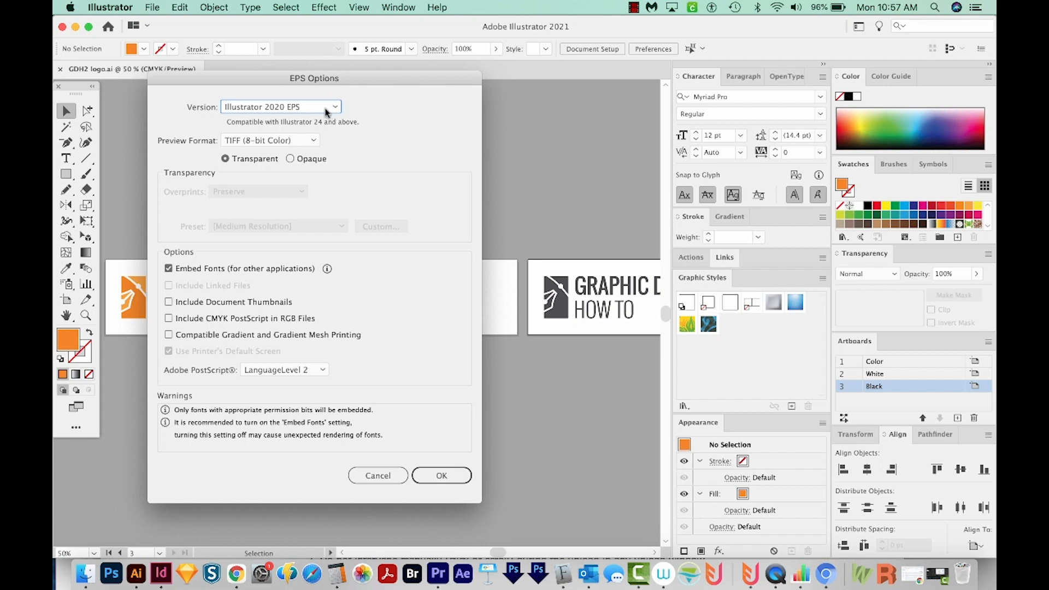
Set the EPS version to Illustrator 10 EPS and confirm the options
click(280, 106)
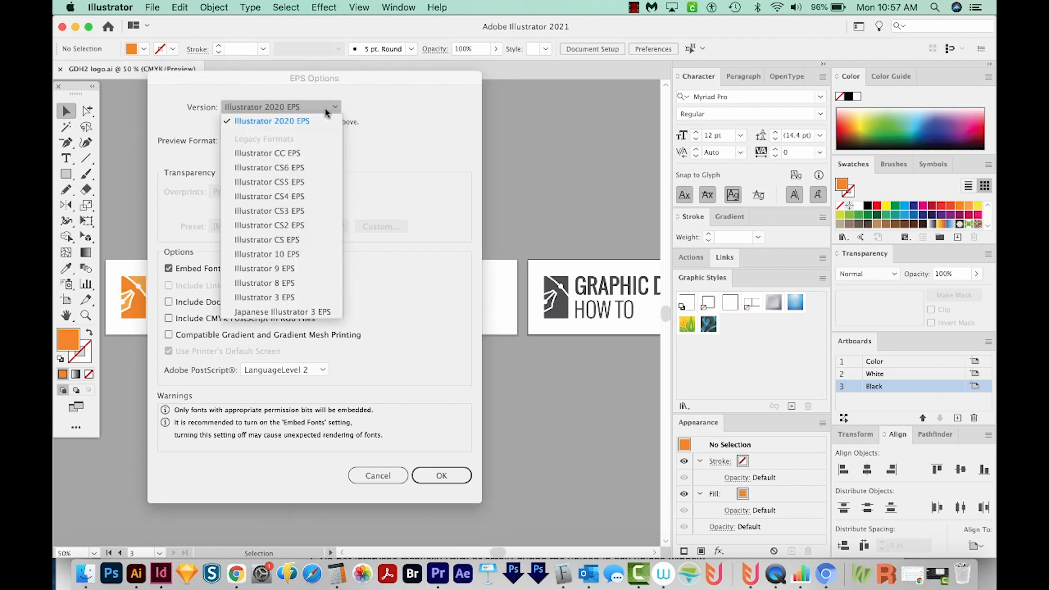
mouse_move(245, 258)
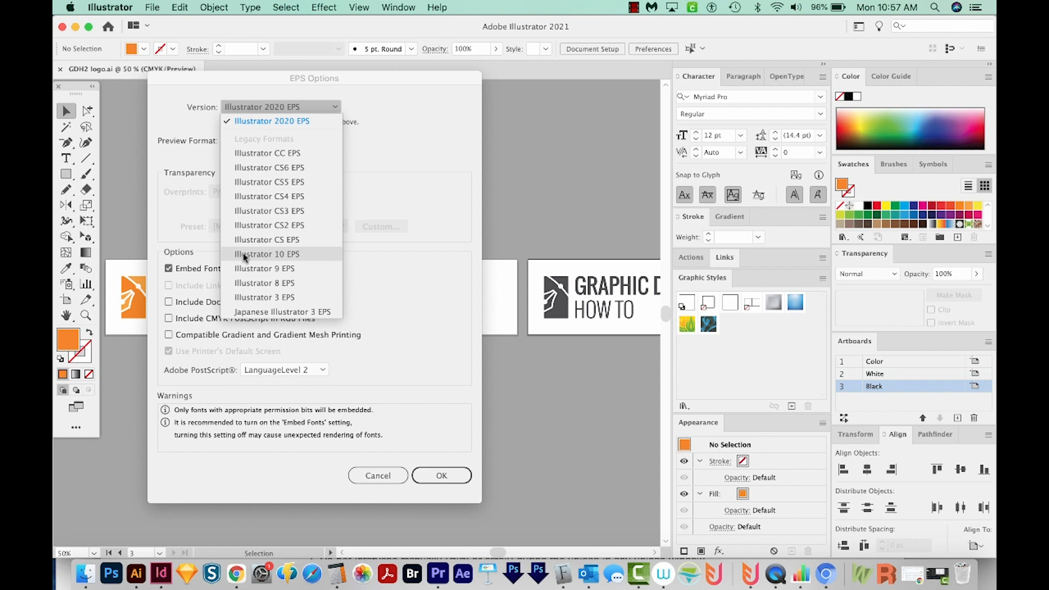
click(266, 254)
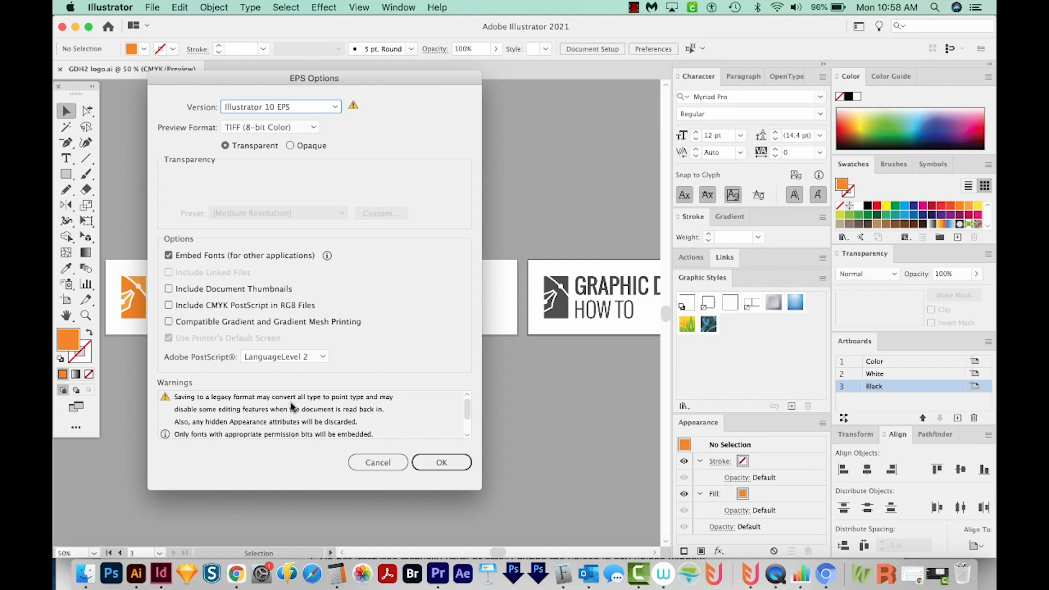
mouse_move(293, 421)
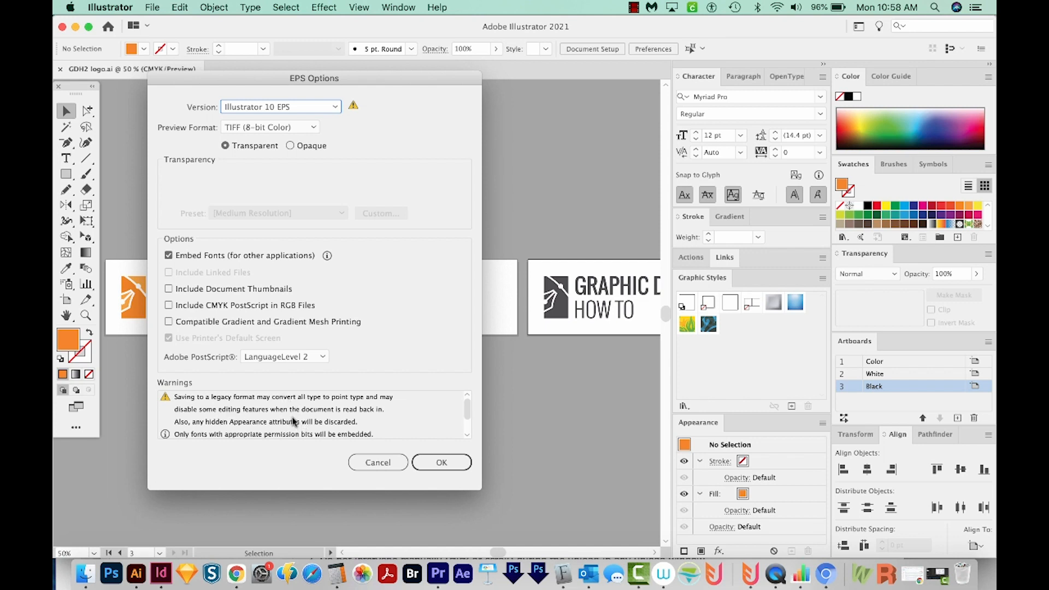
mouse_move(438, 412)
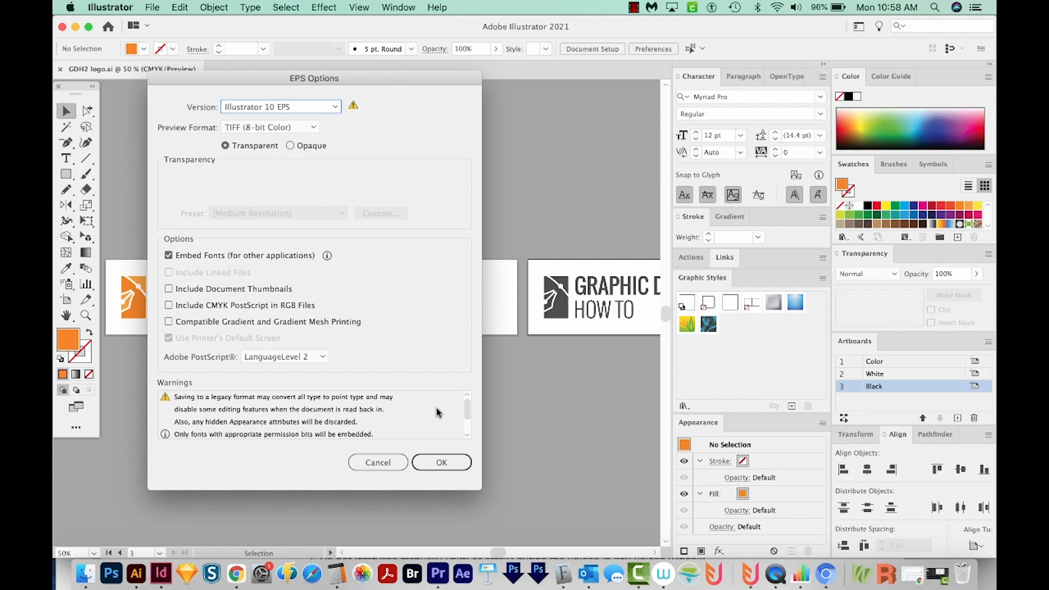
mouse_move(351, 409)
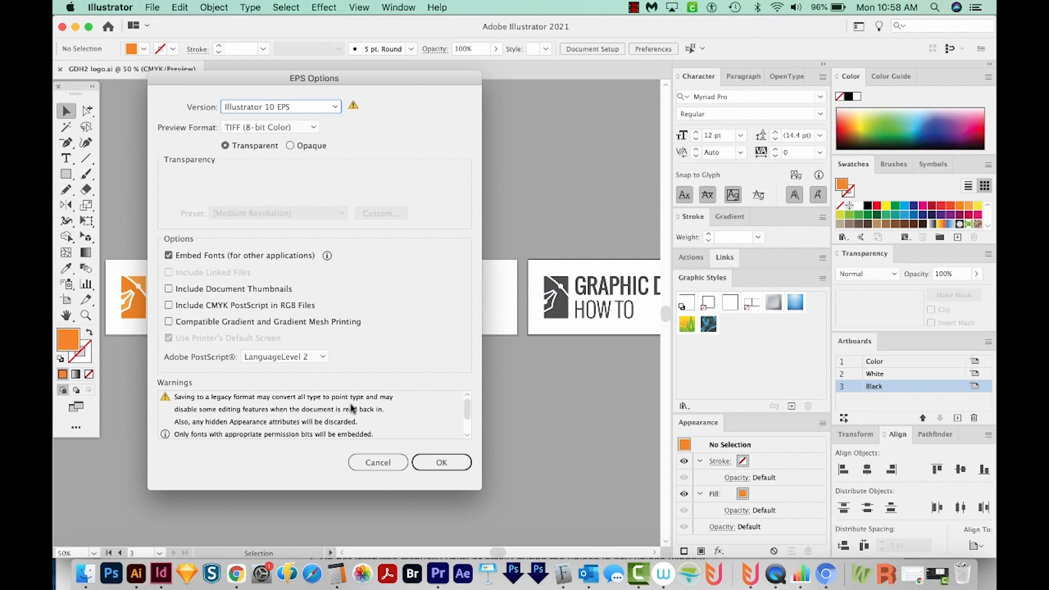
mouse_move(355, 407)
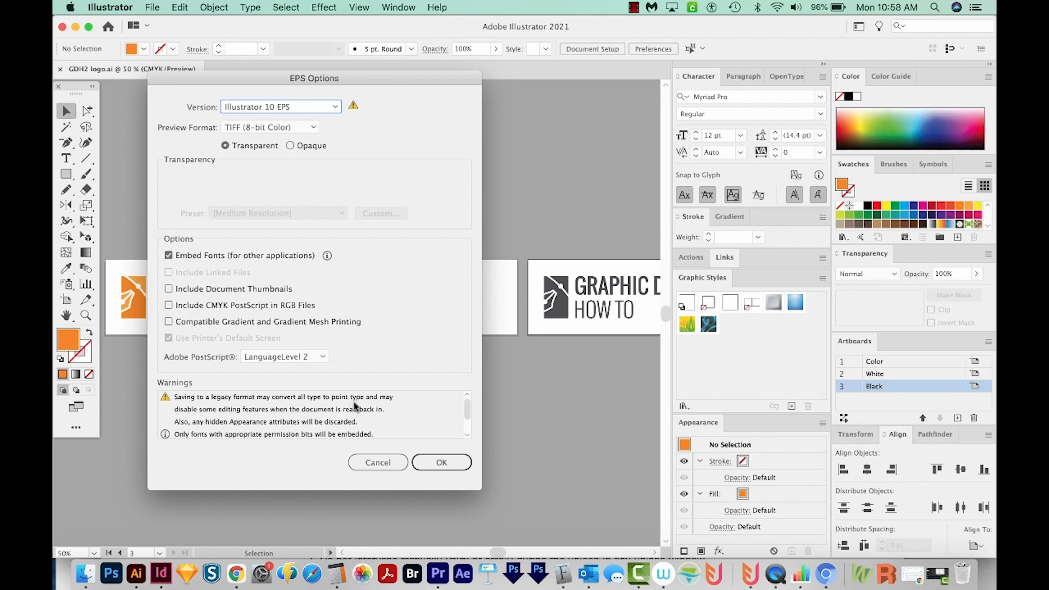
mouse_move(362, 401)
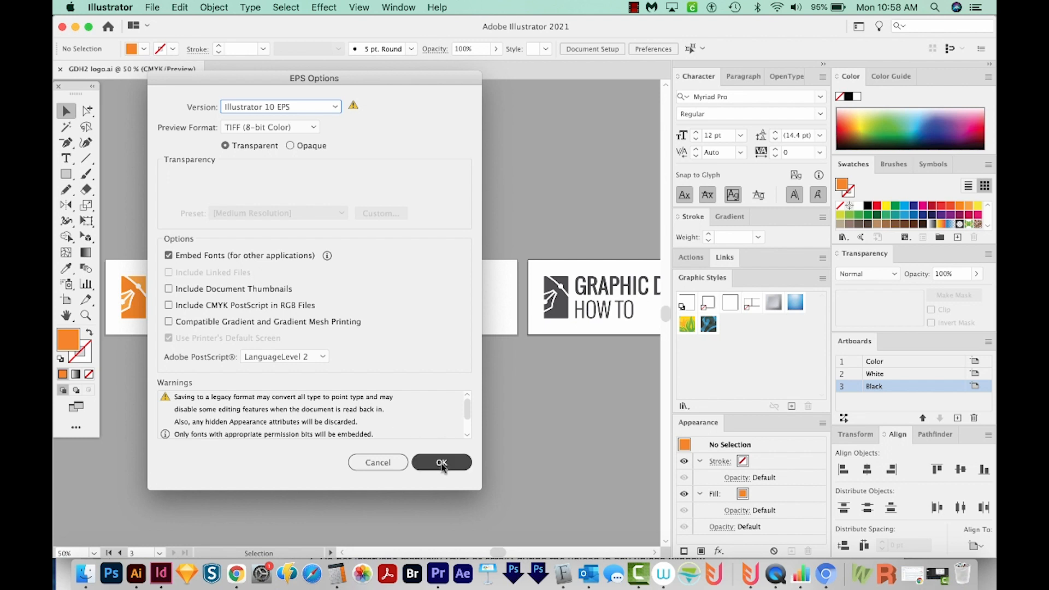
click(442, 462)
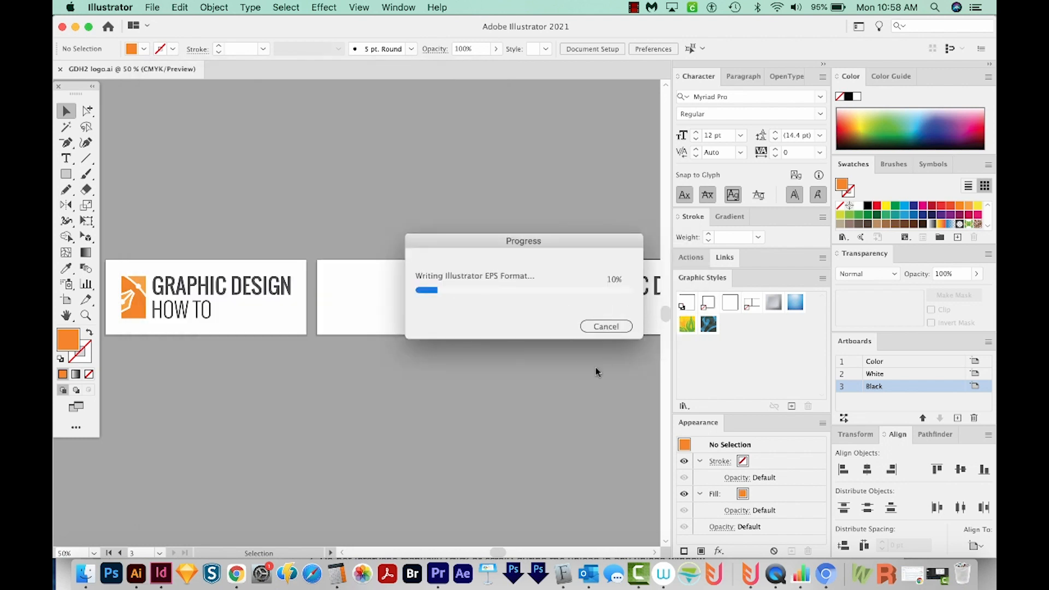
Preview the Black, White and Color EPS files in GDH2 Logo, then return to Illustrator
click(85, 570)
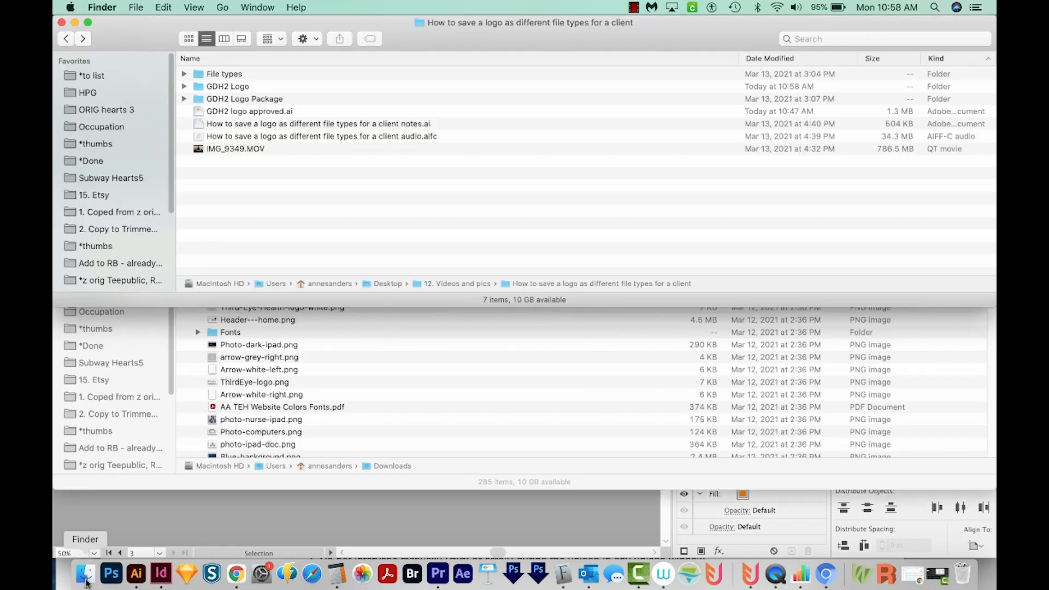
click(223, 38)
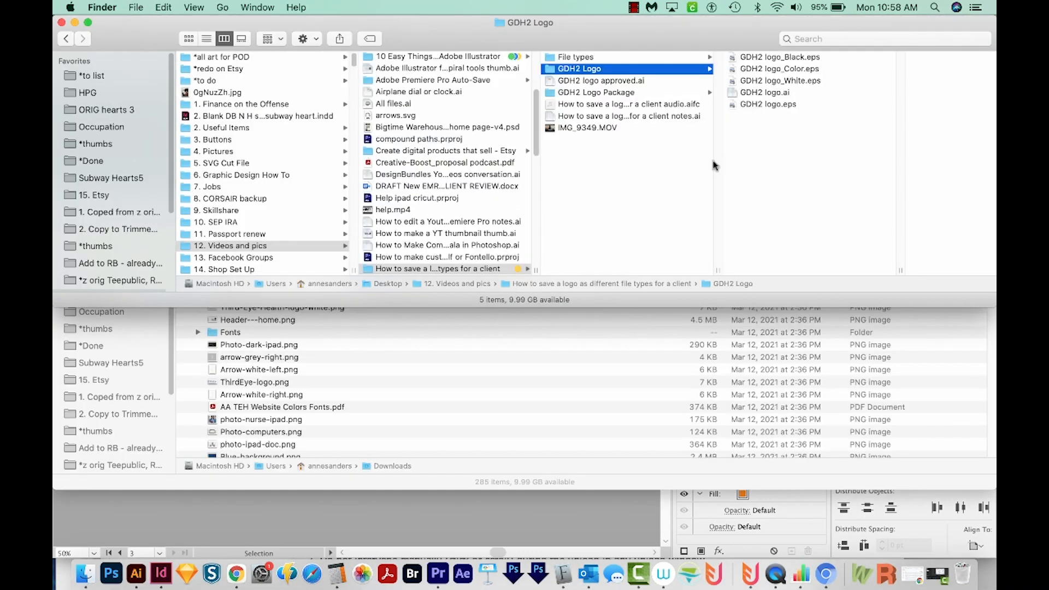
click(714, 57)
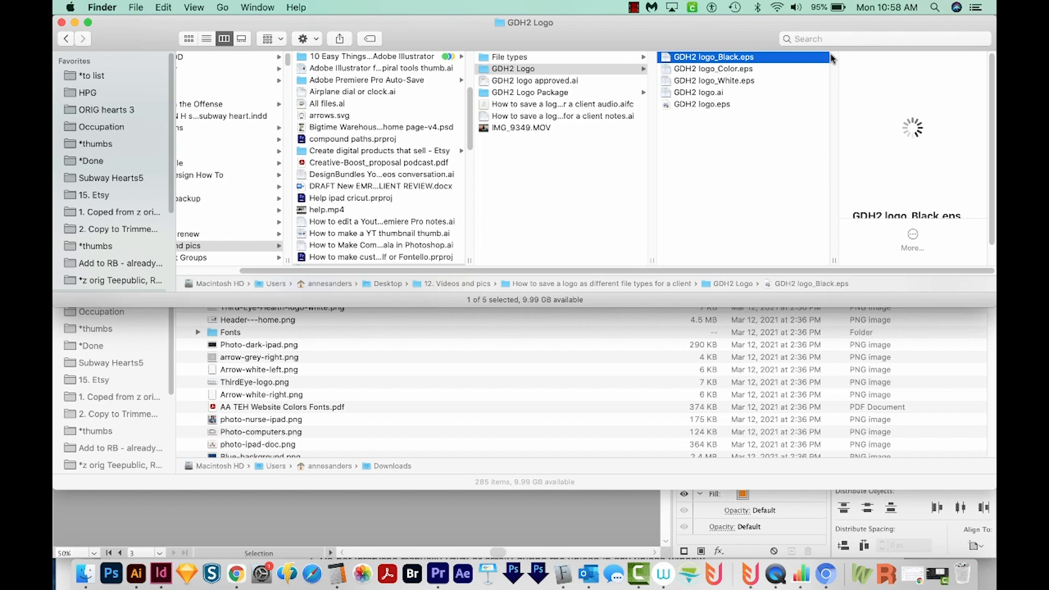
click(715, 80)
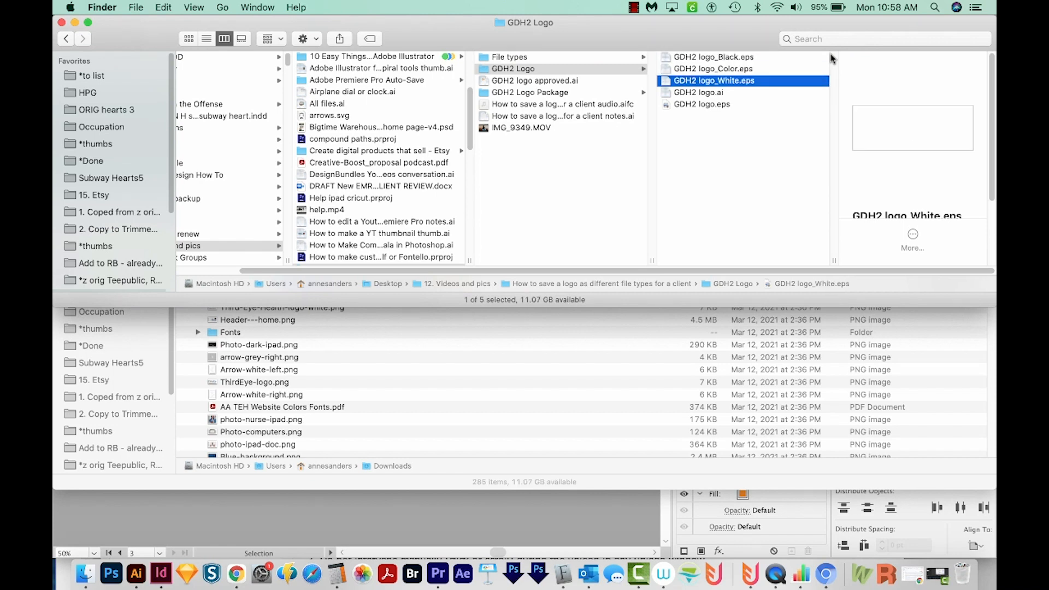
click(708, 56)
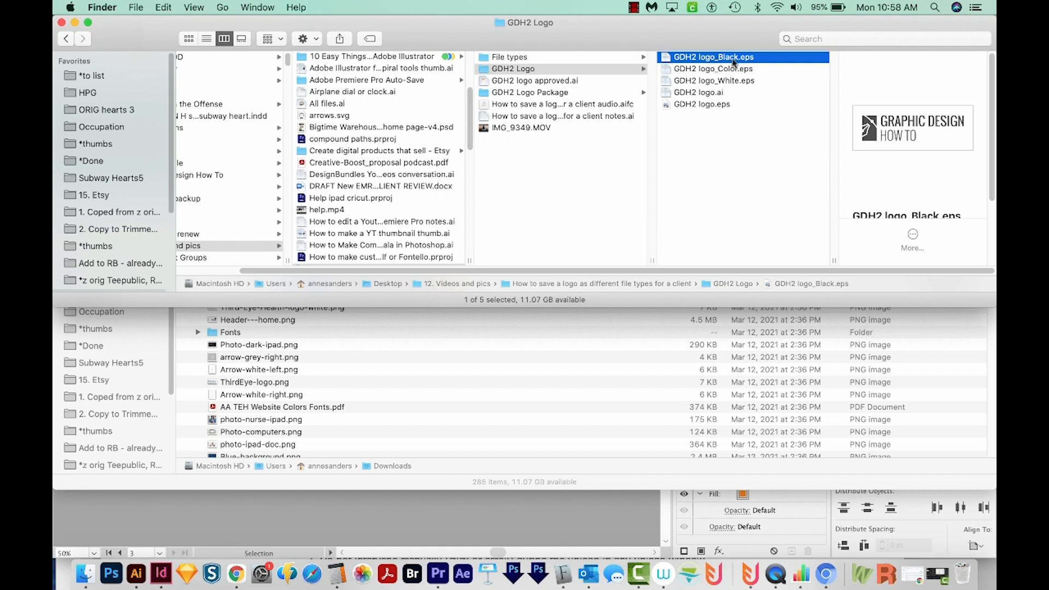
click(712, 69)
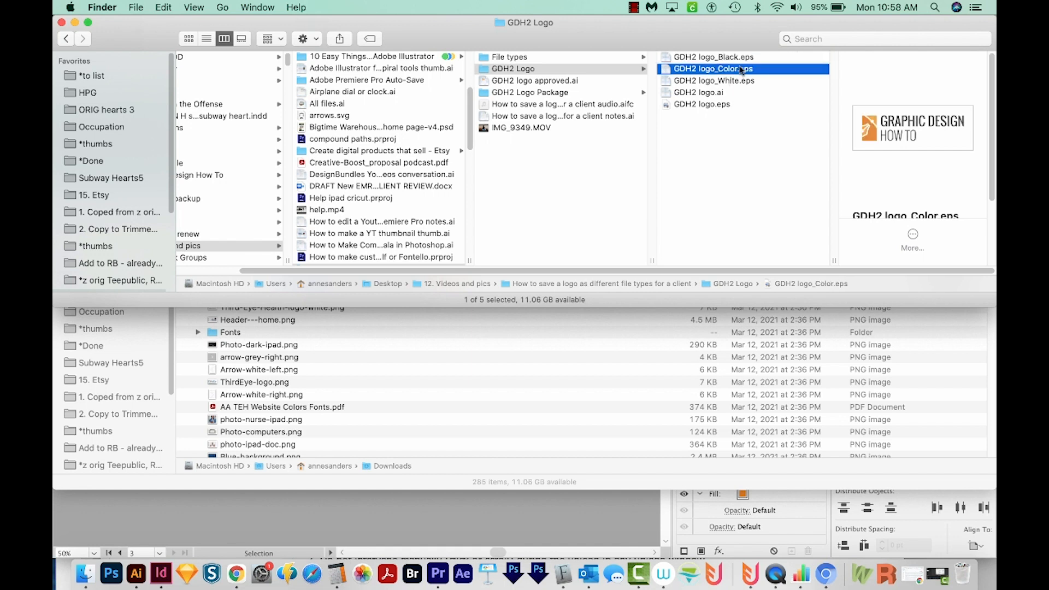
click(708, 56)
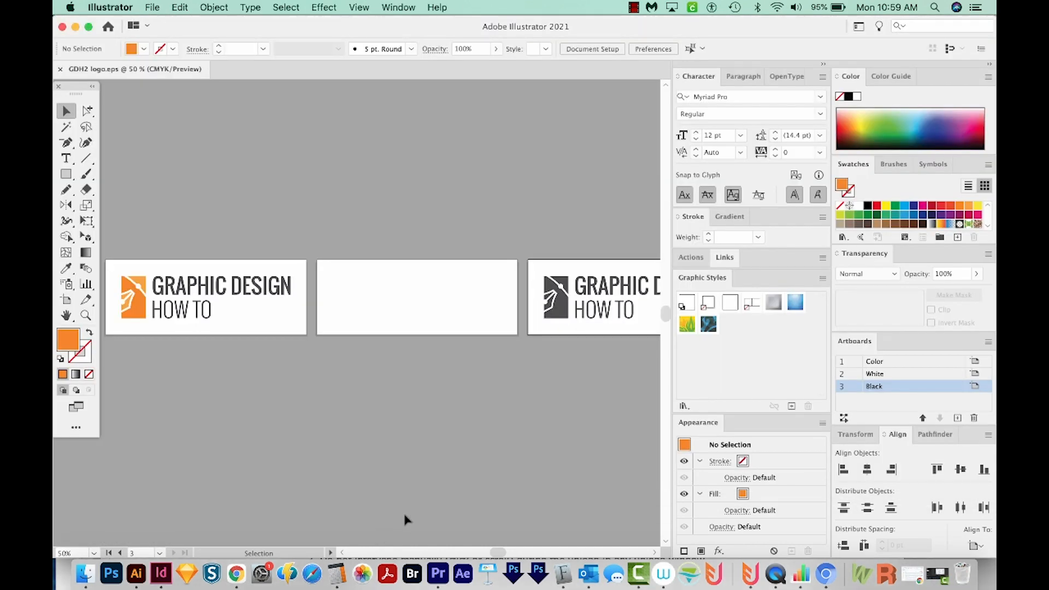
mouse_move(377, 507)
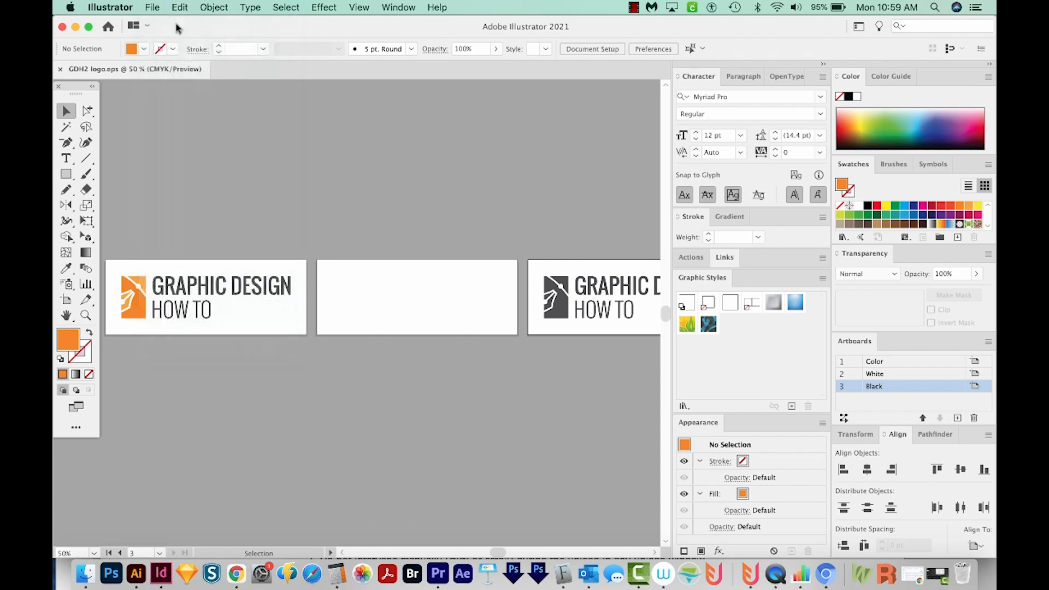
Save the logo as SVG (svg) files, accepting the default SVG Options
click(153, 7)
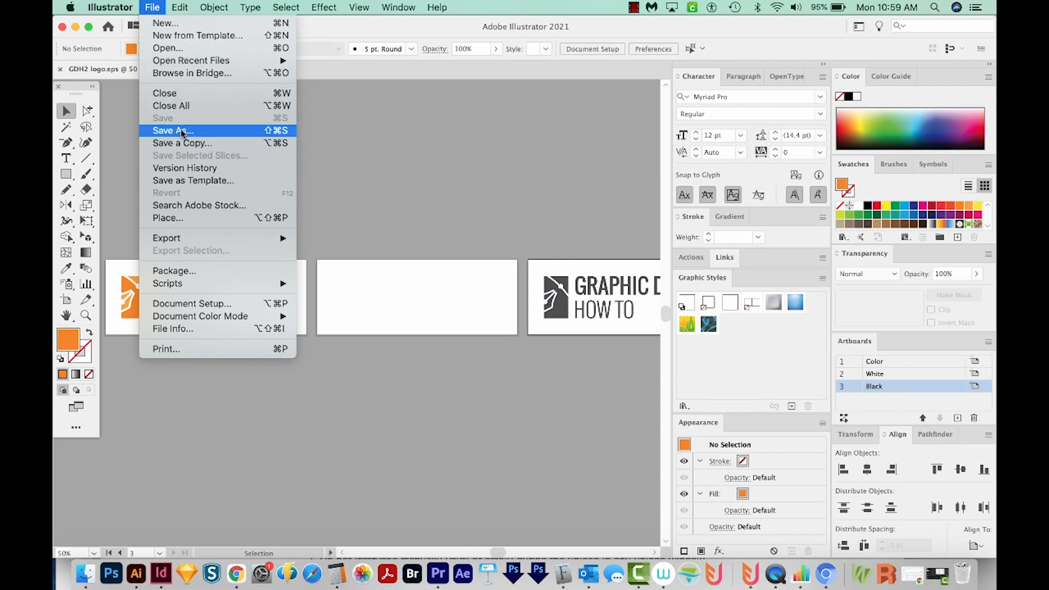
click(172, 131)
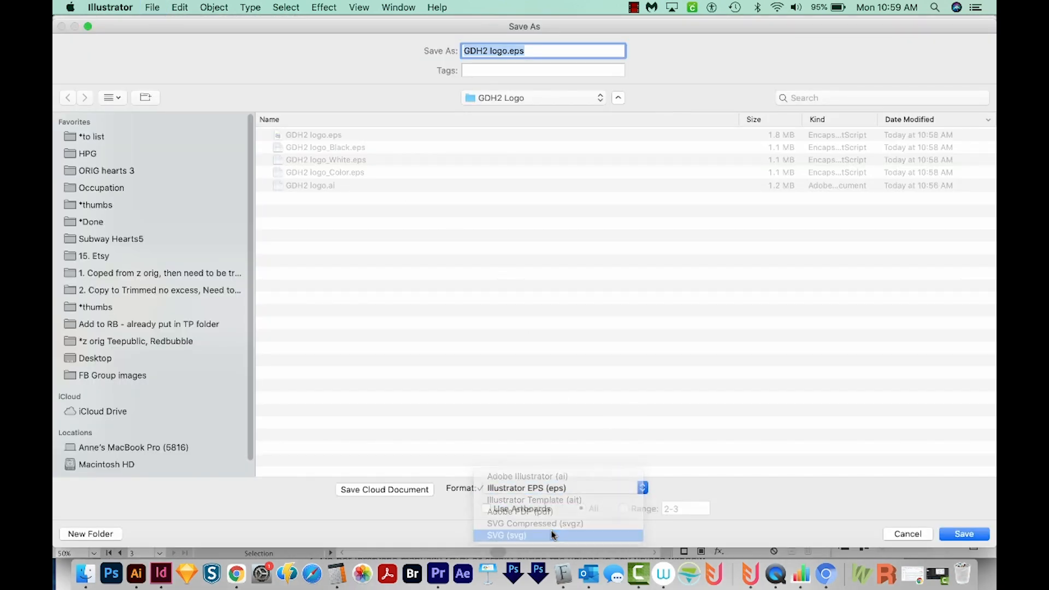
click(508, 535)
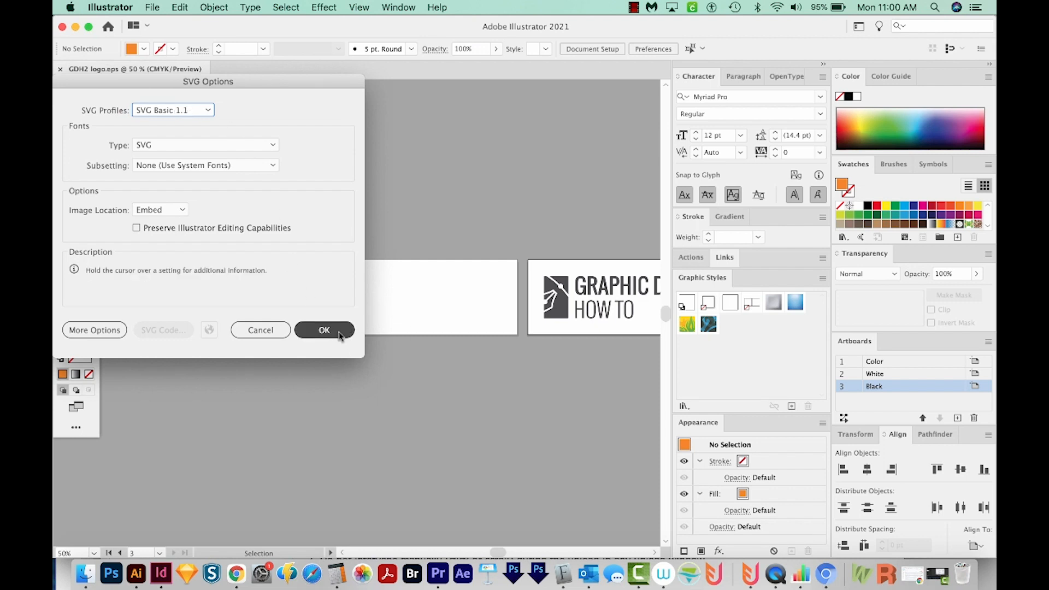
click(324, 329)
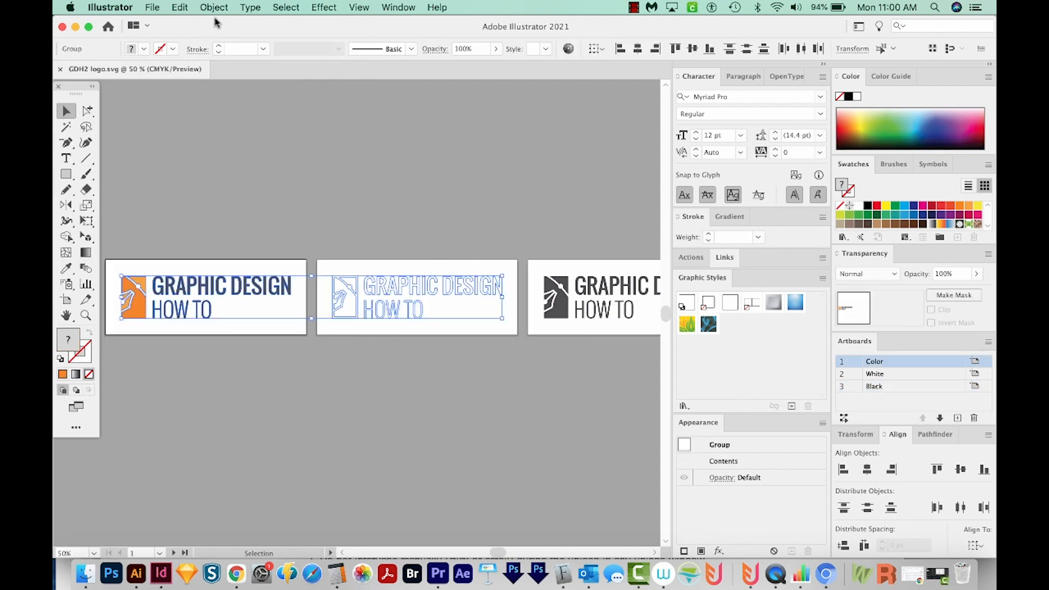
click(250, 7)
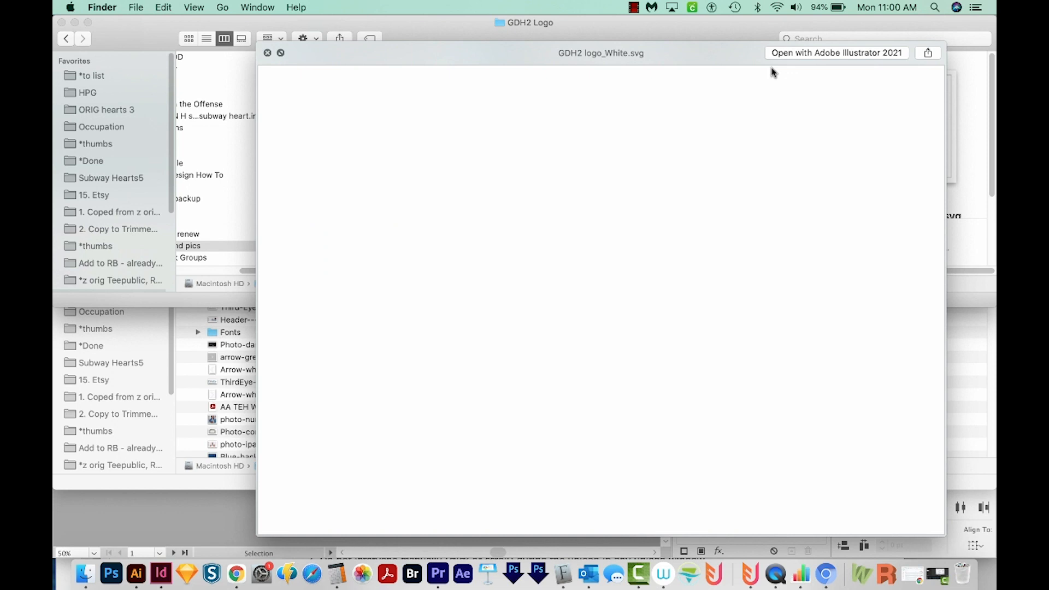
mouse_move(749, 213)
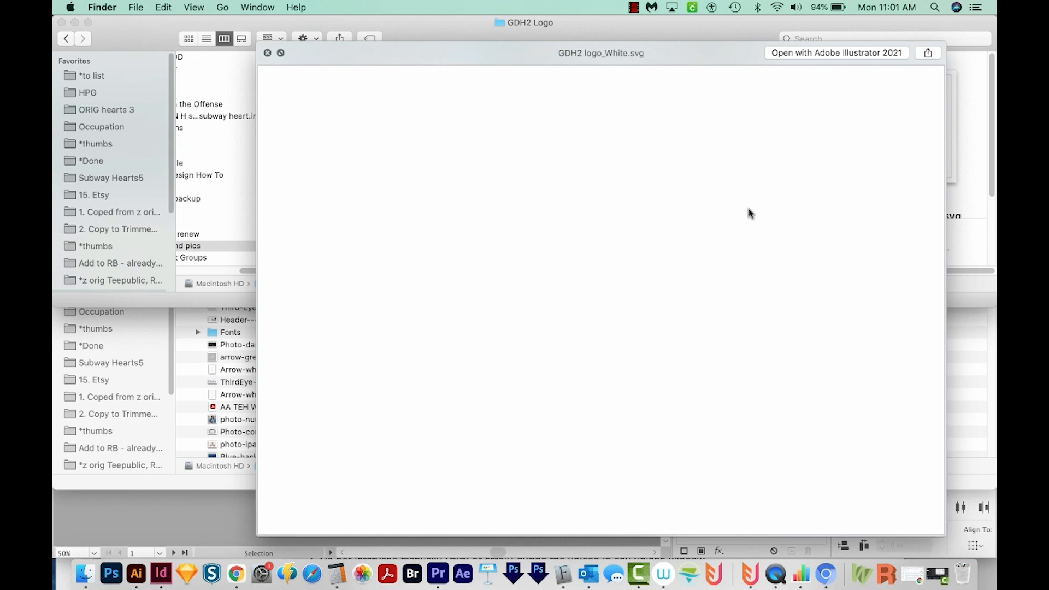
Close the Quick Look preview of GDH2 logo_White.svg
click(266, 53)
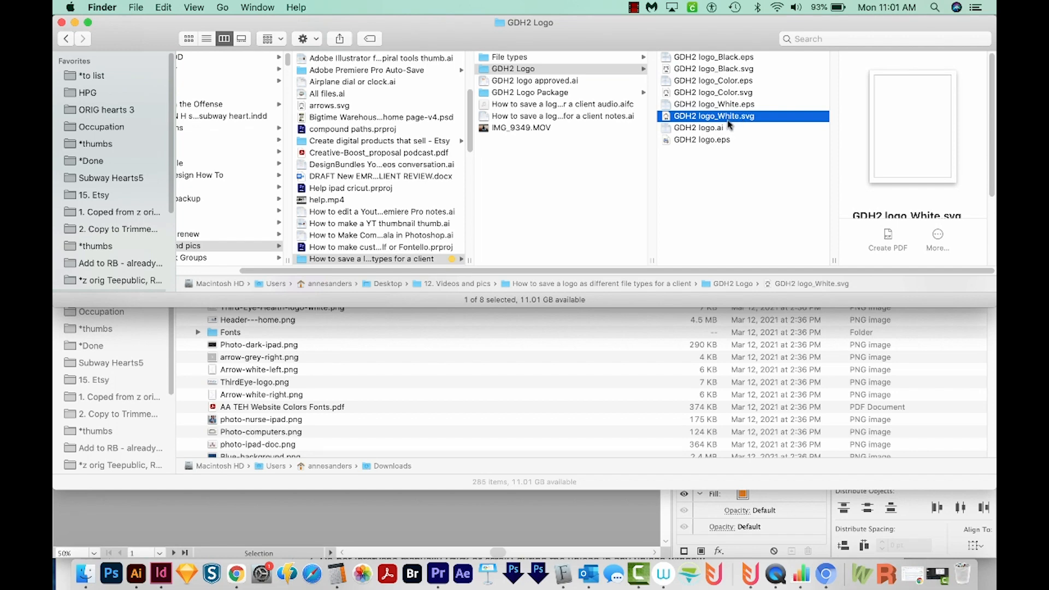
mouse_move(734, 136)
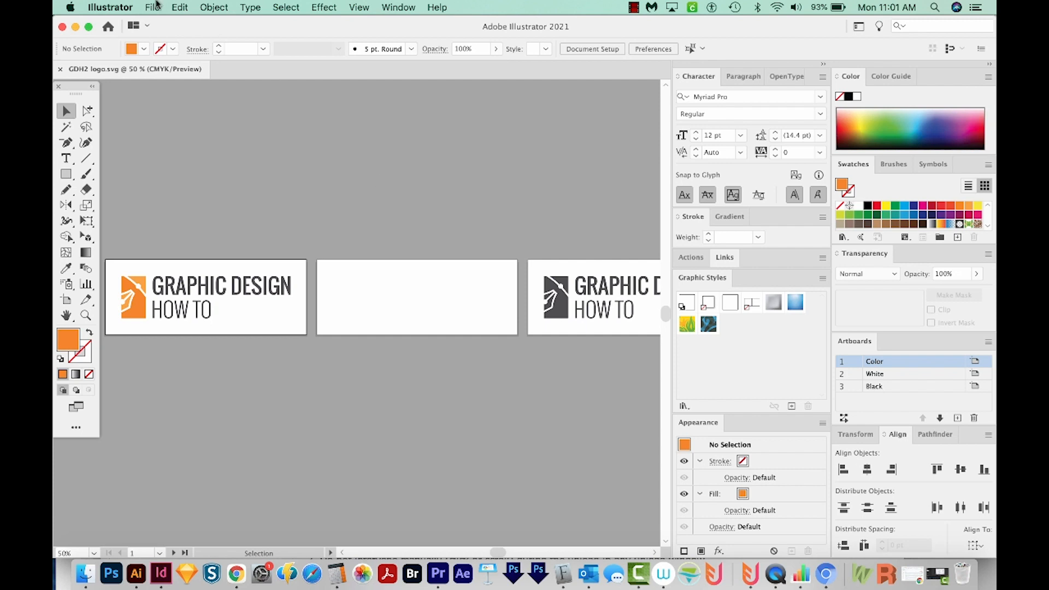
Save GDH2 logo.pdf with [Illustrator Default] settings, then open it in Acrobat
click(151, 8)
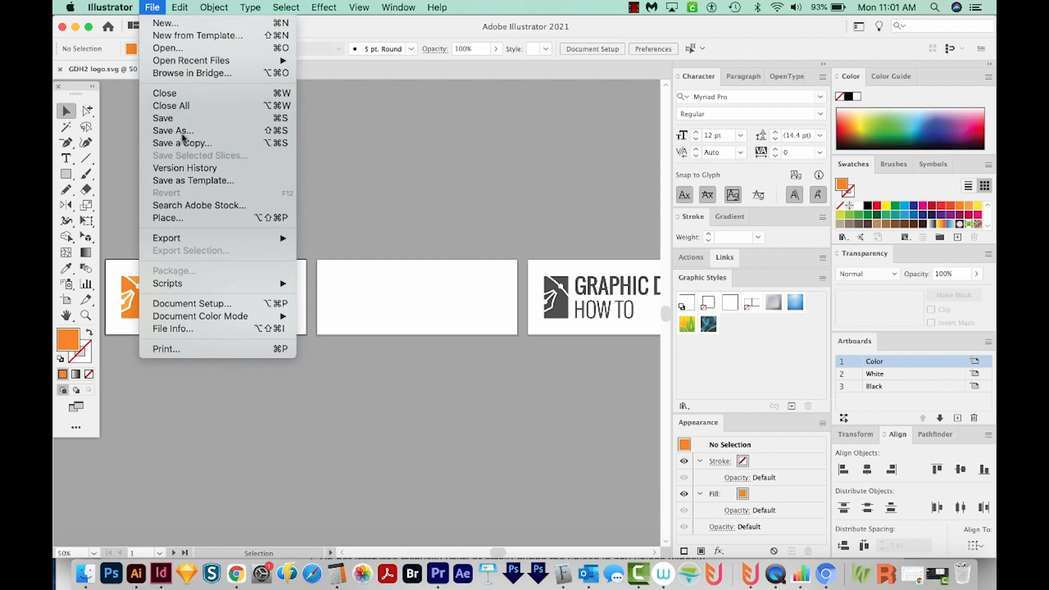
click(173, 130)
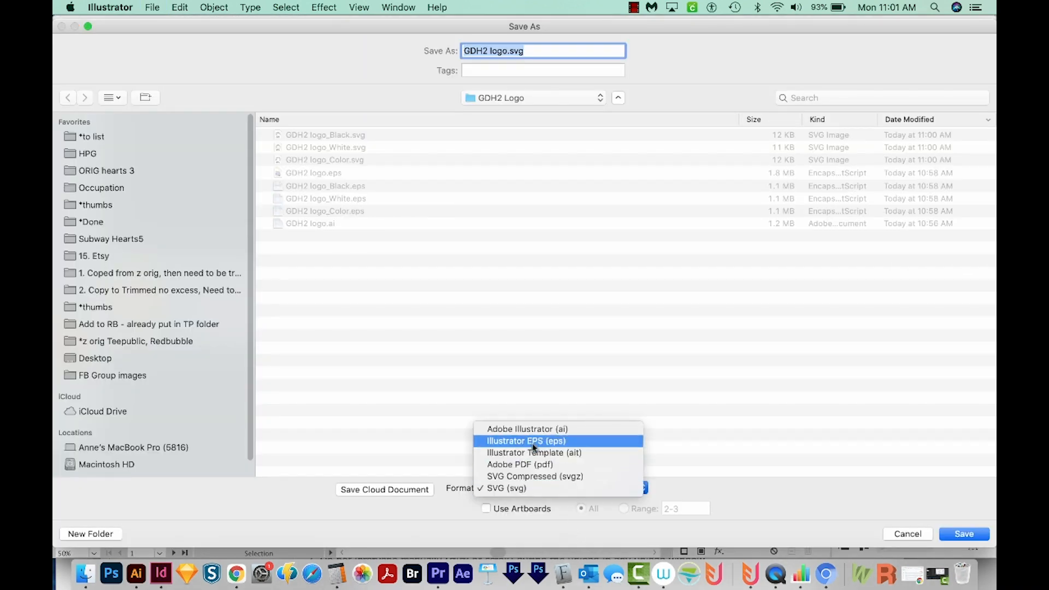
click(520, 464)
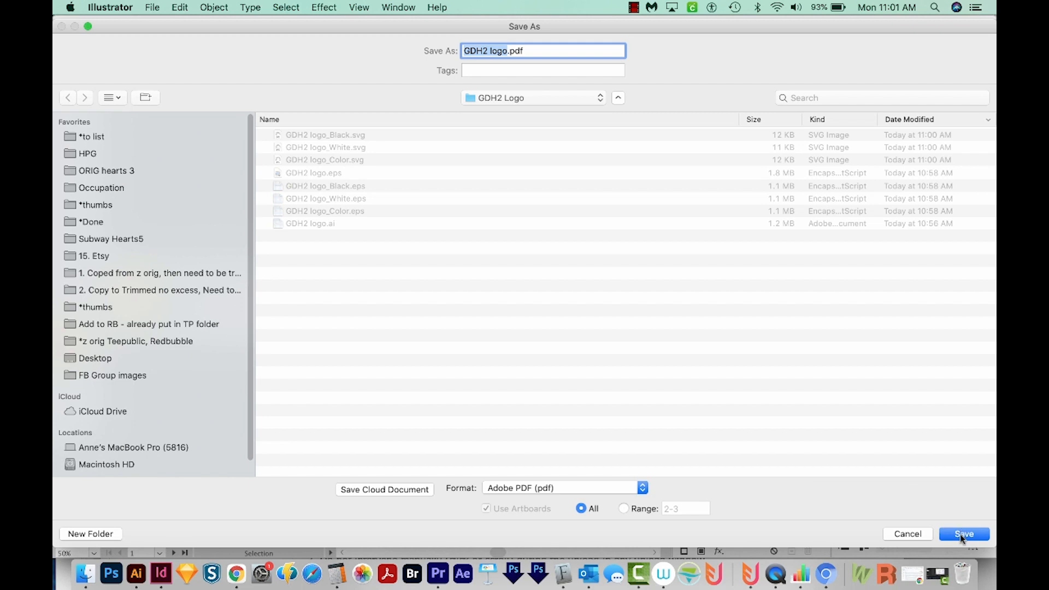
click(965, 533)
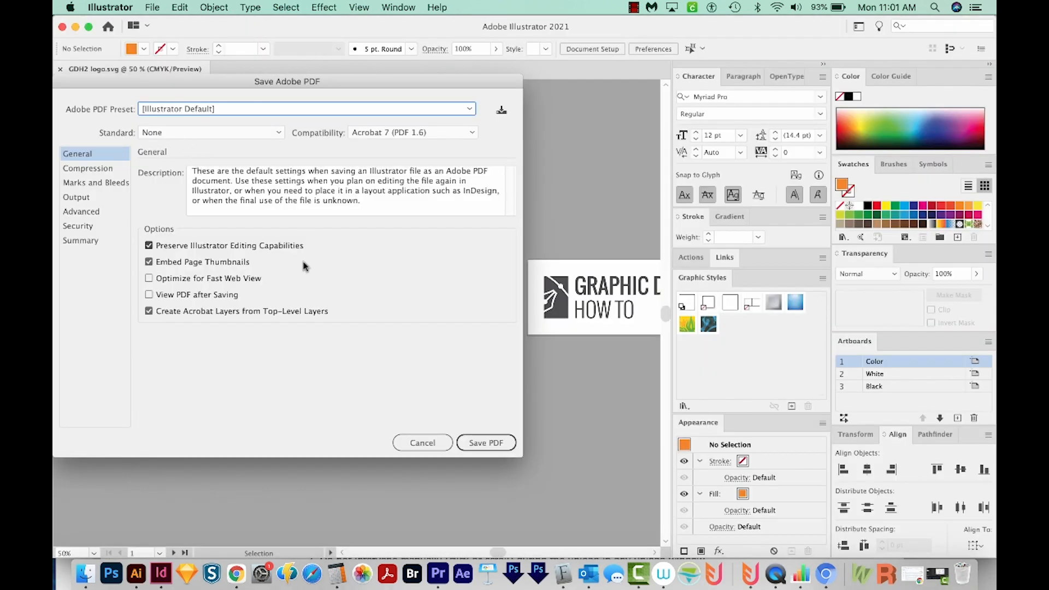
click(486, 442)
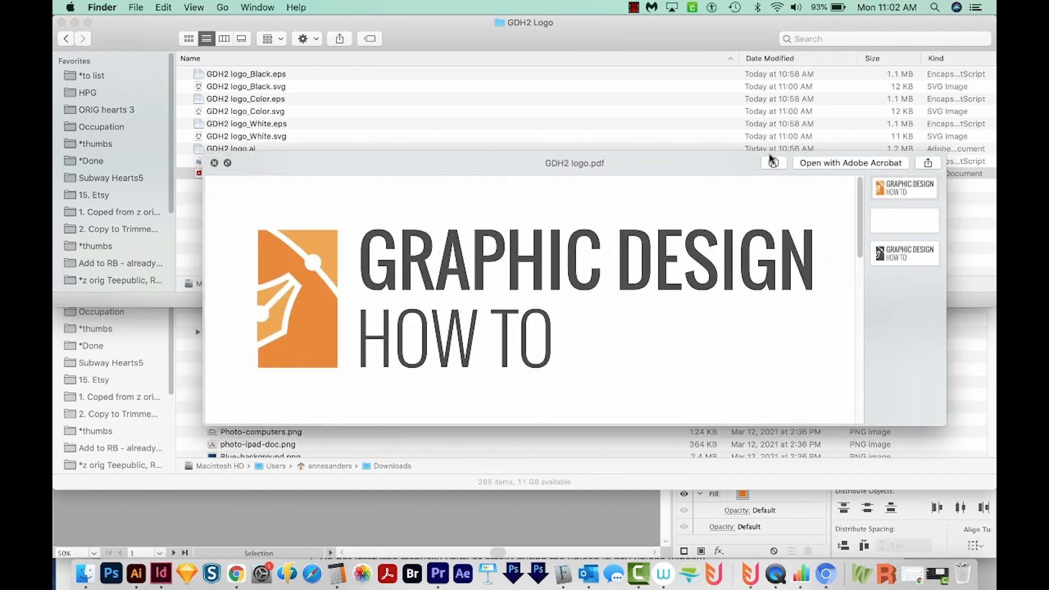
click(904, 188)
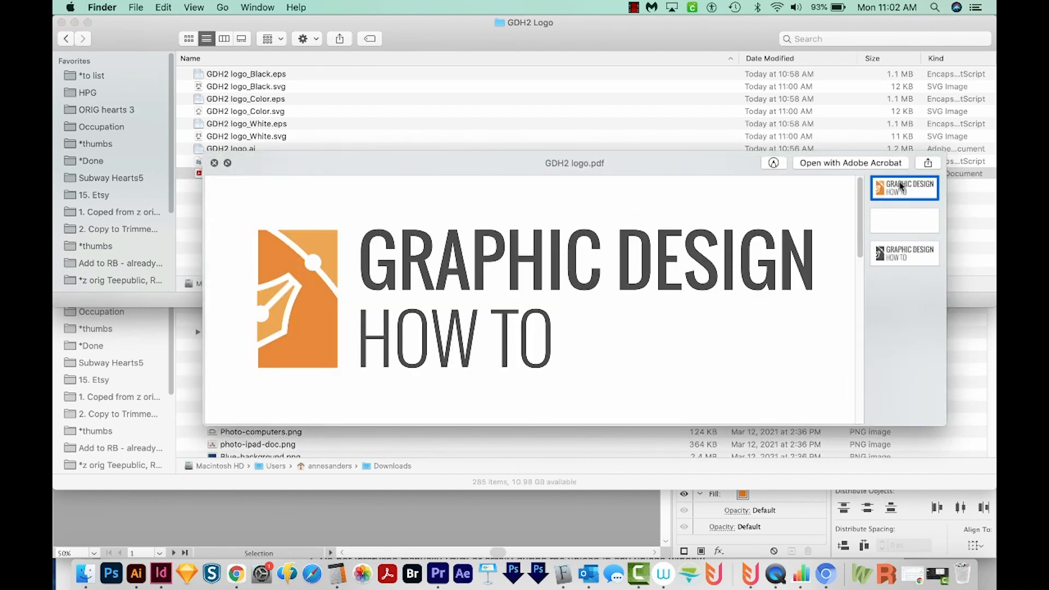
click(849, 163)
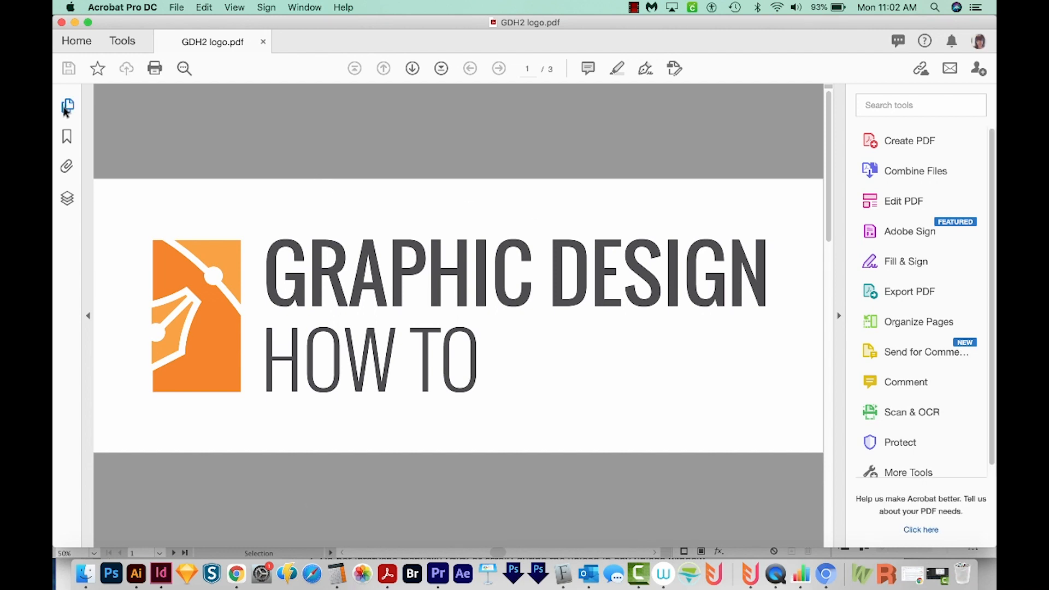
Inspect the PDF page thumbnails, including the blank second page, then return to Illustrator
click(66, 105)
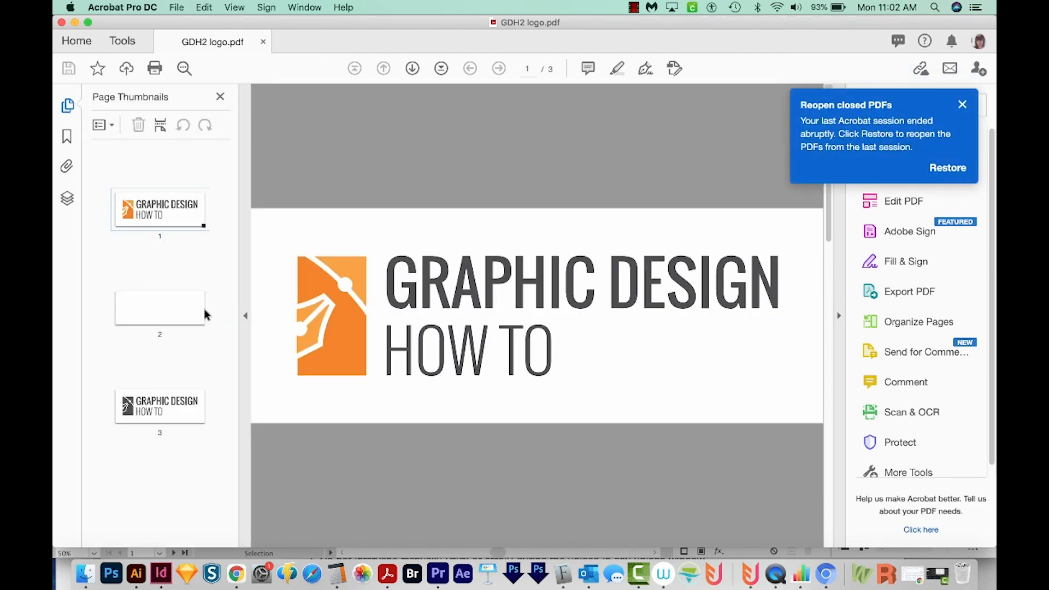
click(159, 308)
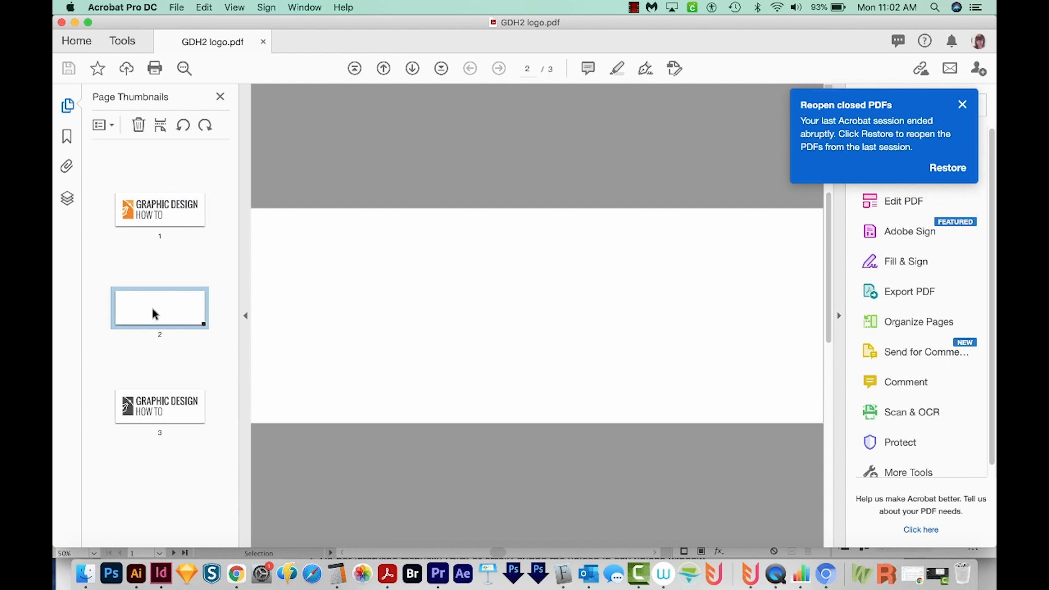
click(961, 104)
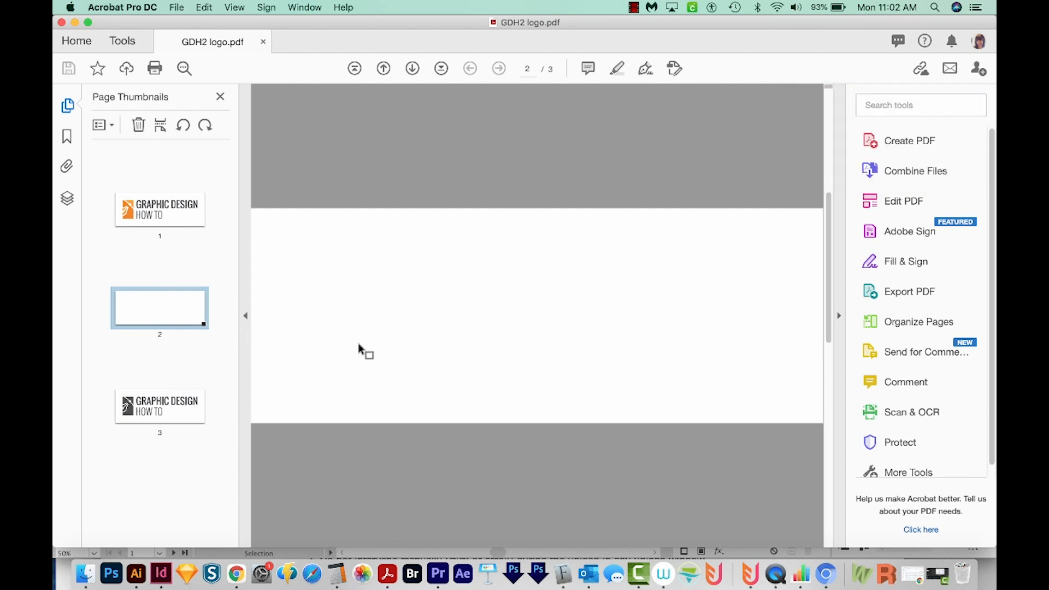
mouse_move(382, 258)
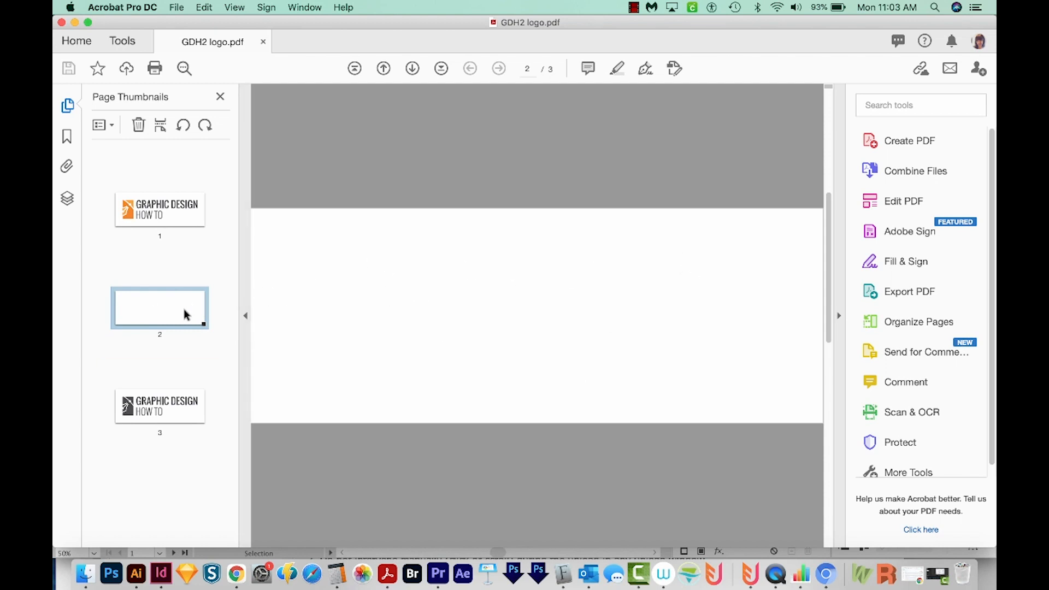
right_click(159, 310)
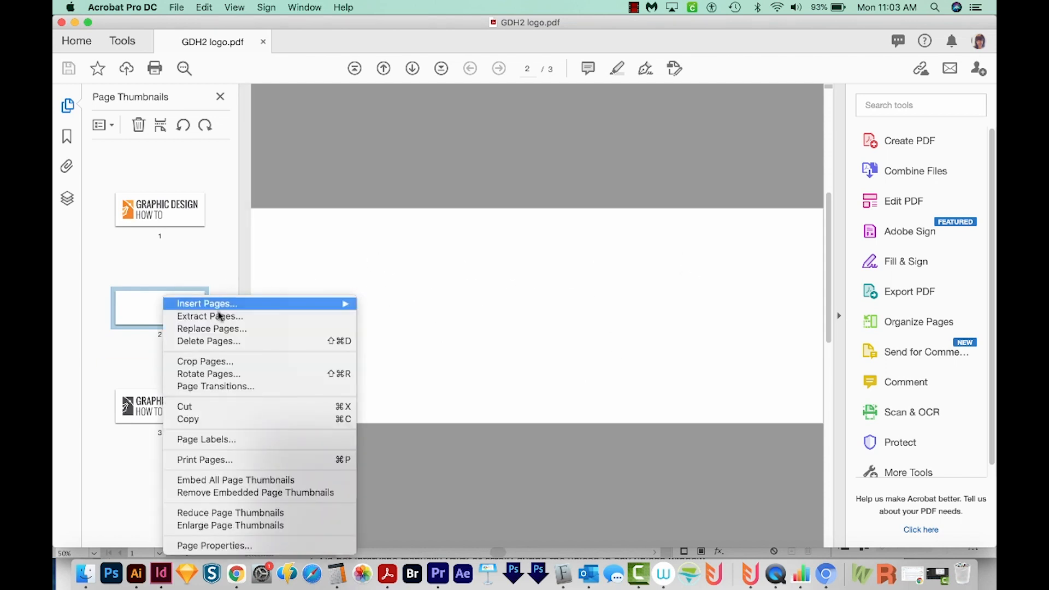
click(216, 344)
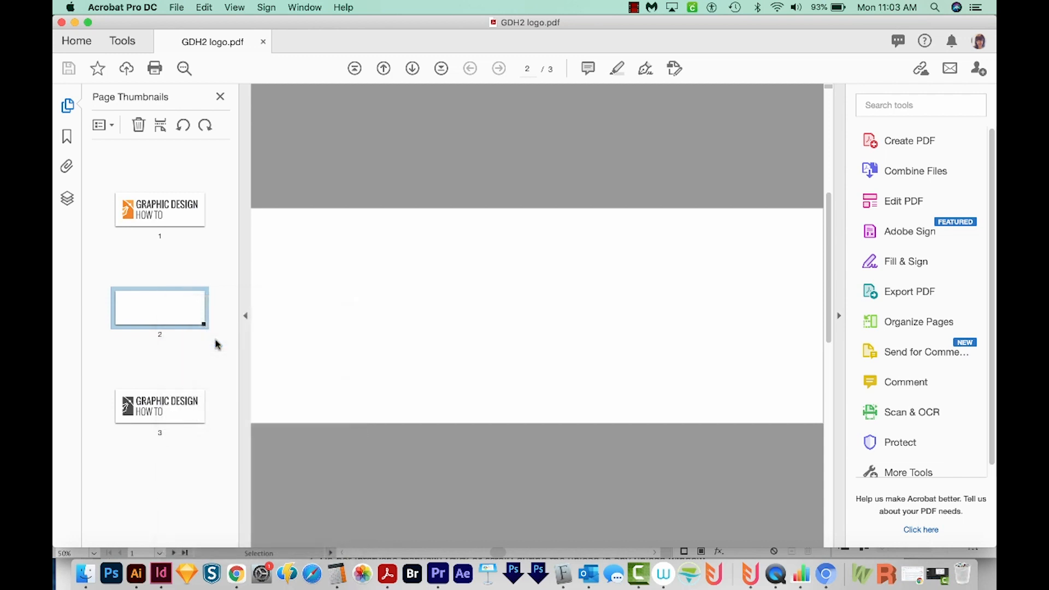
mouse_move(627, 319)
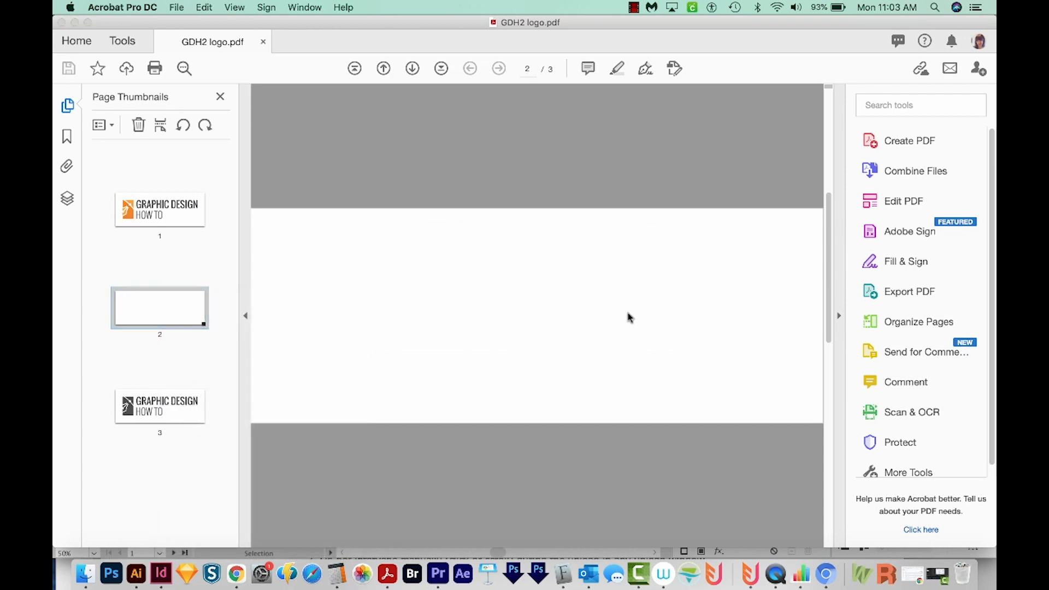
click(134, 573)
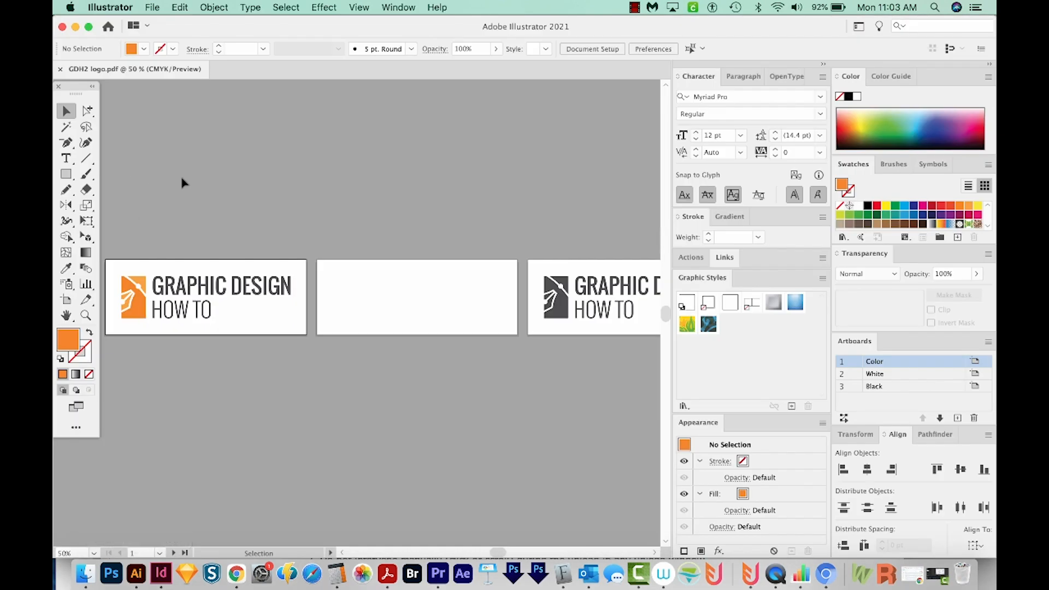
mouse_move(243, 177)
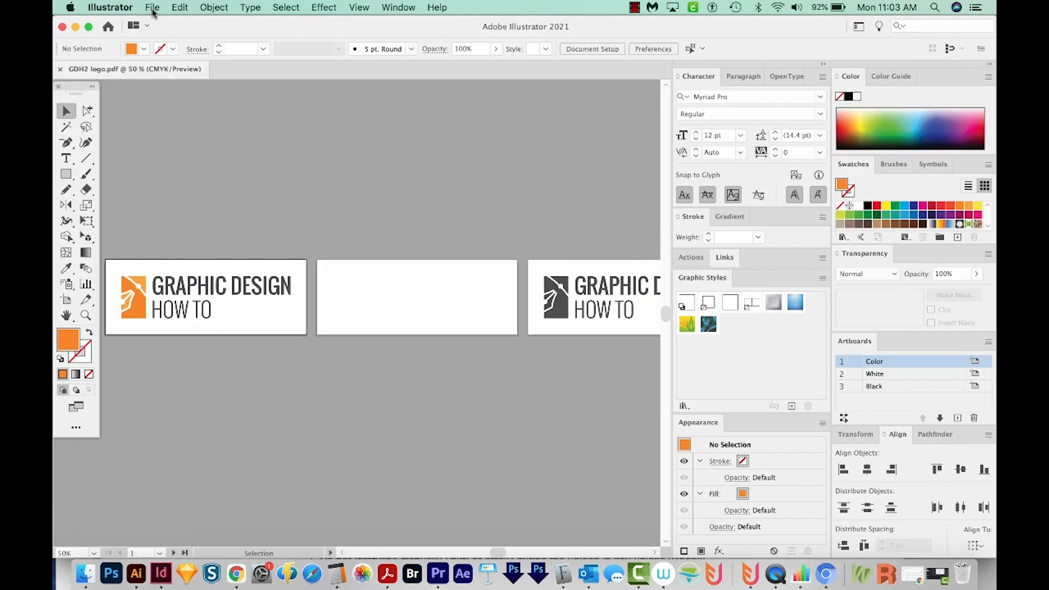
Export all artboards as JPEG (jpg) files into GDH2 Logo using Use Artboards
click(152, 7)
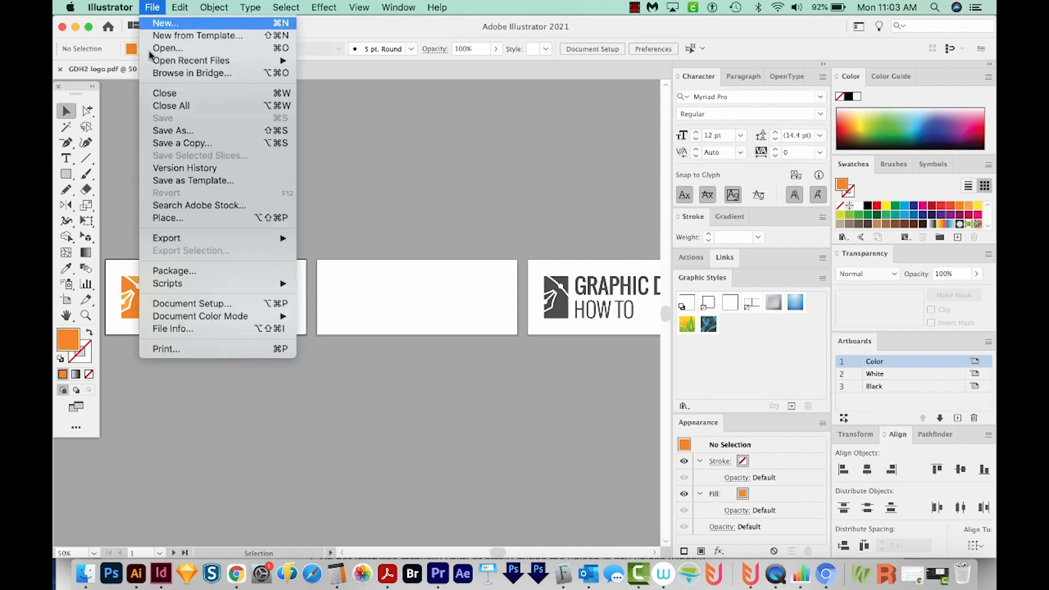
mouse_move(166, 238)
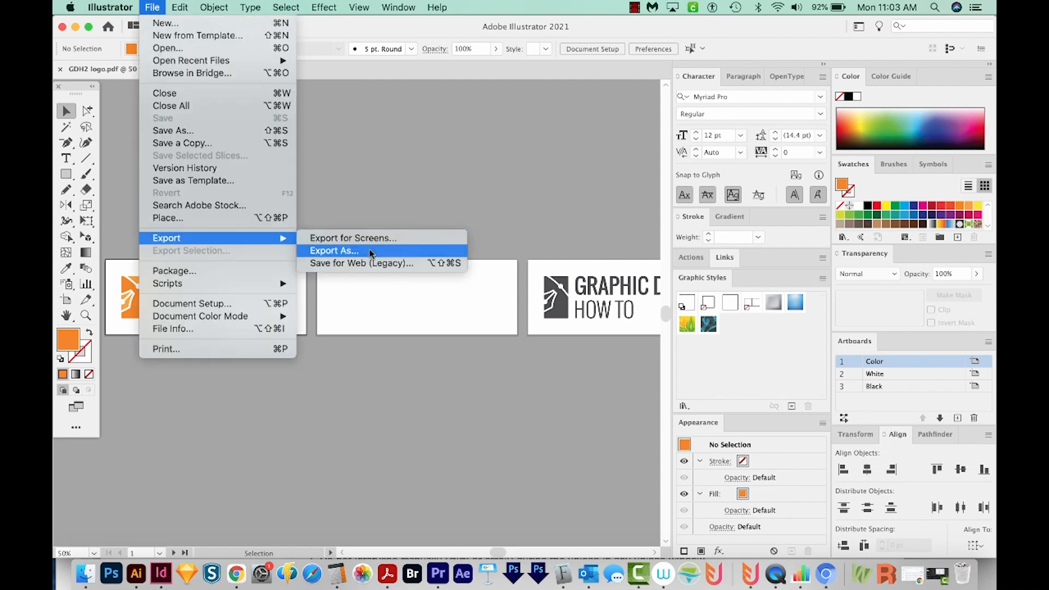
click(333, 251)
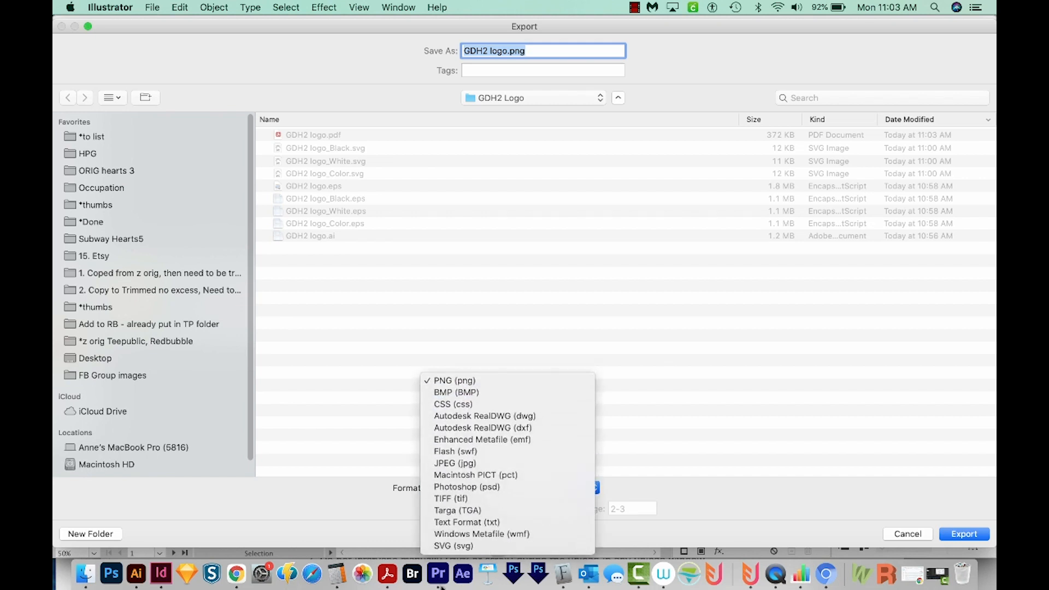
click(449, 463)
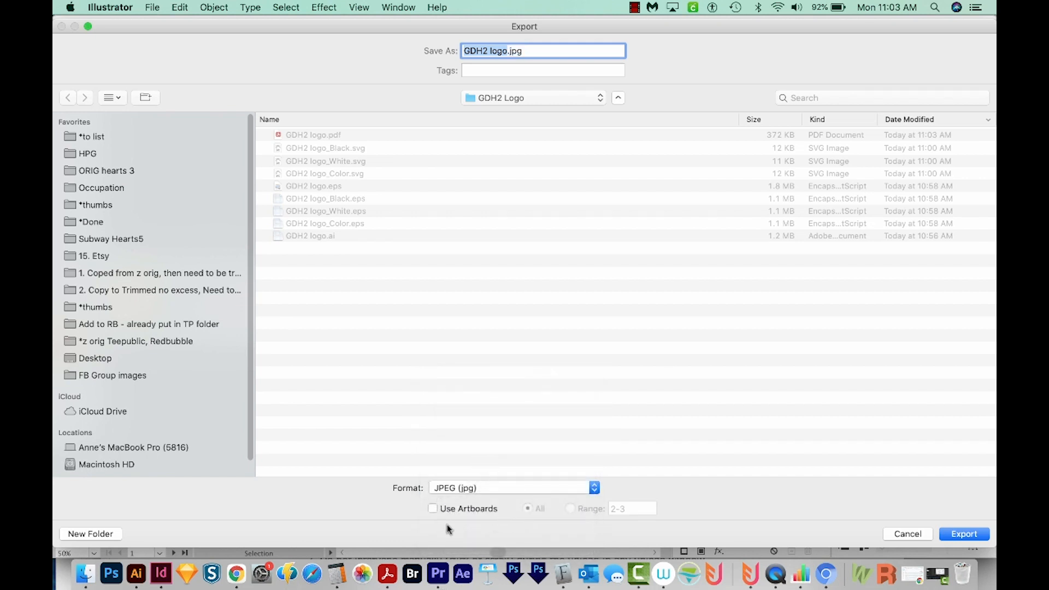
click(432, 508)
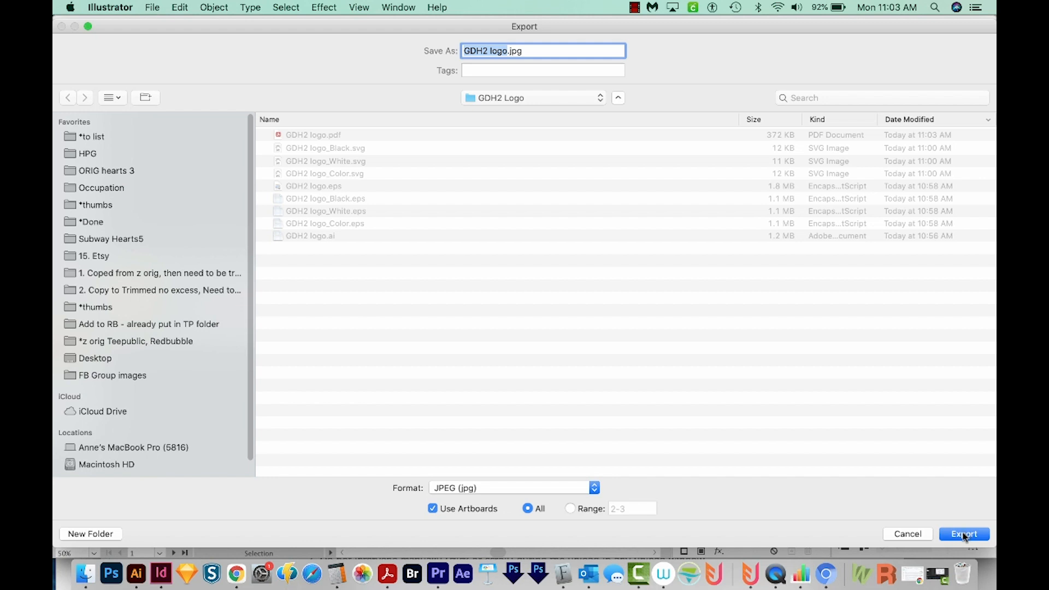
click(978, 533)
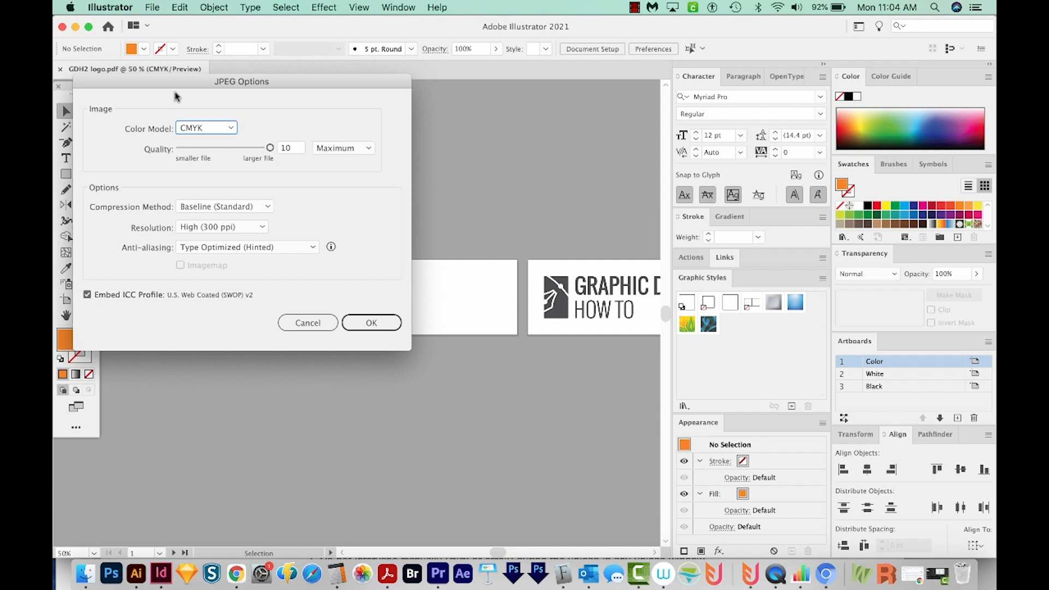
mouse_move(539, 325)
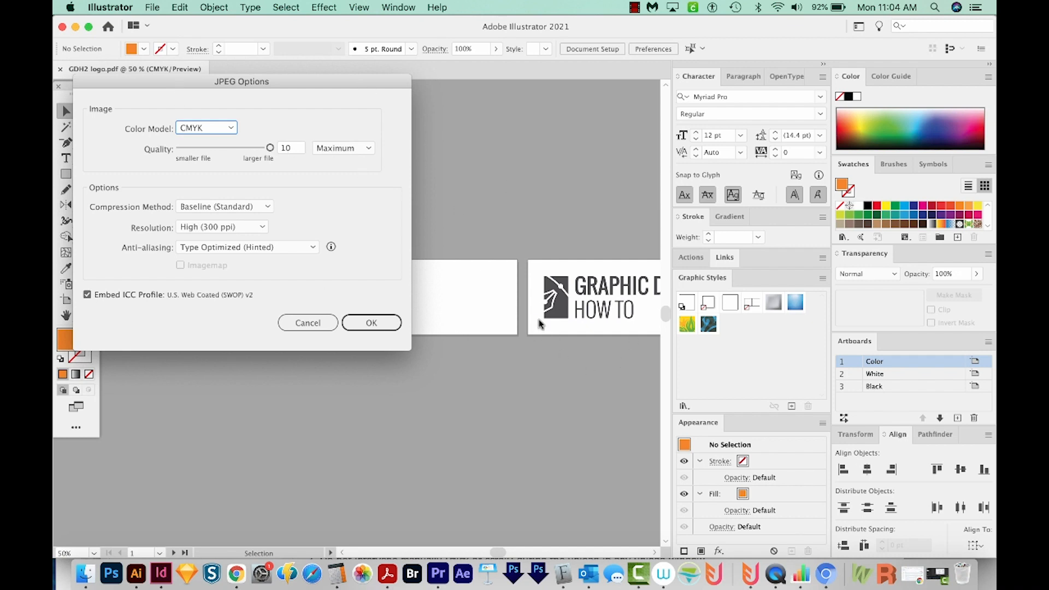
mouse_move(377, 243)
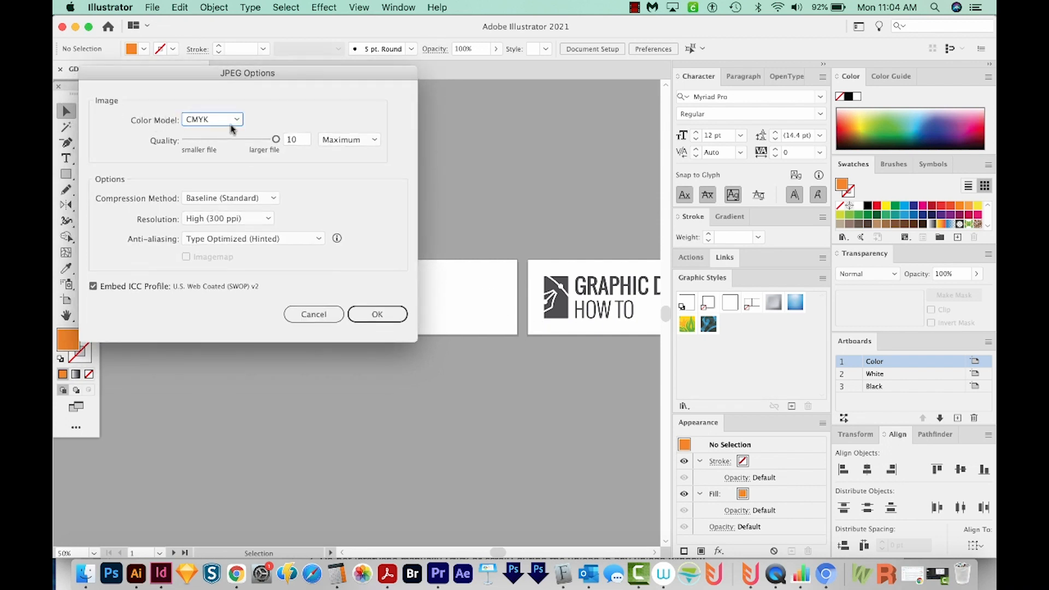
mouse_move(252, 136)
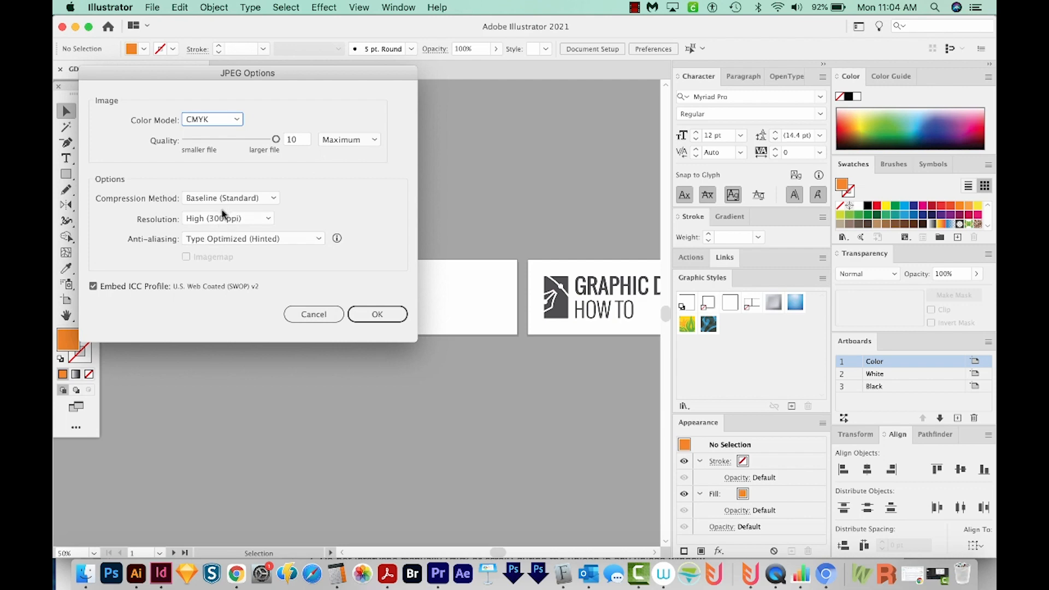
mouse_move(262, 224)
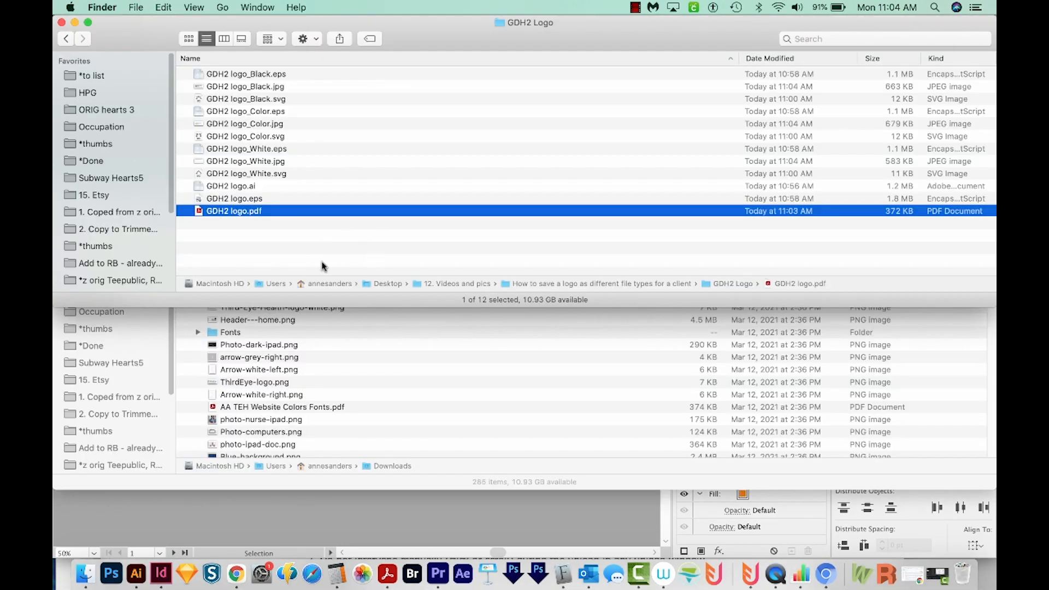
Quick Look GDH2 logo_White.jpg, close it, and select GDH2 logo_Color.jpg
click(244, 86)
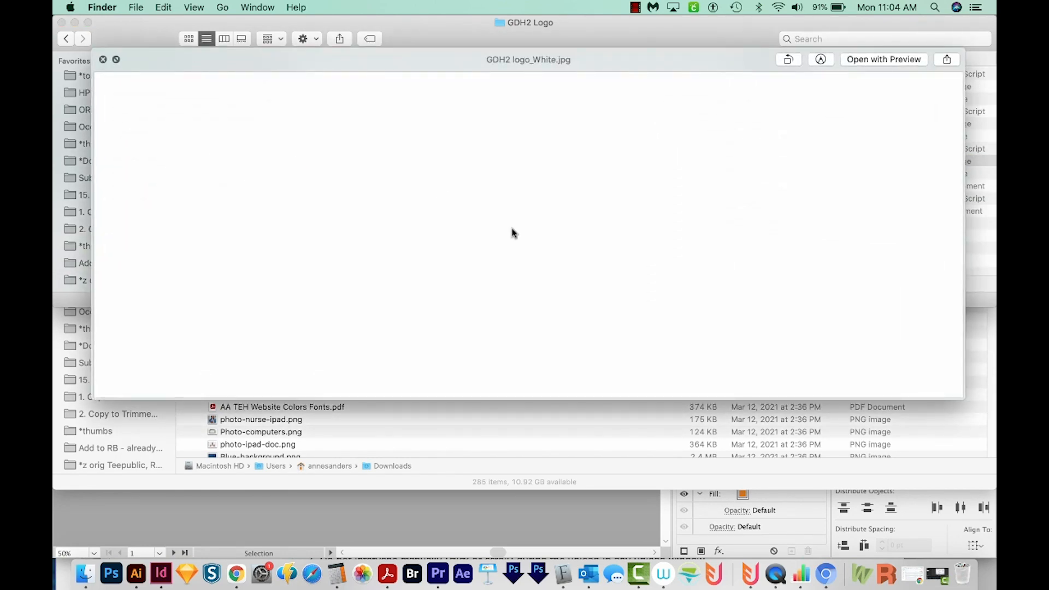
mouse_move(603, 196)
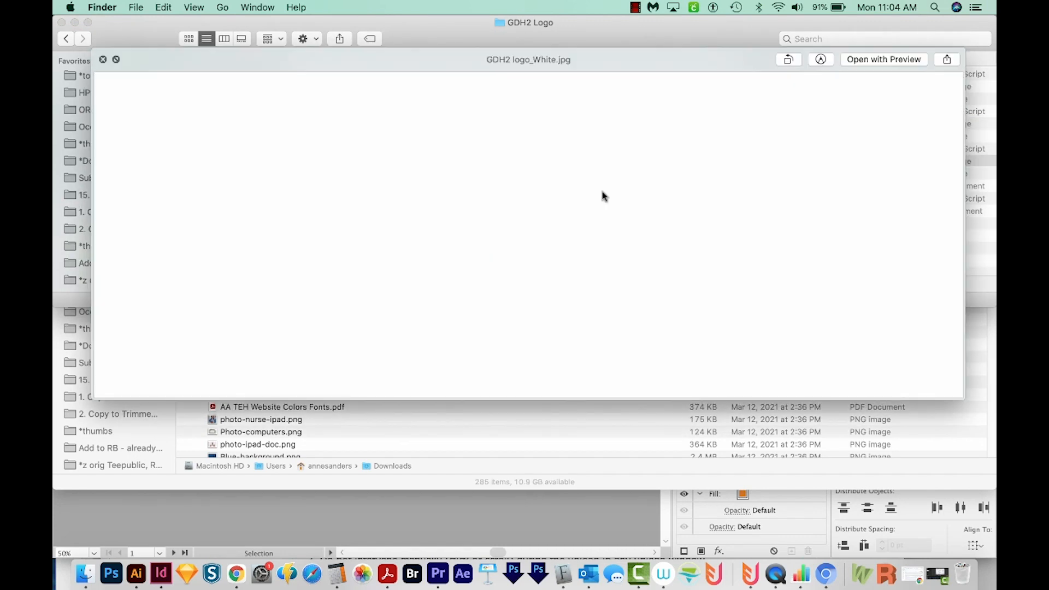
mouse_move(432, 298)
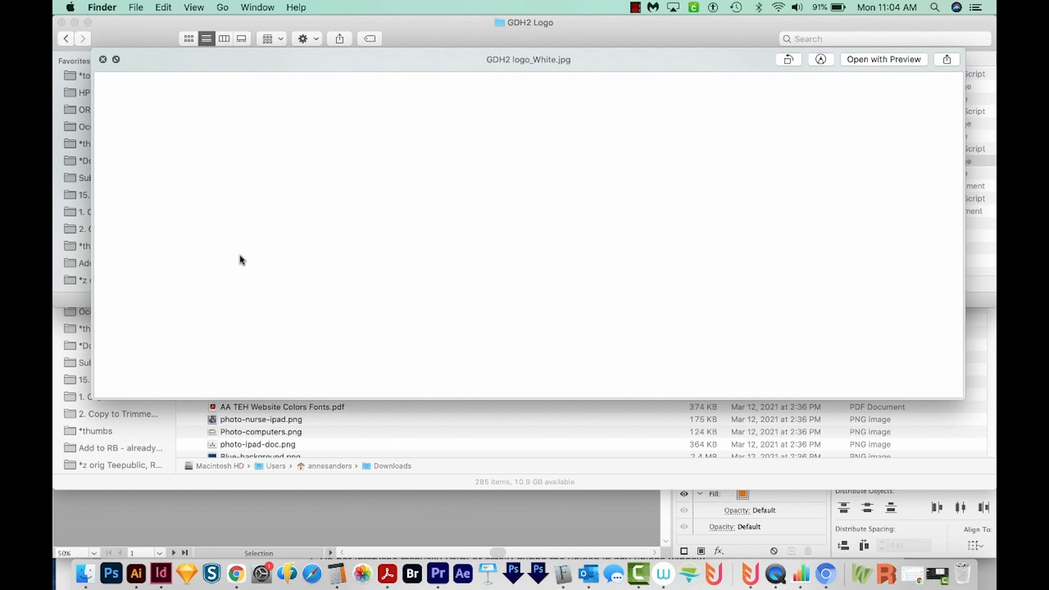
click(102, 61)
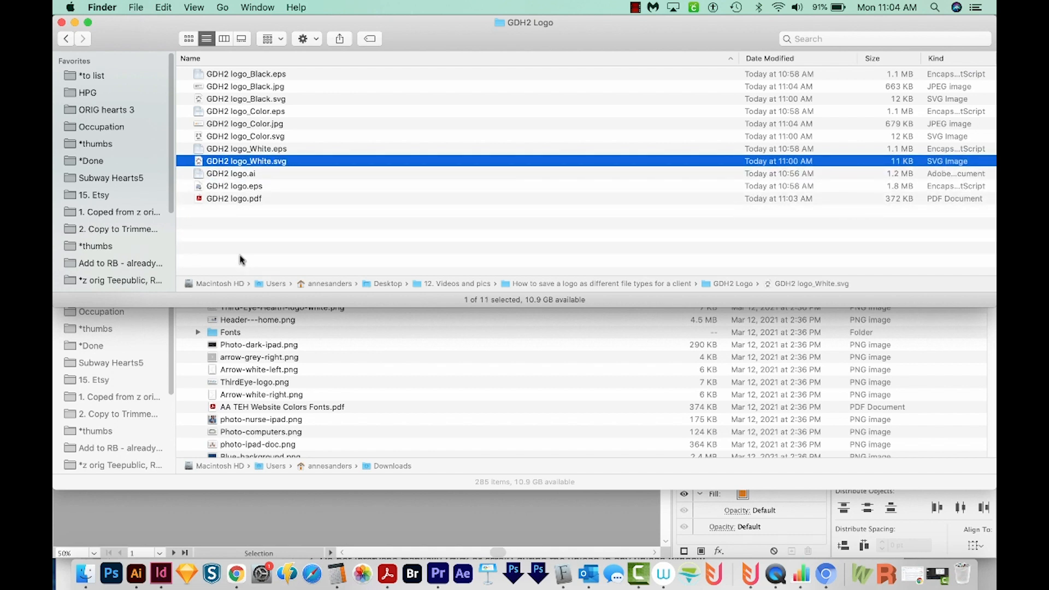
click(245, 123)
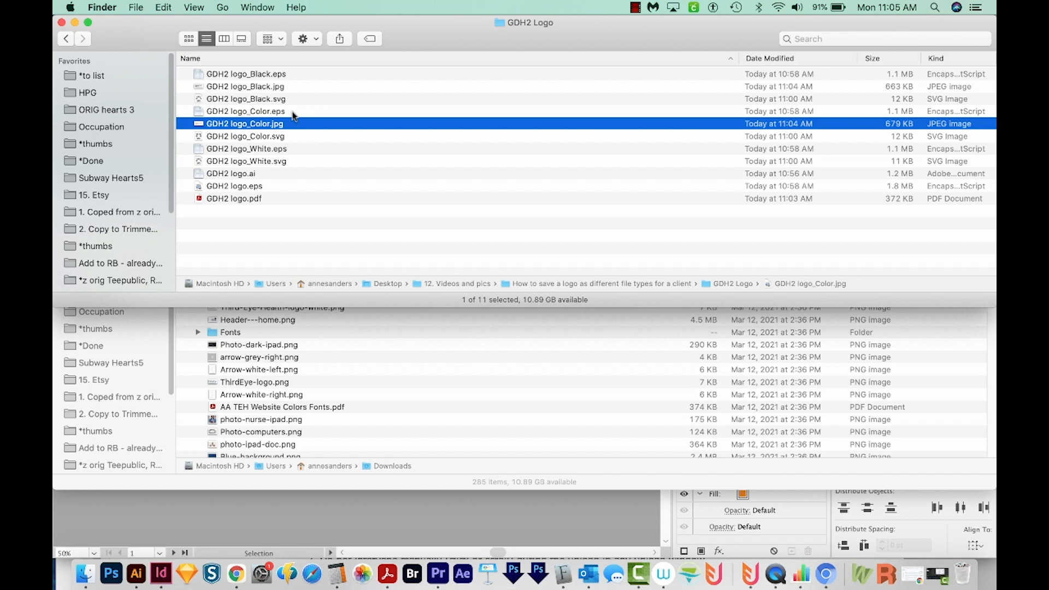
mouse_move(401, 94)
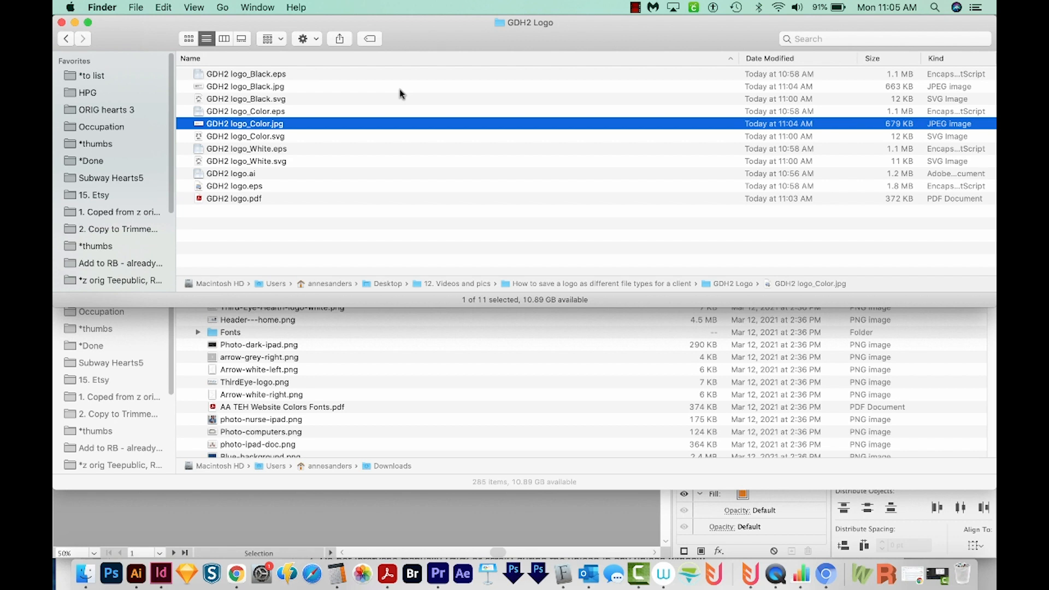
mouse_move(410, 97)
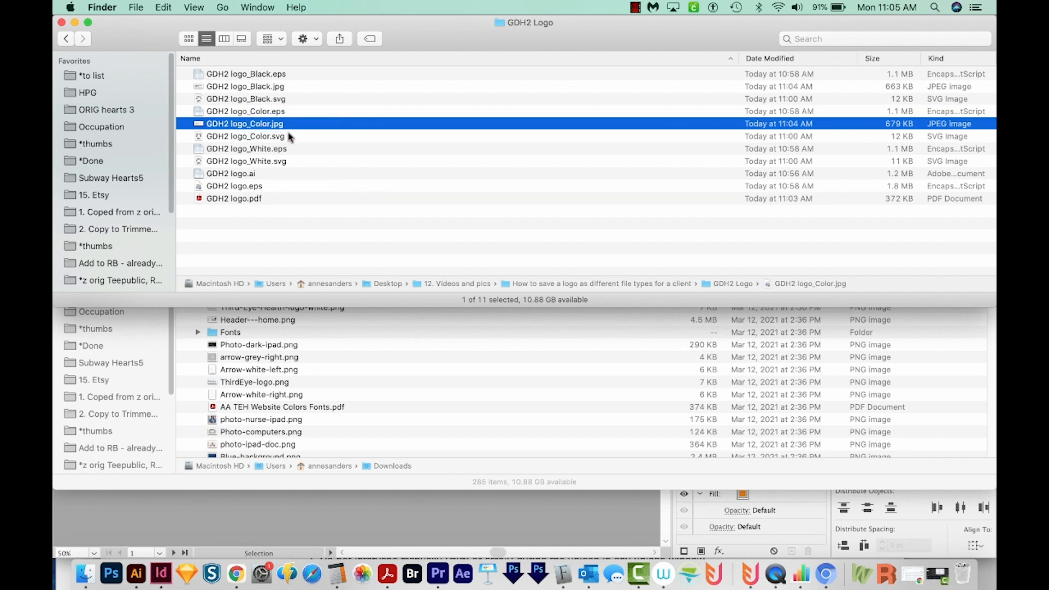
mouse_move(294, 135)
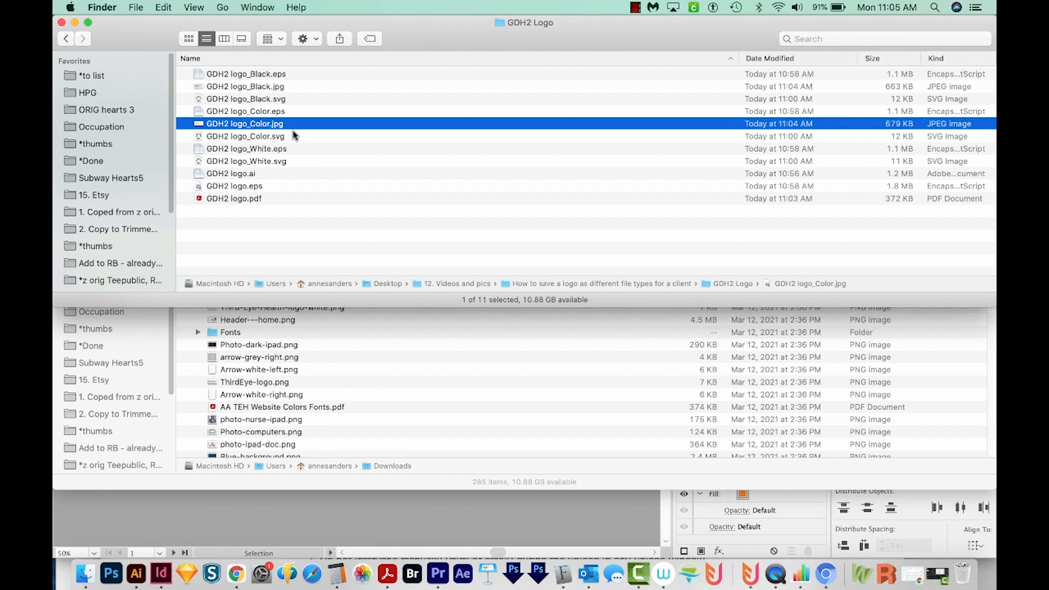
mouse_move(297, 134)
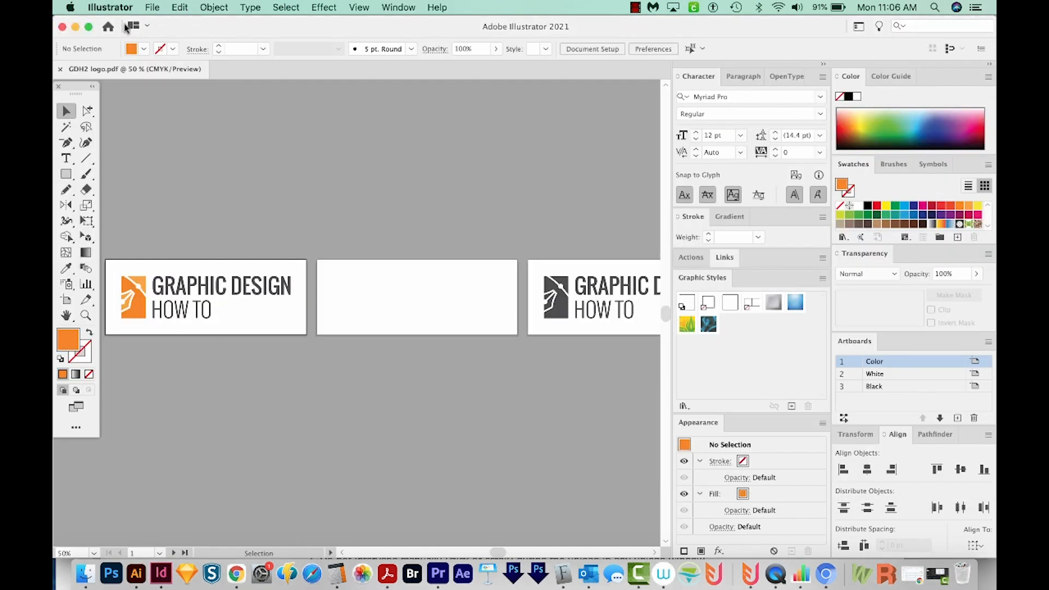
Export every artboard as a separate PNG file with Use Artboards (All)
click(153, 7)
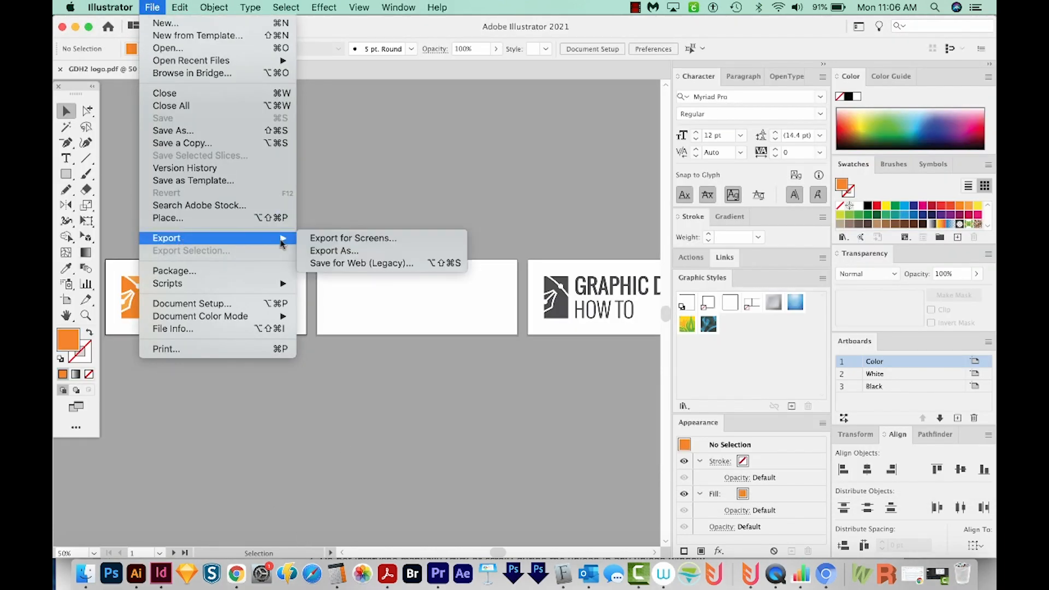
click(334, 251)
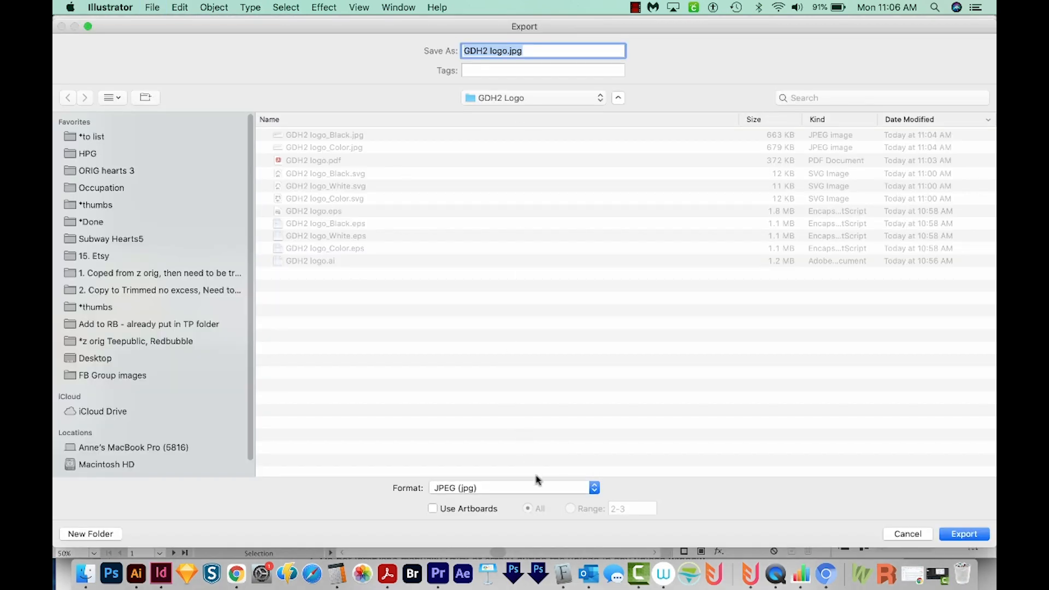
click(593, 487)
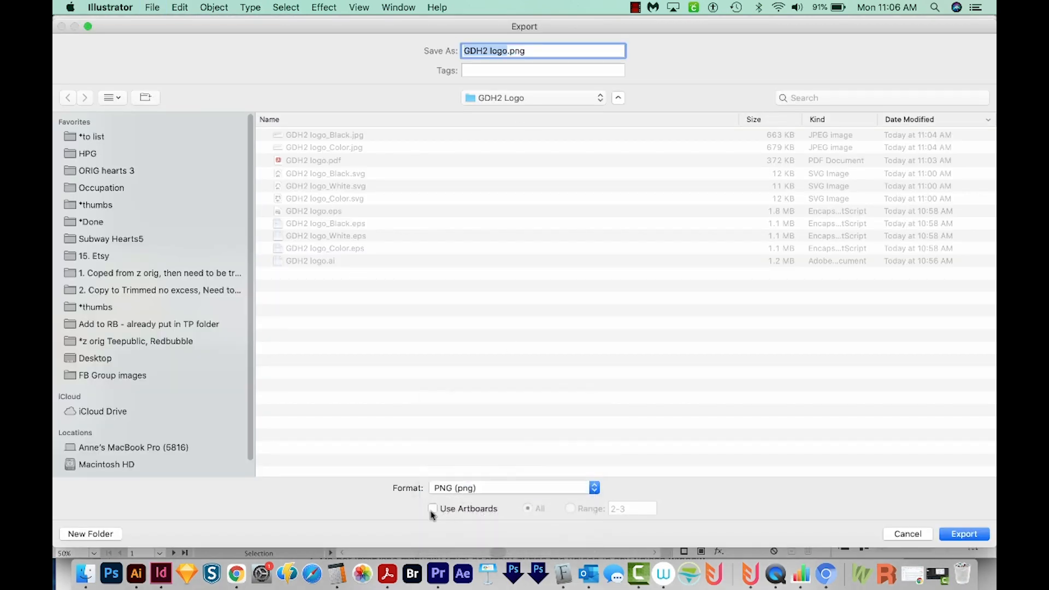
click(432, 508)
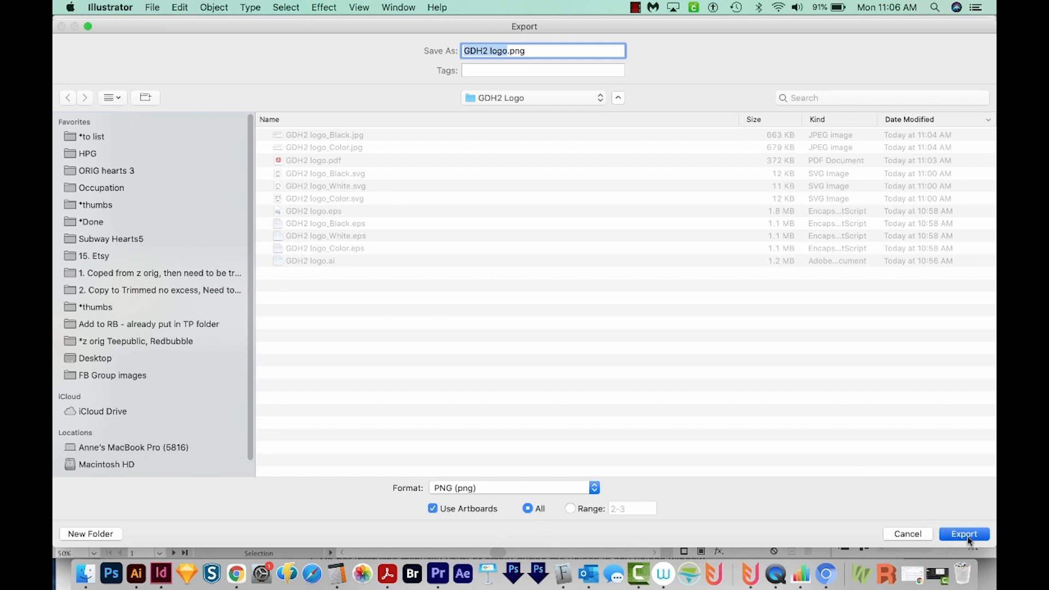
click(978, 533)
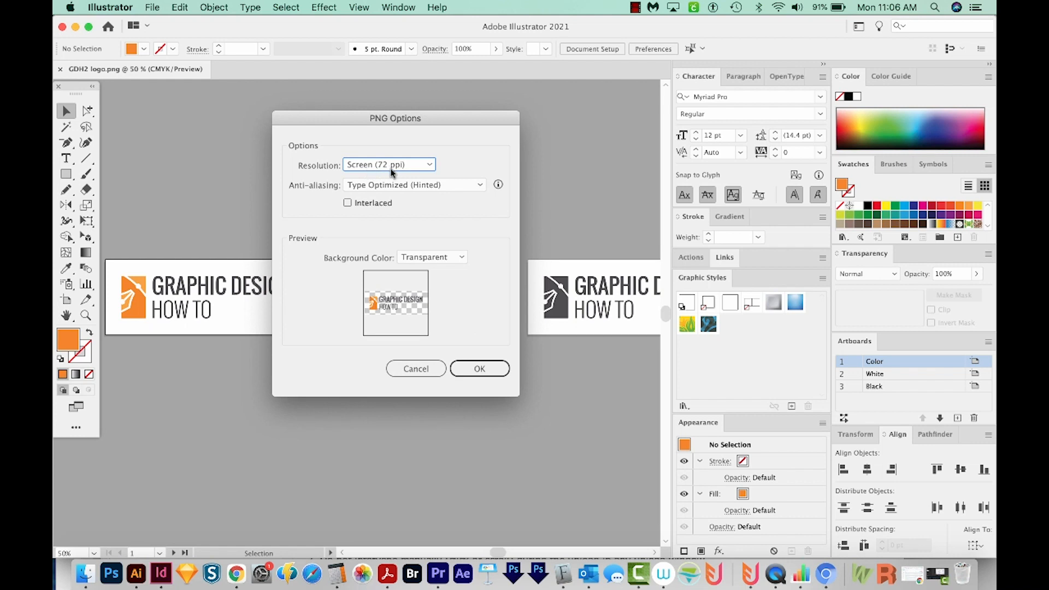
mouse_move(388, 267)
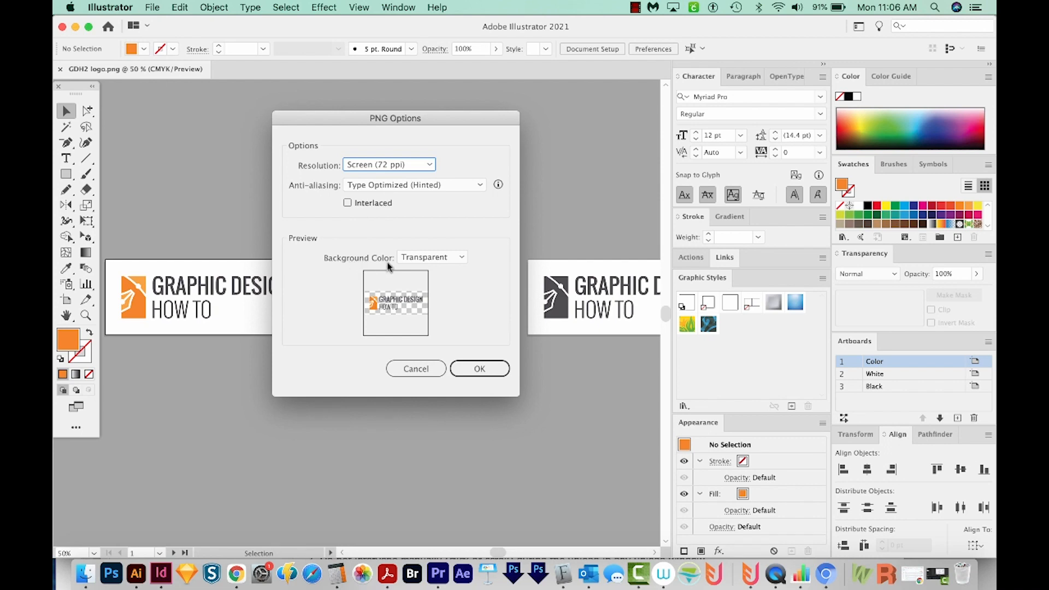
mouse_move(437, 246)
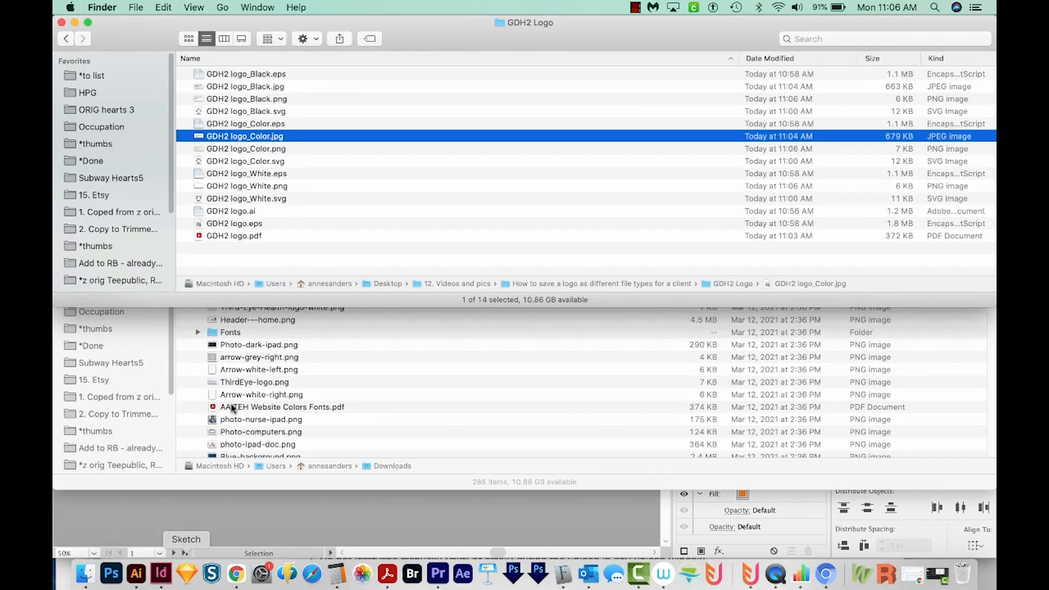
click(246, 99)
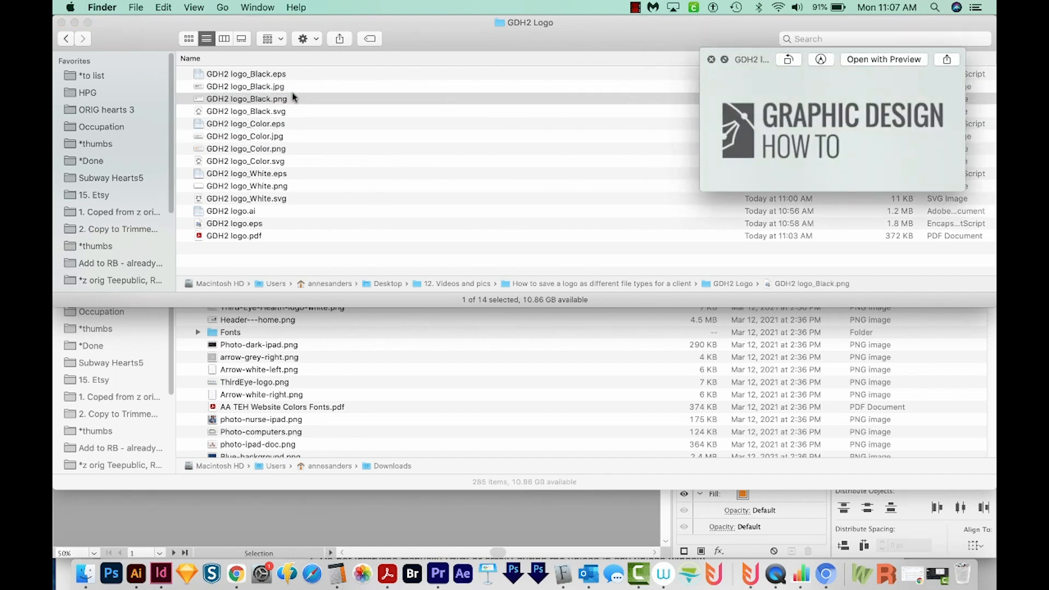
click(247, 99)
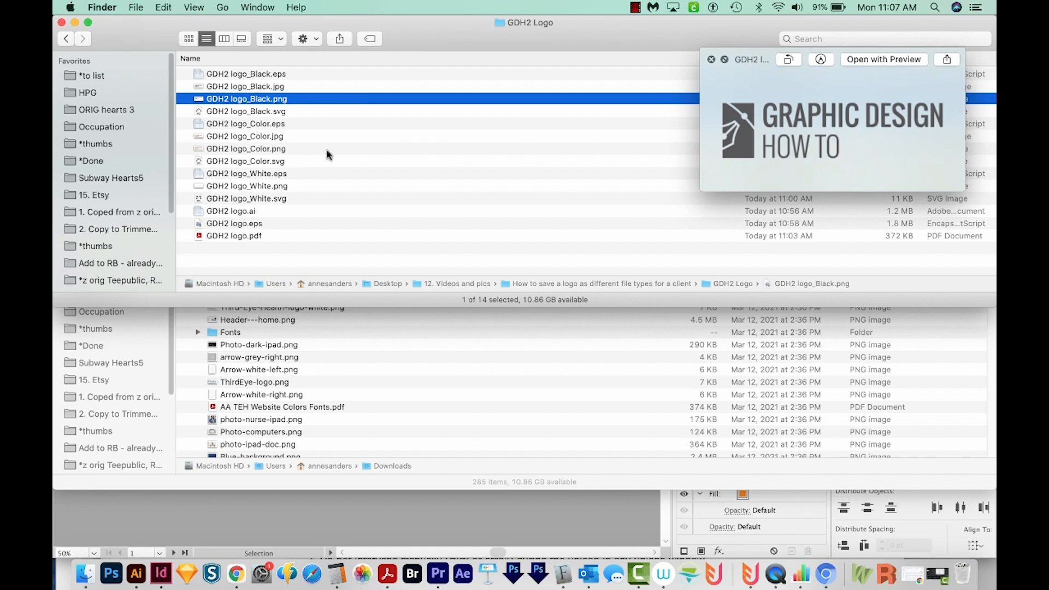
click(234, 236)
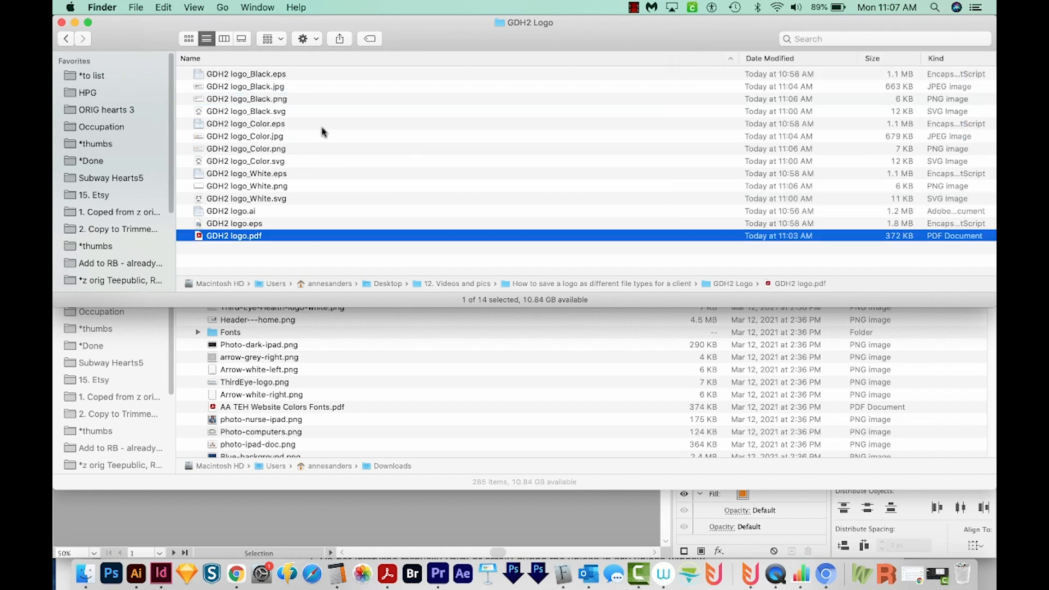
mouse_move(300, 228)
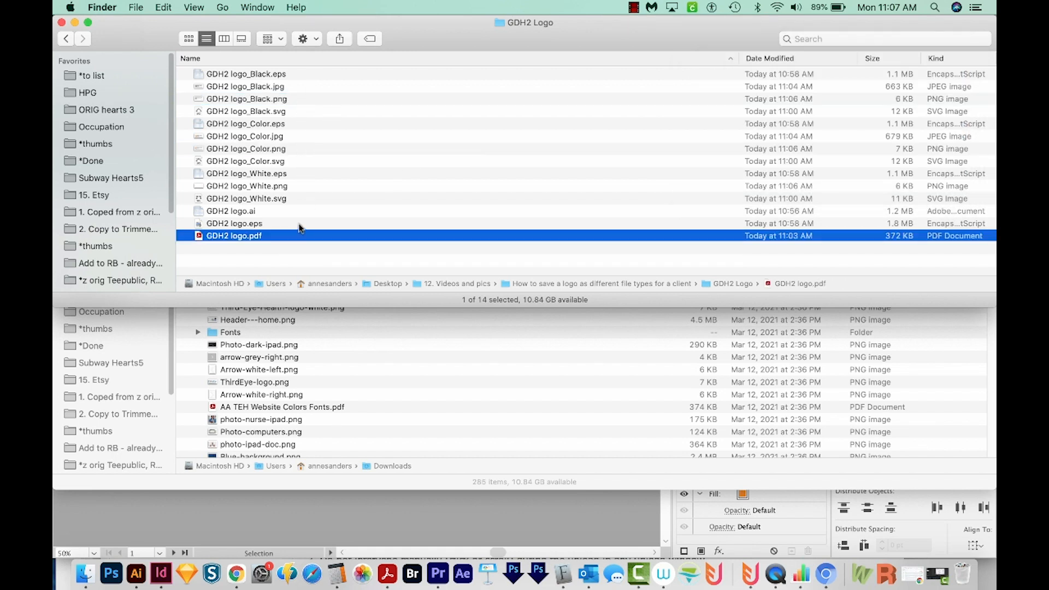
mouse_move(413, 237)
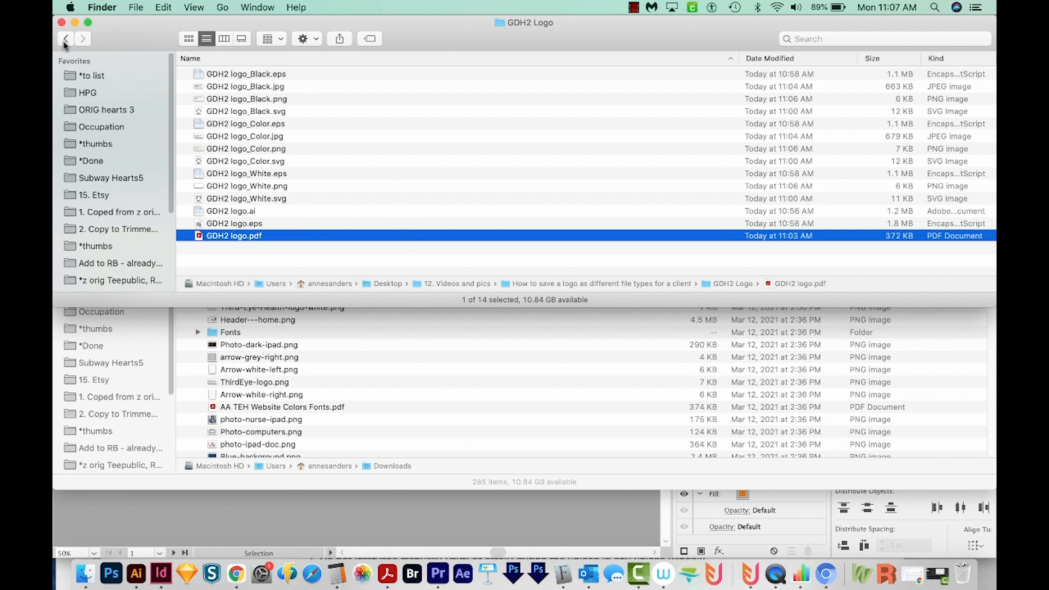
Reopen the GDH2 Logo folder from the project folder and sort its items by Kind
click(64, 38)
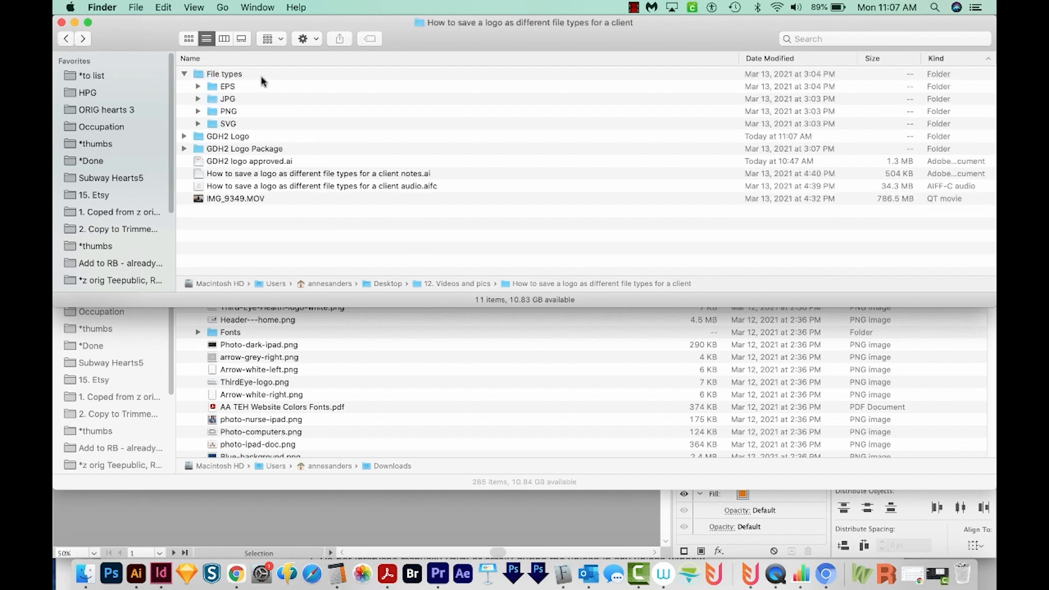
mouse_move(260, 93)
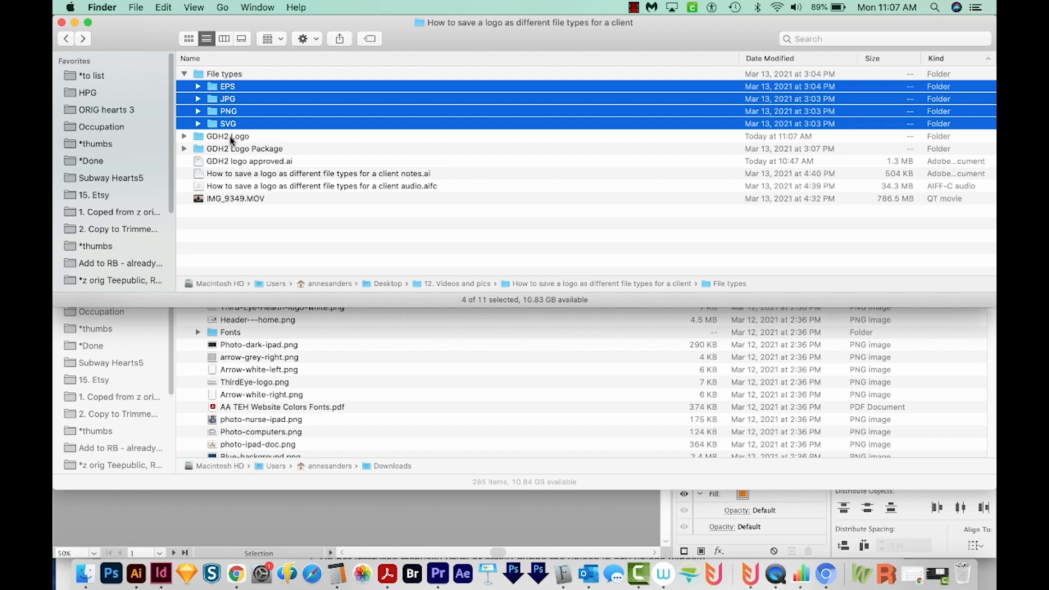
double_click(228, 136)
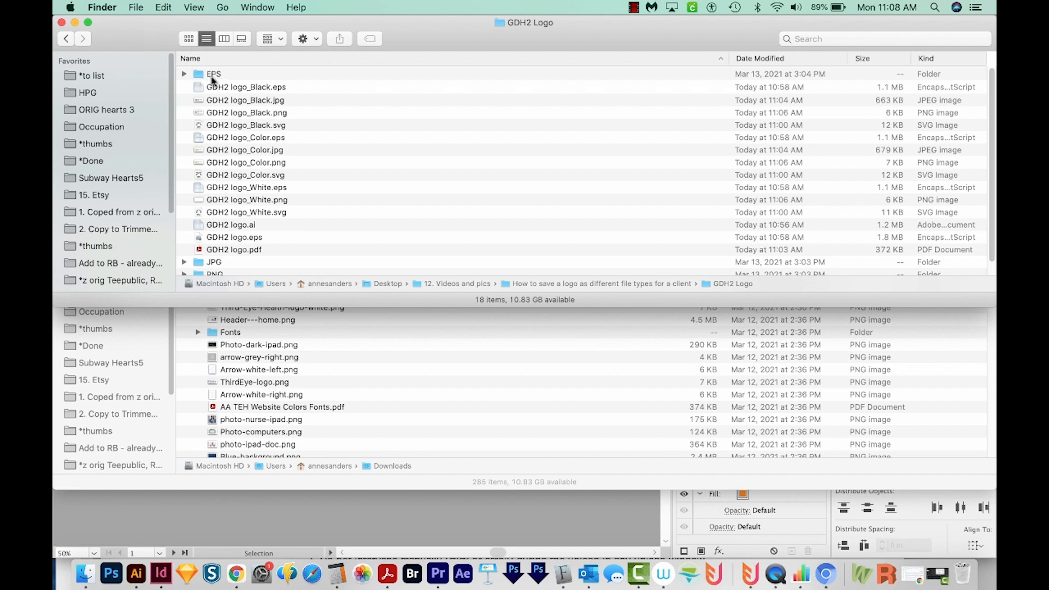
mouse_move(343, 184)
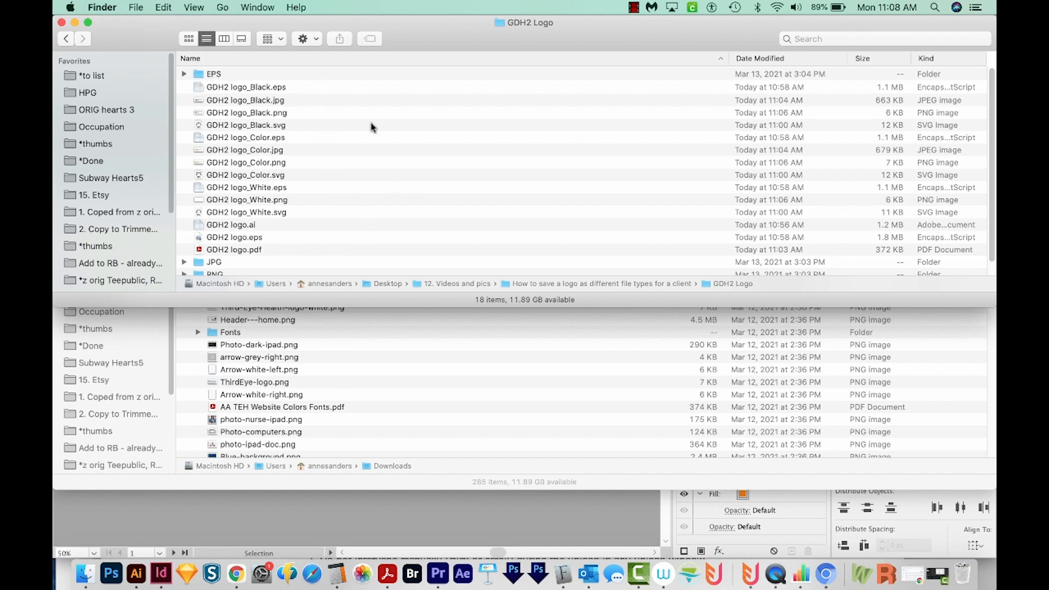
mouse_move(451, 36)
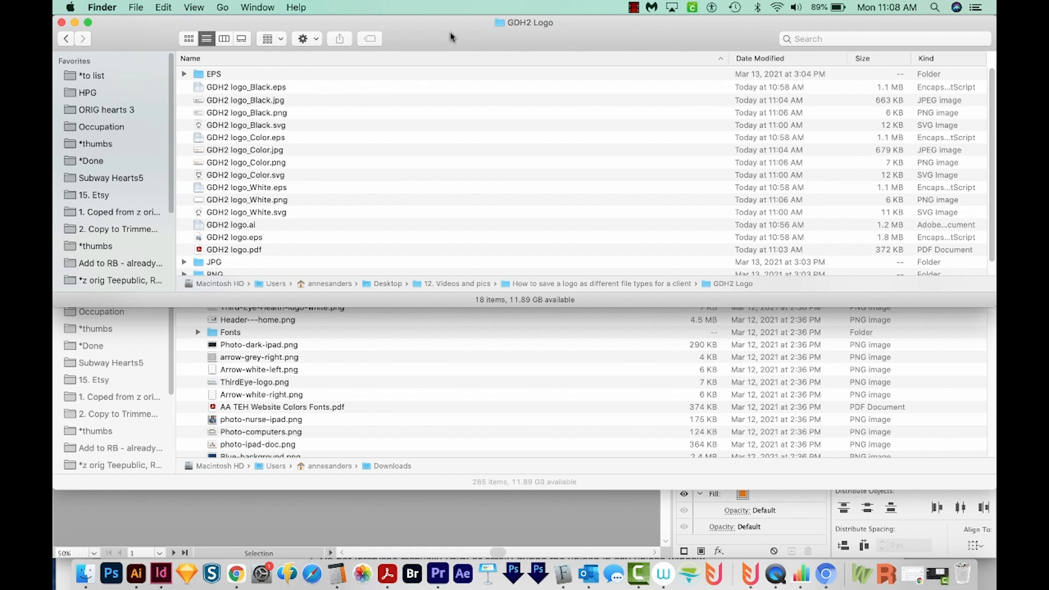
mouse_move(953, 62)
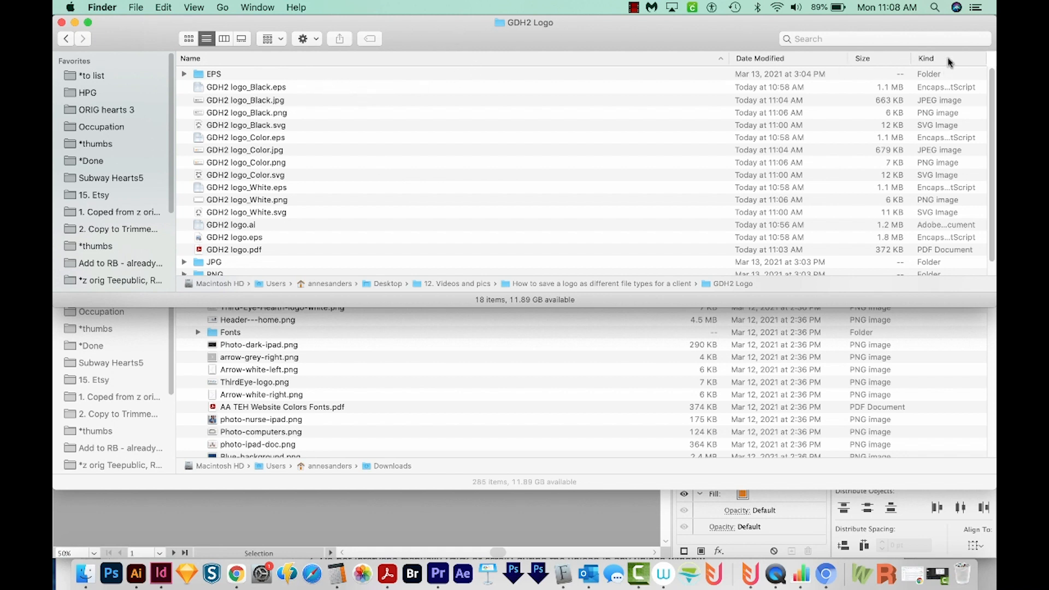
click(925, 58)
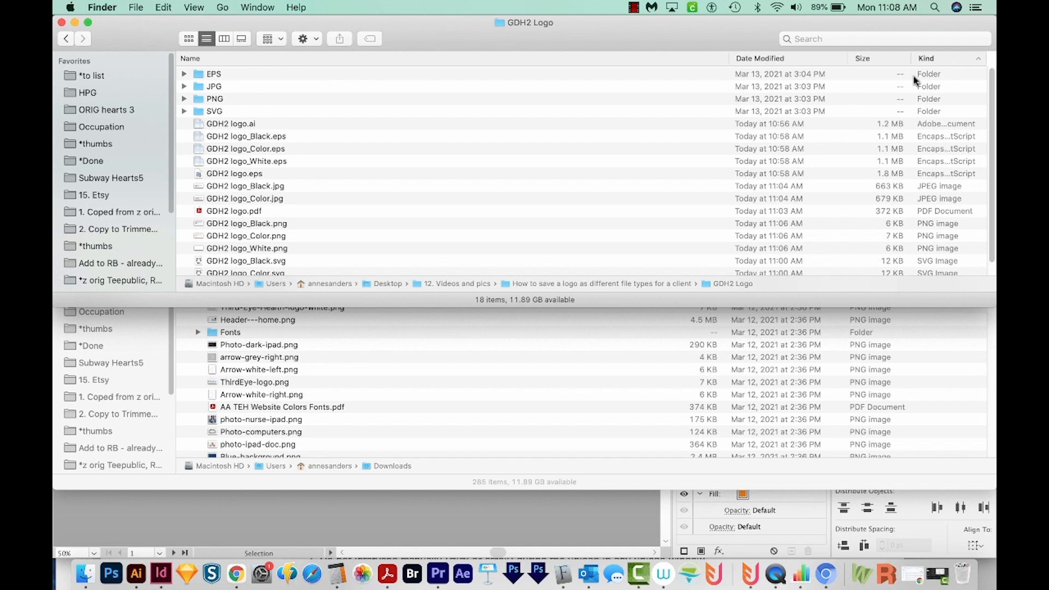
mouse_move(327, 153)
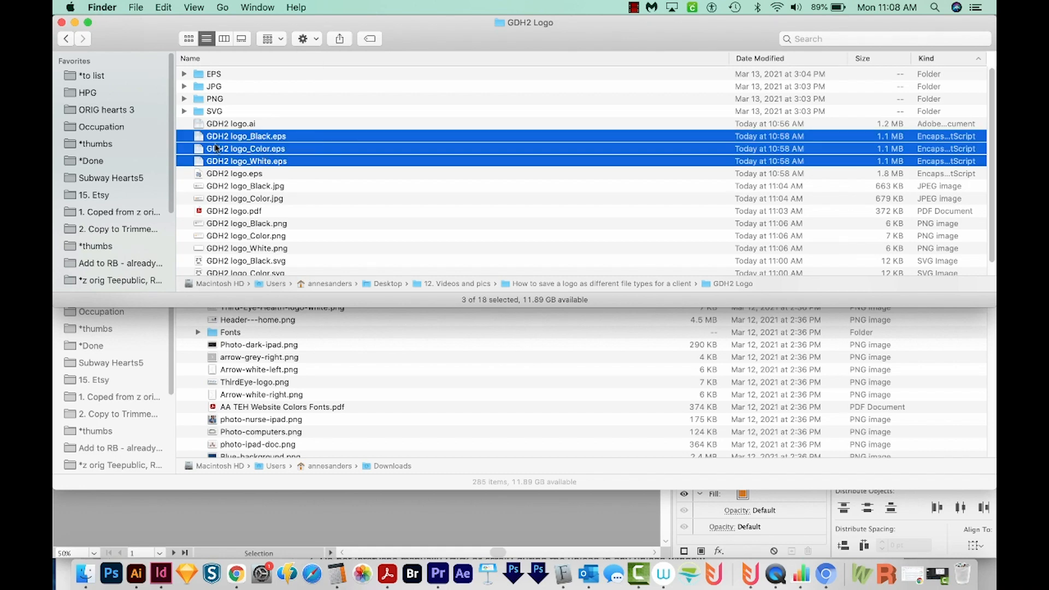
mouse_move(214, 80)
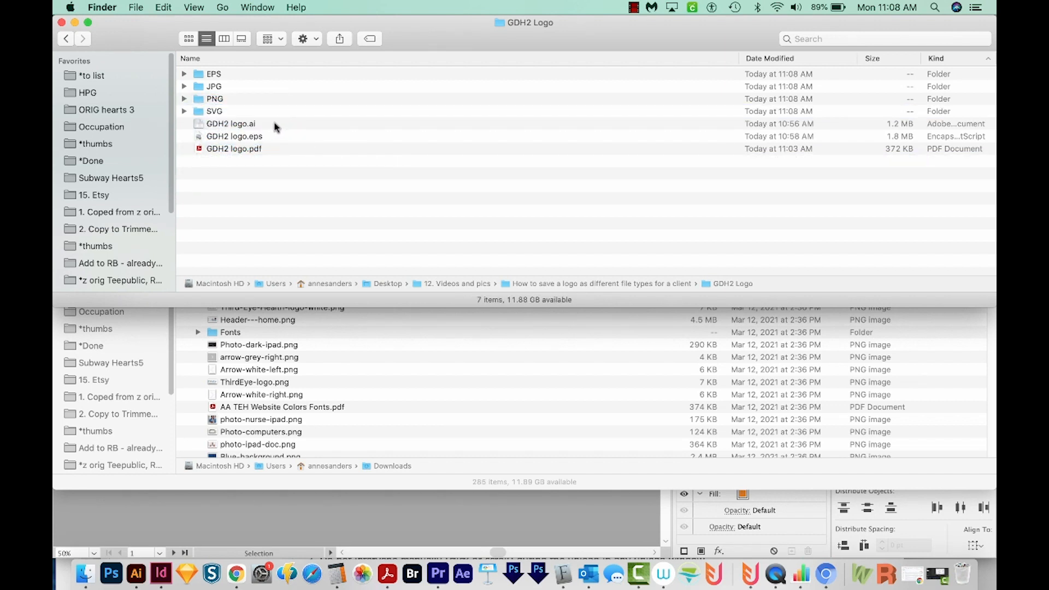
mouse_move(281, 137)
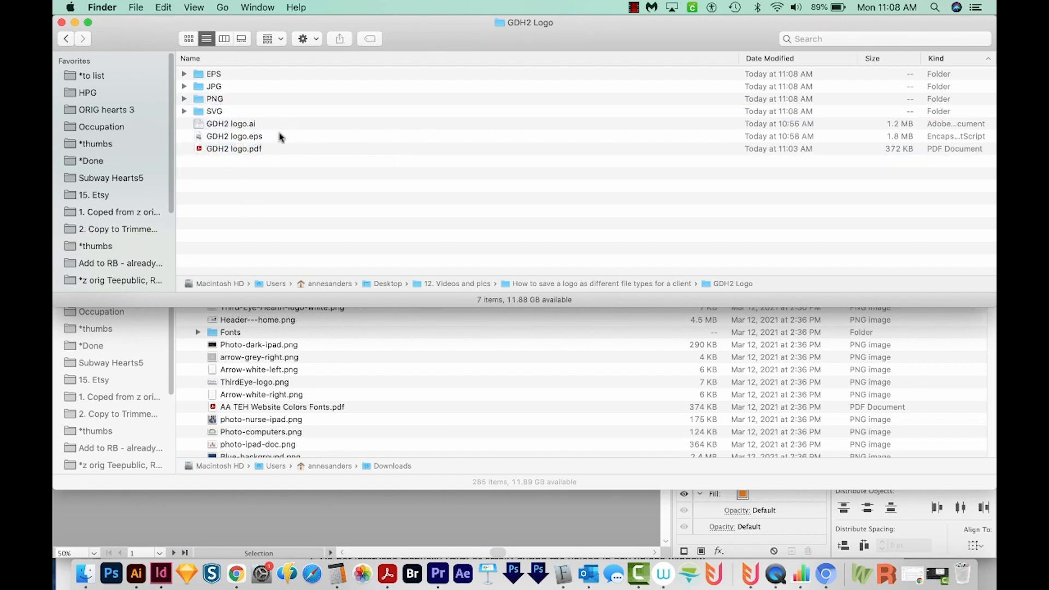
Select the GDH2 Logo folder in the project folder and compress it into GDH2 Logo.zip
click(233, 149)
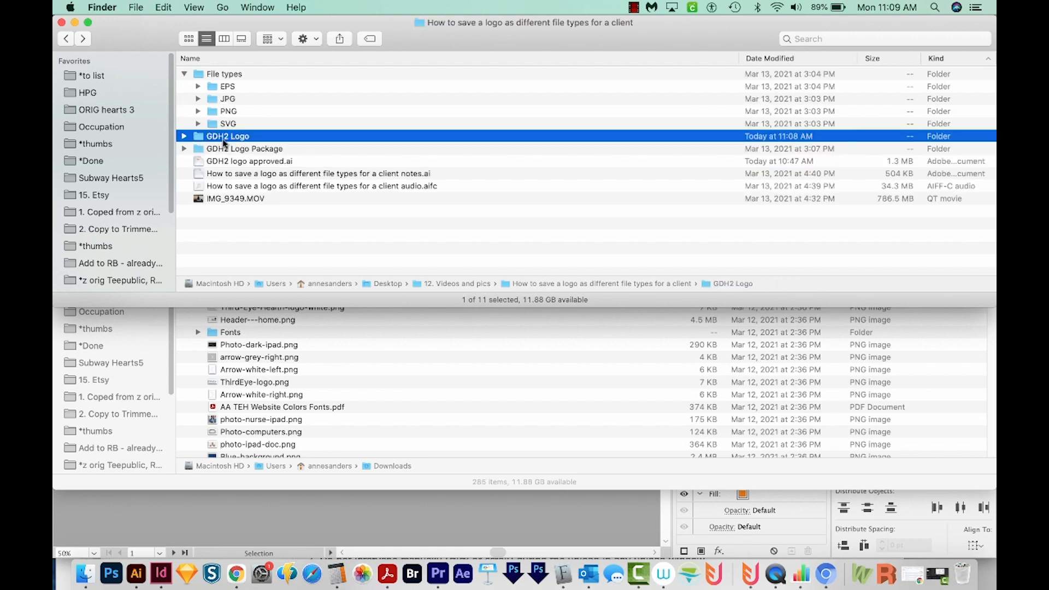
mouse_move(232, 132)
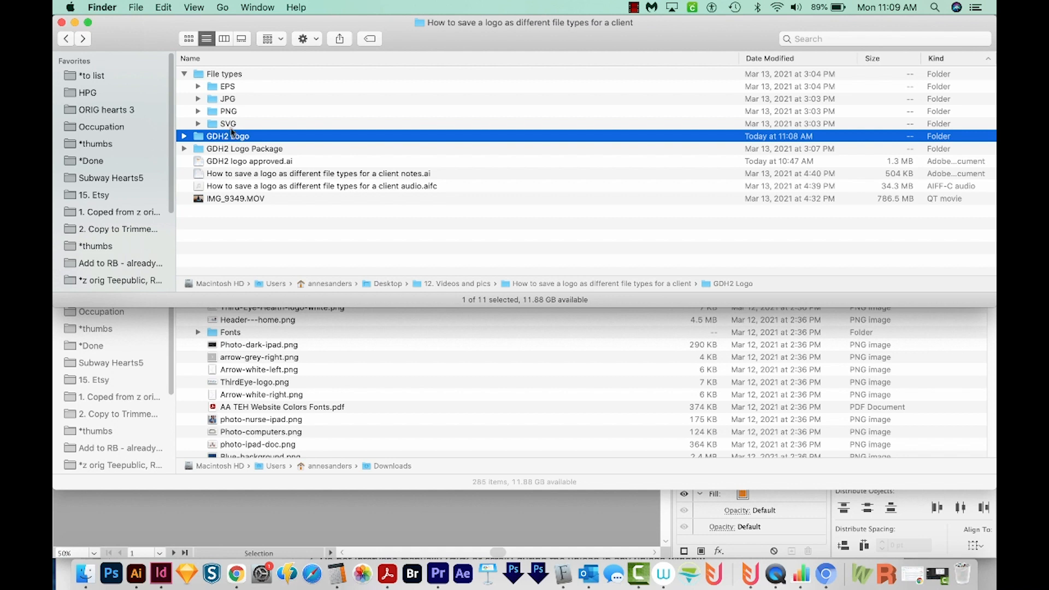
click(136, 7)
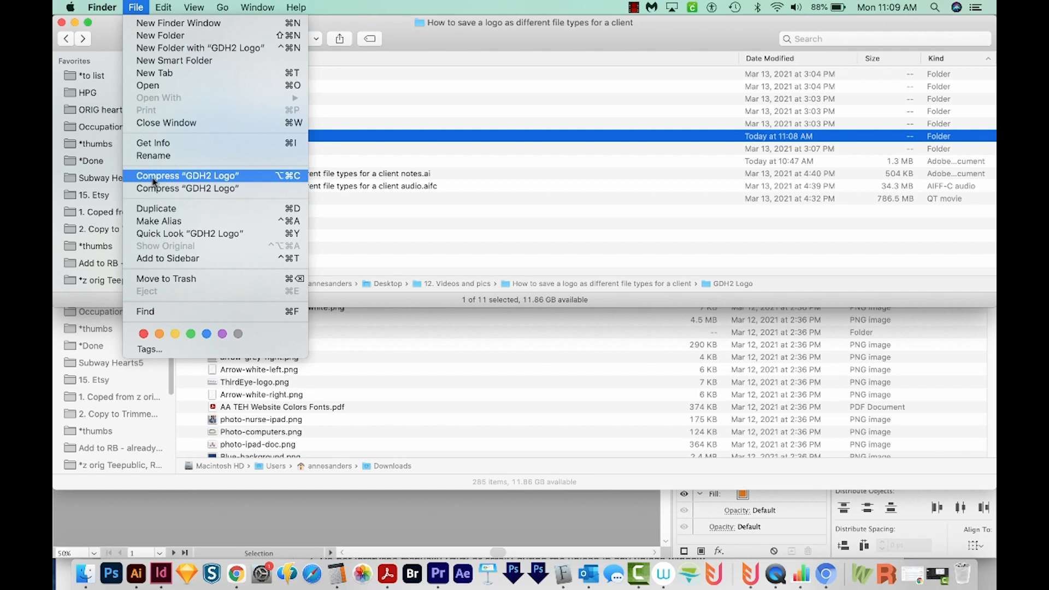
click(187, 175)
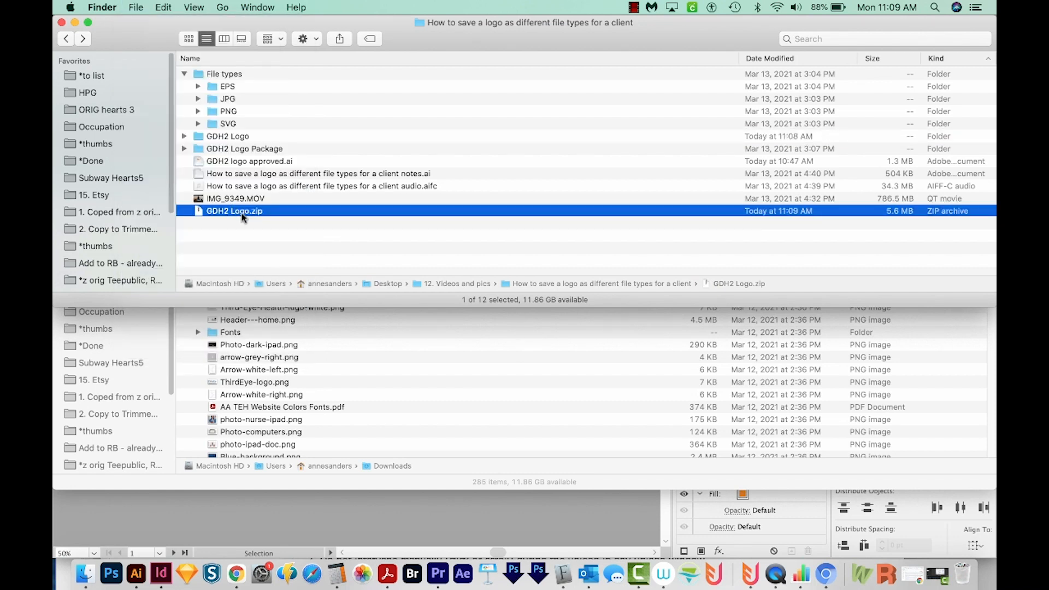
mouse_move(243, 144)
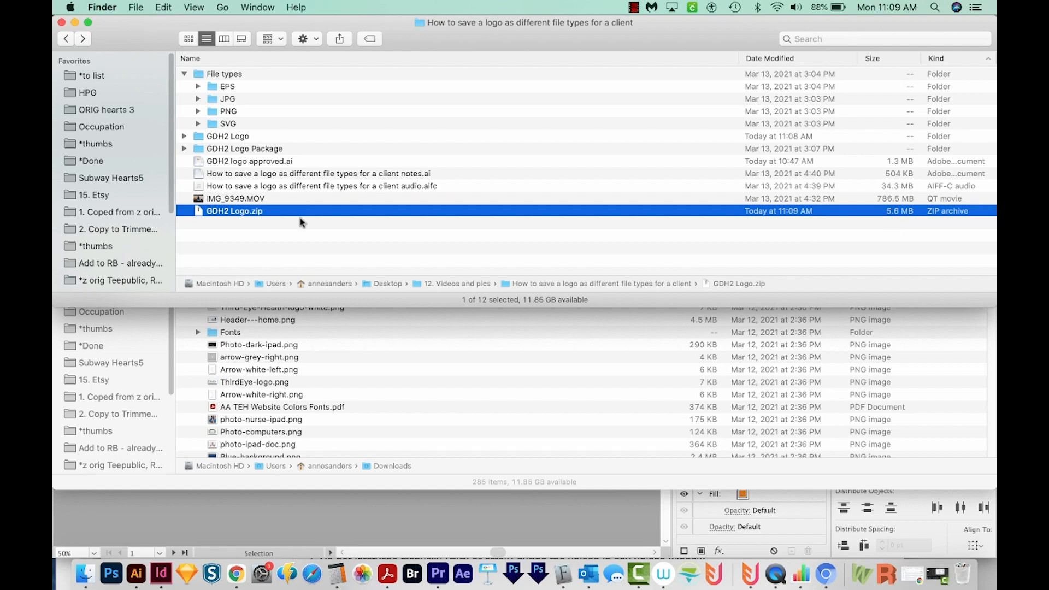
mouse_move(305, 255)
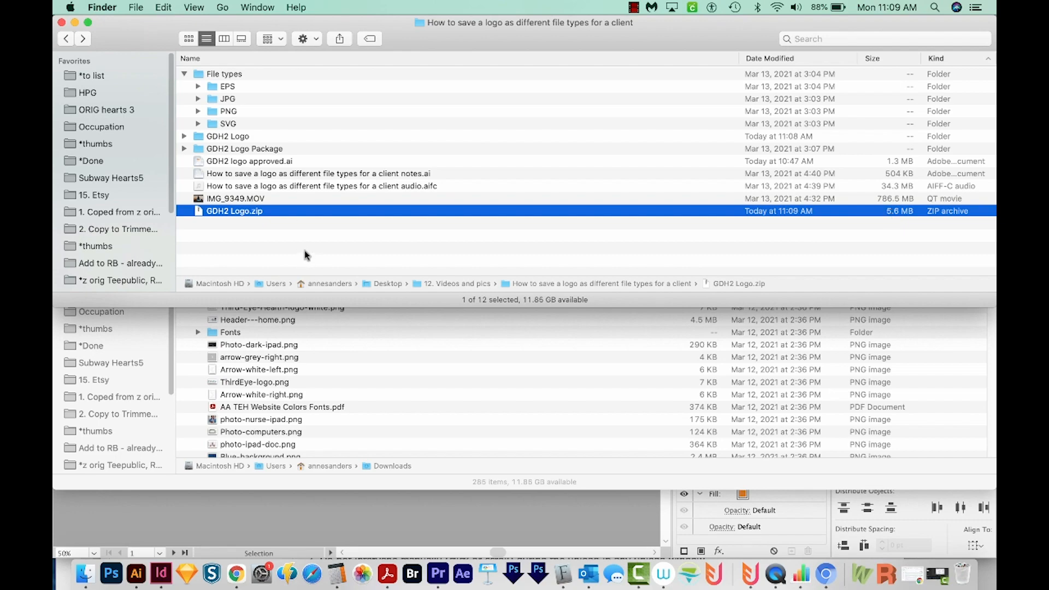